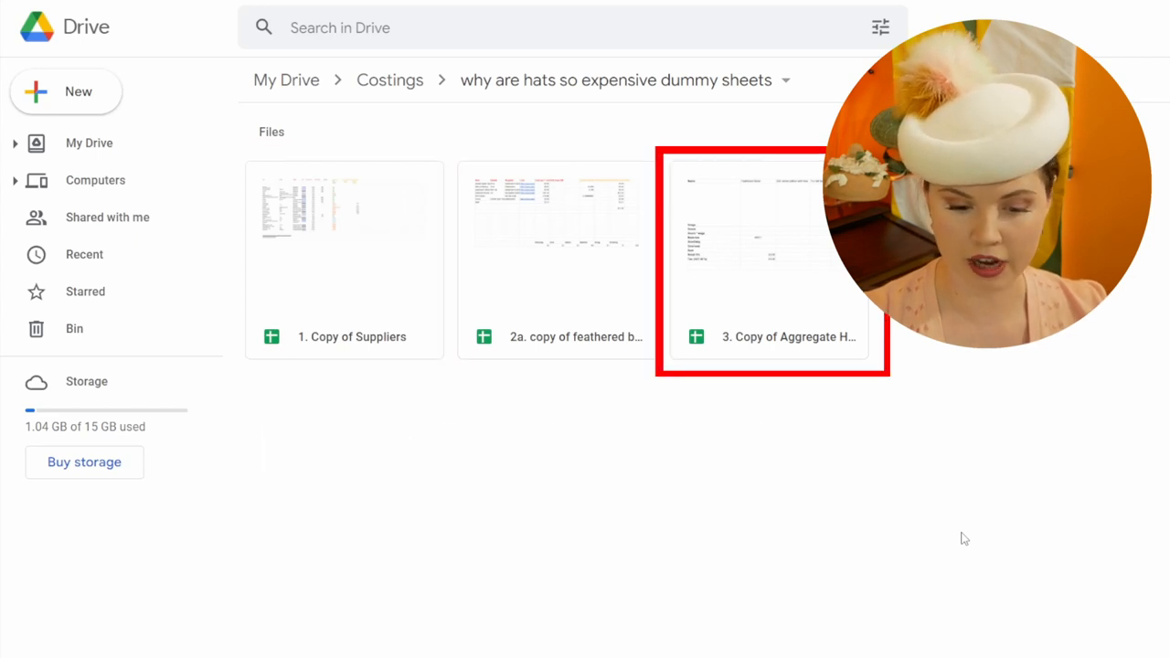
# Open the '1. Copy of Suppliers' spreadsheet in the why are hats so expensive dummy sheets folder
pyautogui.doubleClick(343, 209)
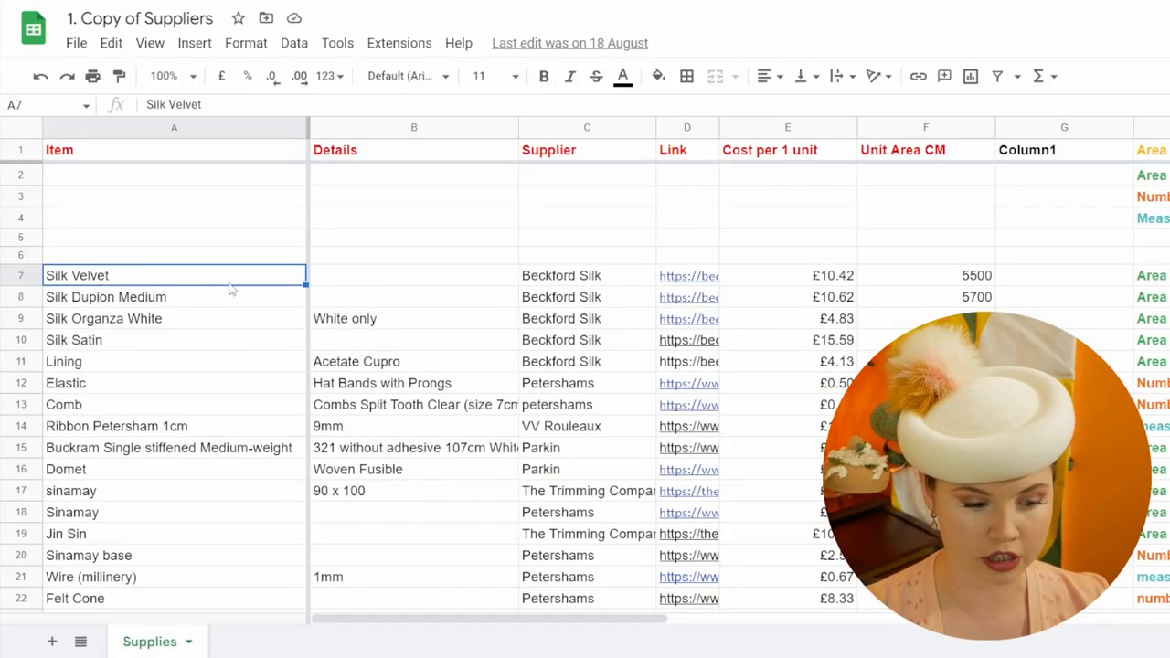
pyautogui.click(560, 275)
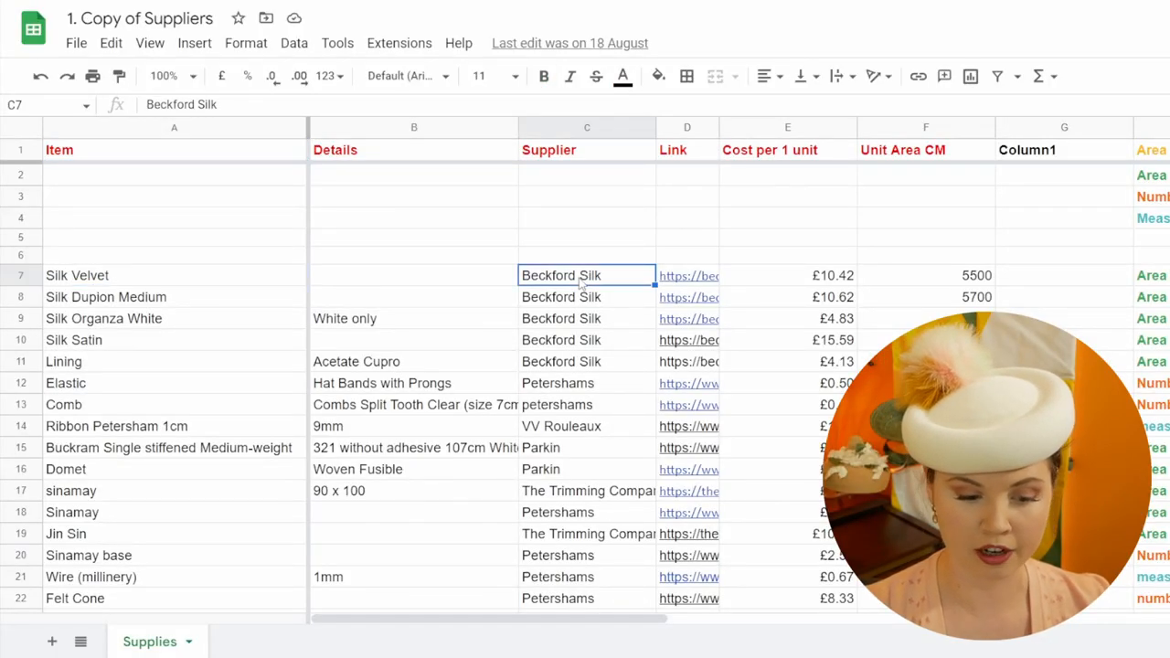
pyautogui.click(688, 275)
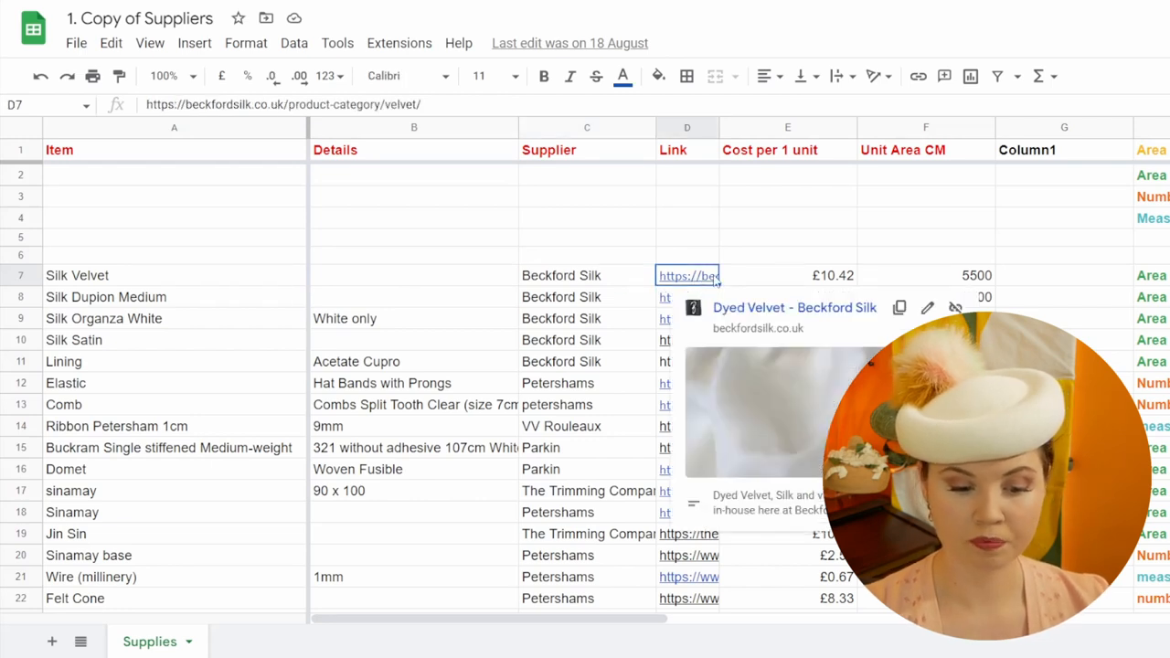
pyautogui.click(787, 275)
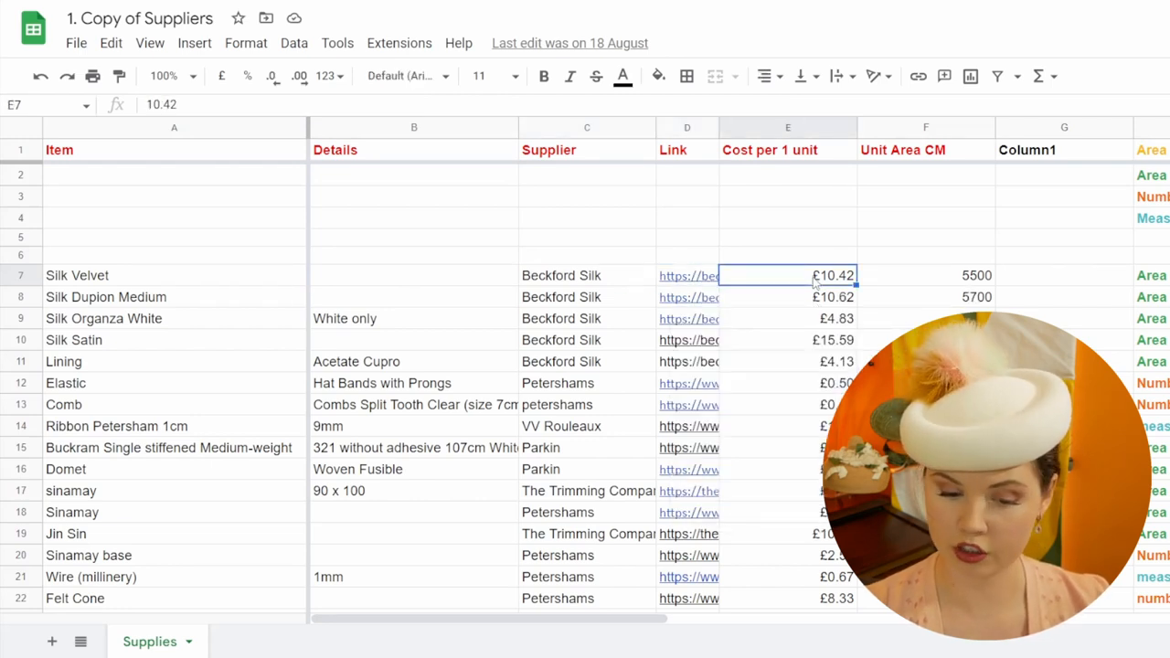
pyautogui.click(925, 275)
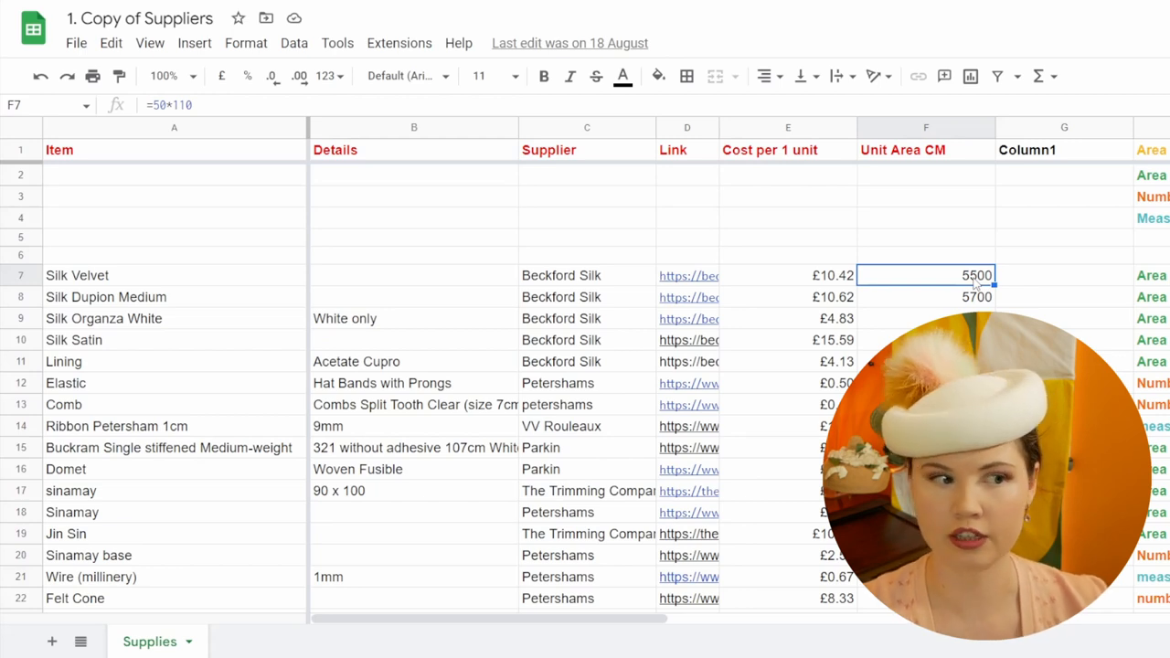
pyautogui.scroll(-3)
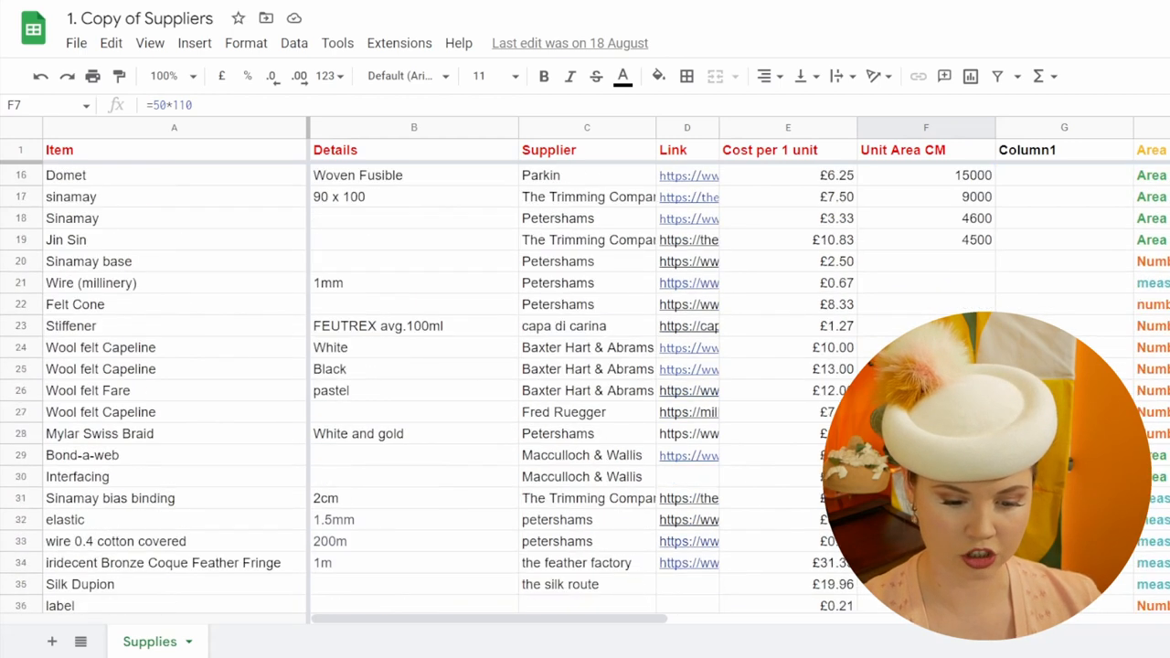
pyautogui.scroll(-3)
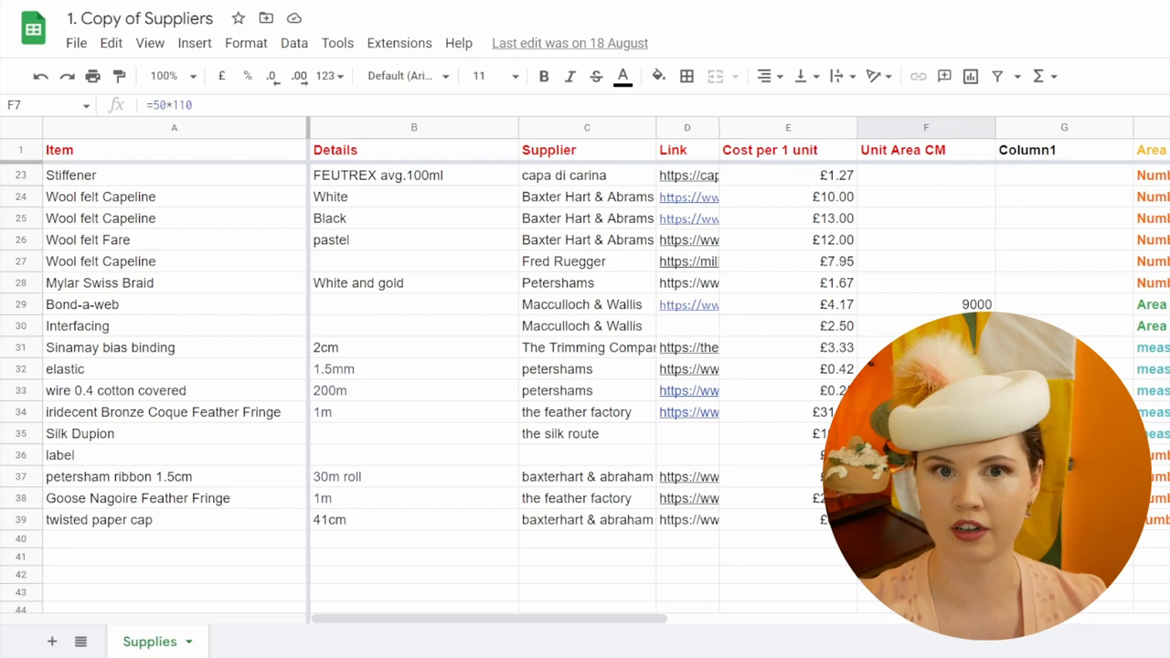
pyautogui.scroll(-3)
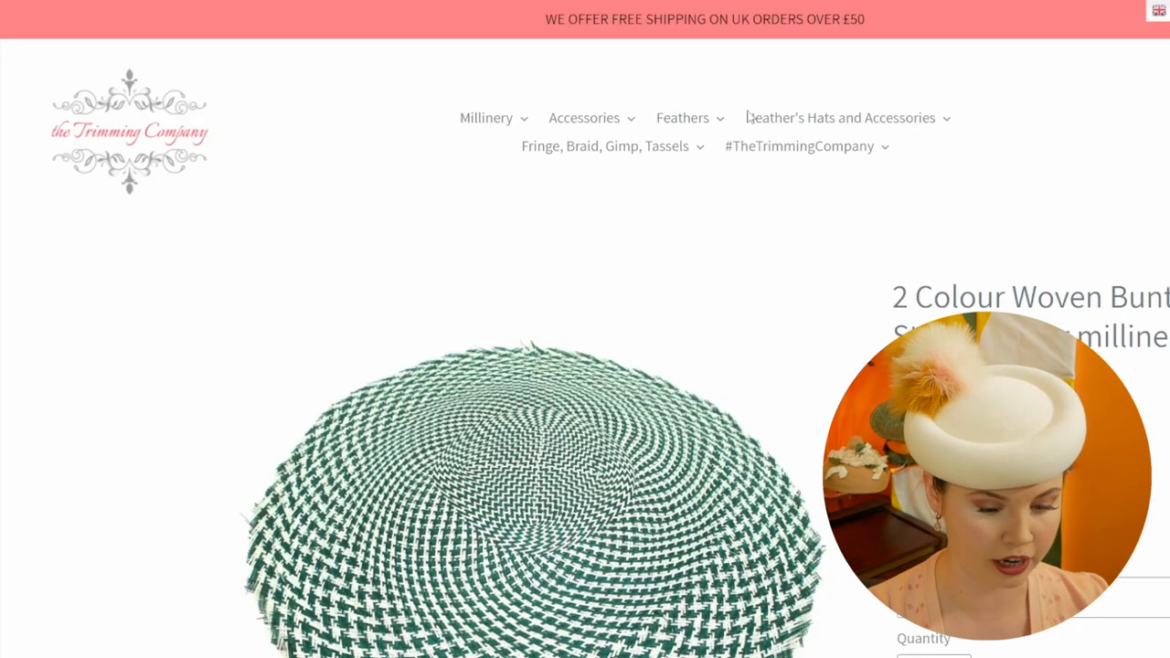
# Scroll The Trimming Company product page to check the two-colour woven item's £13.34 price
pyautogui.scroll(-3)
pyautogui.write('13.34')
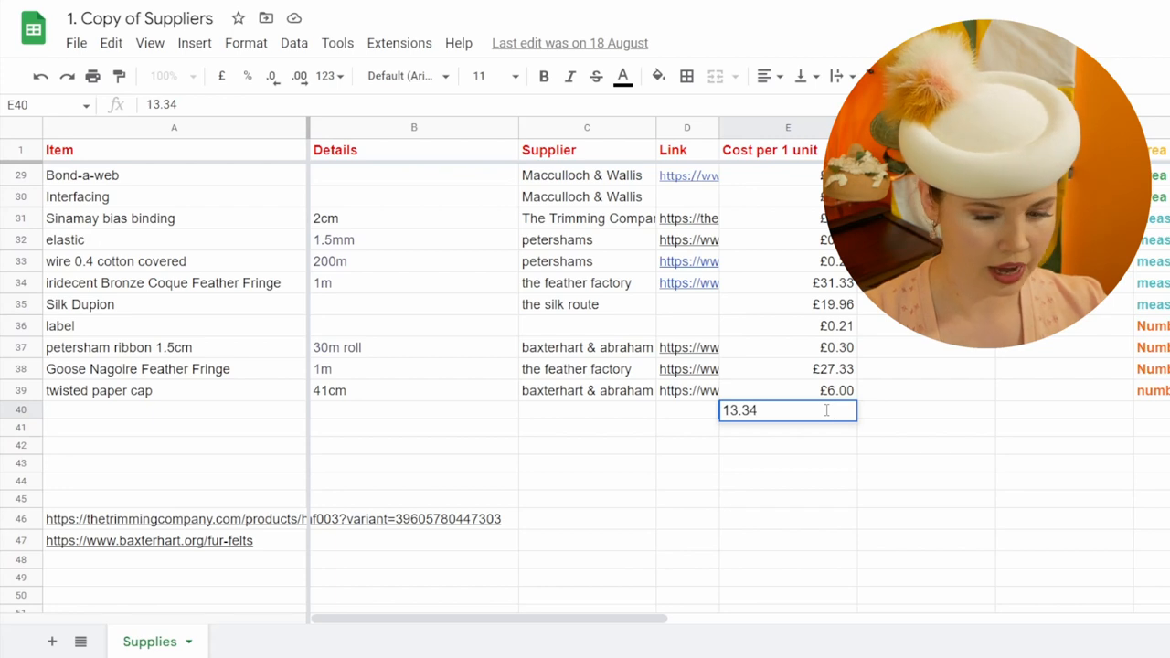
# Fill row 40 with cost 13.34, 'number' measure, the link, The Trimming Company and 'green'
pyautogui.press('Enter')
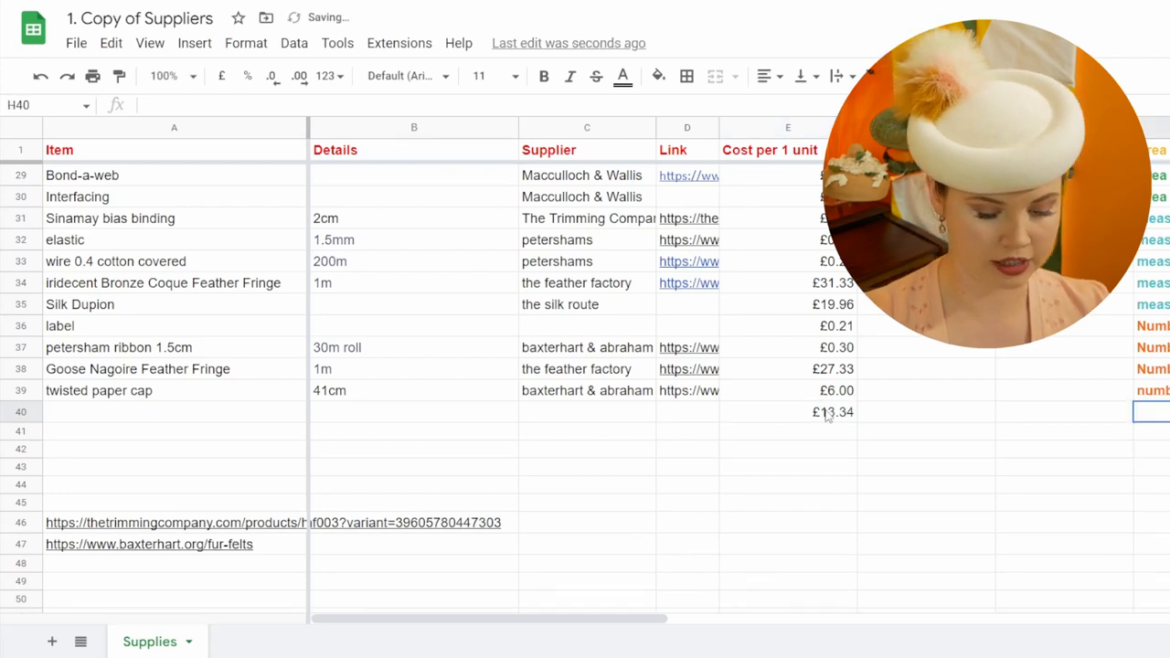
pyautogui.write('number')
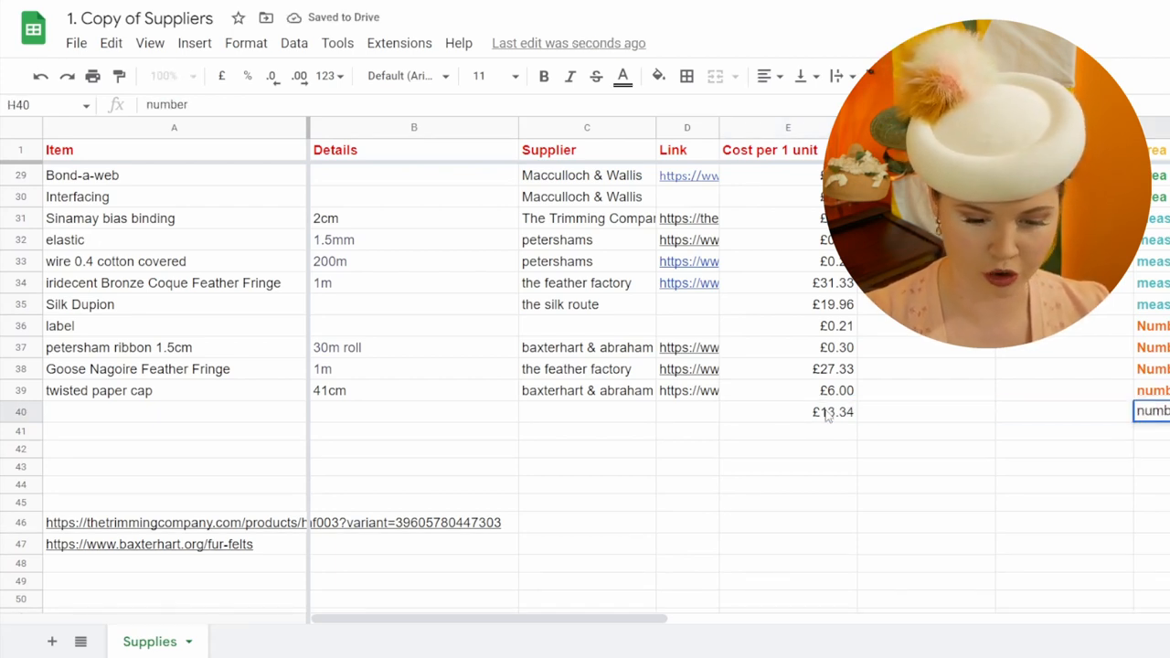
pyautogui.click(686, 412)
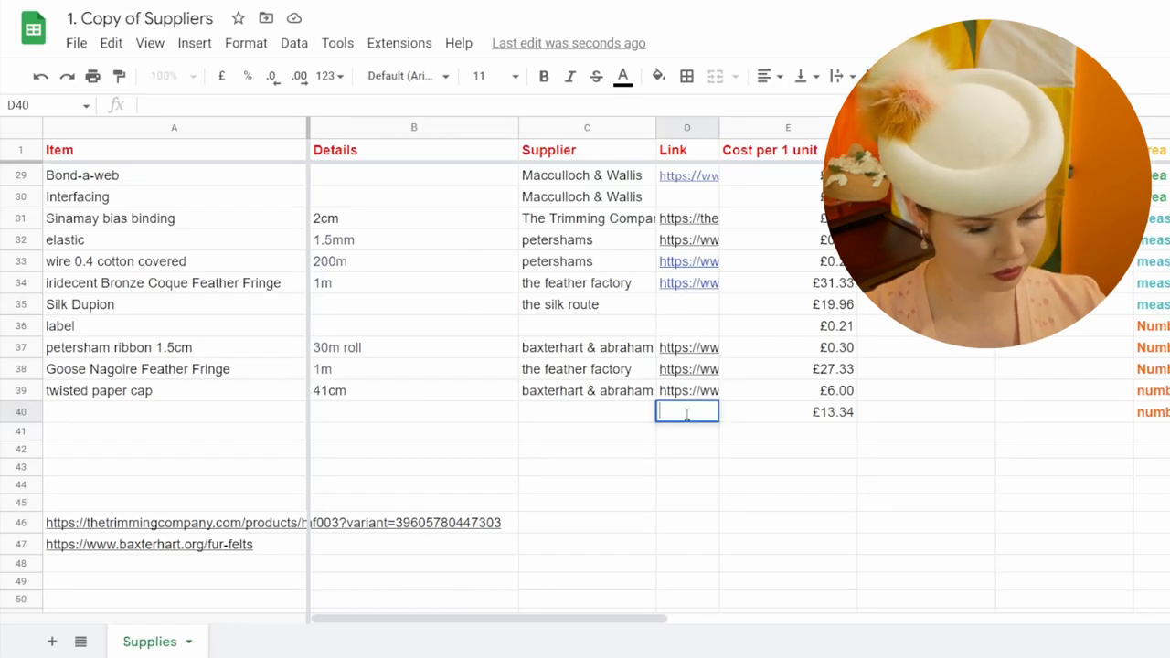
pyautogui.click(587, 411)
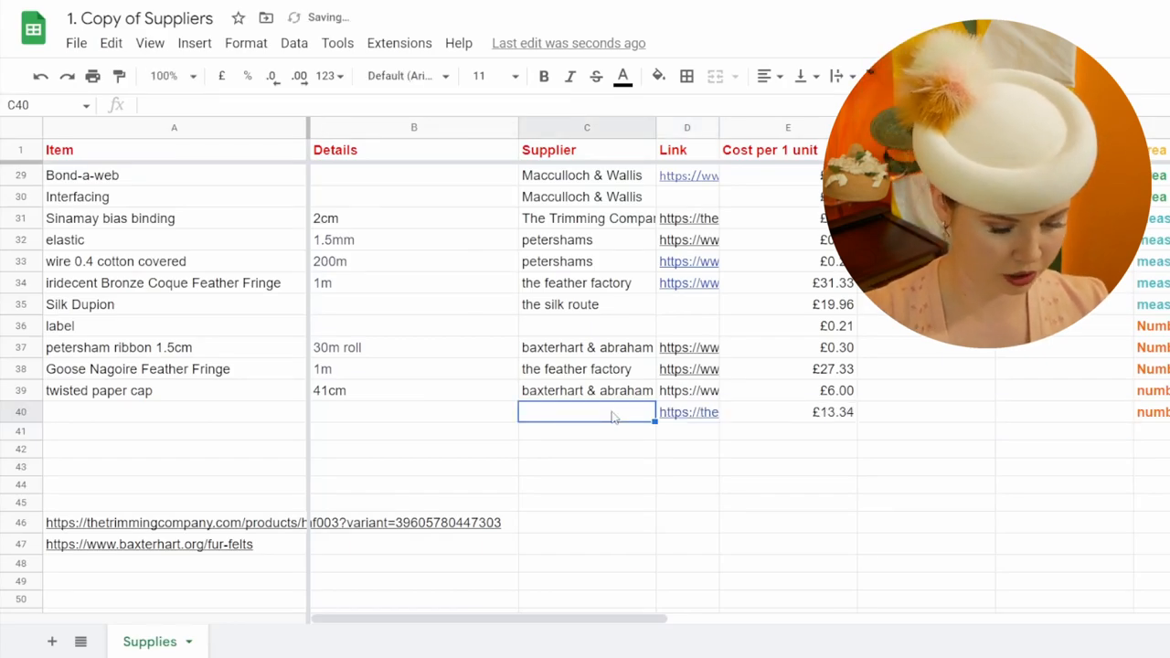
pyautogui.write('the tr')
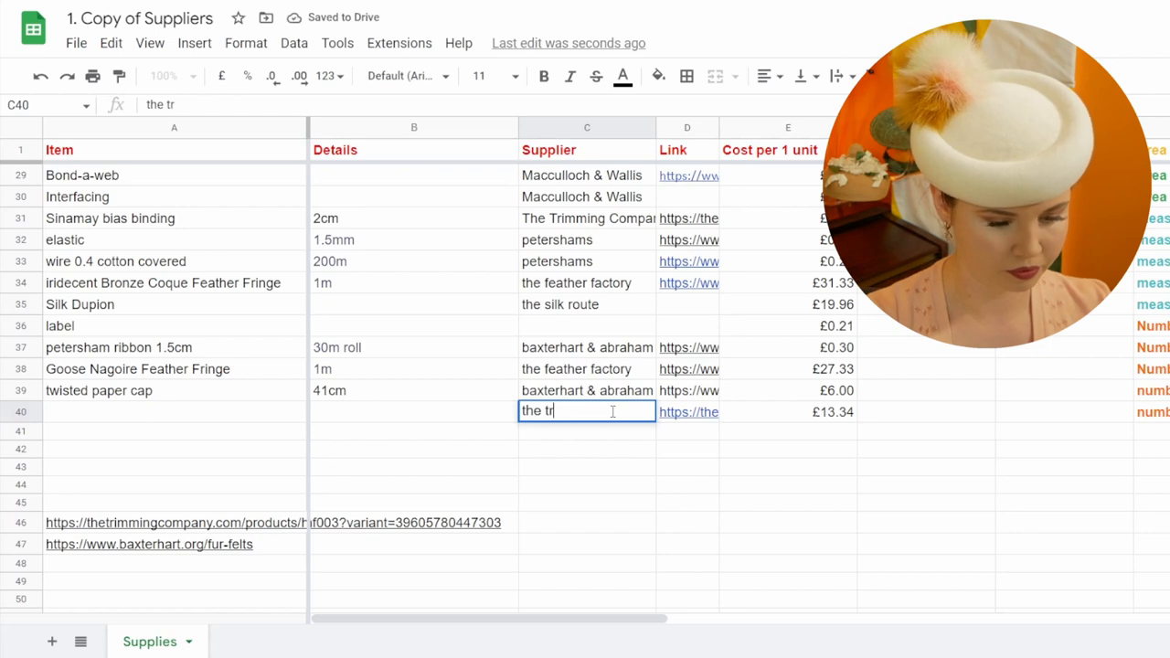
pyautogui.write('imming company')
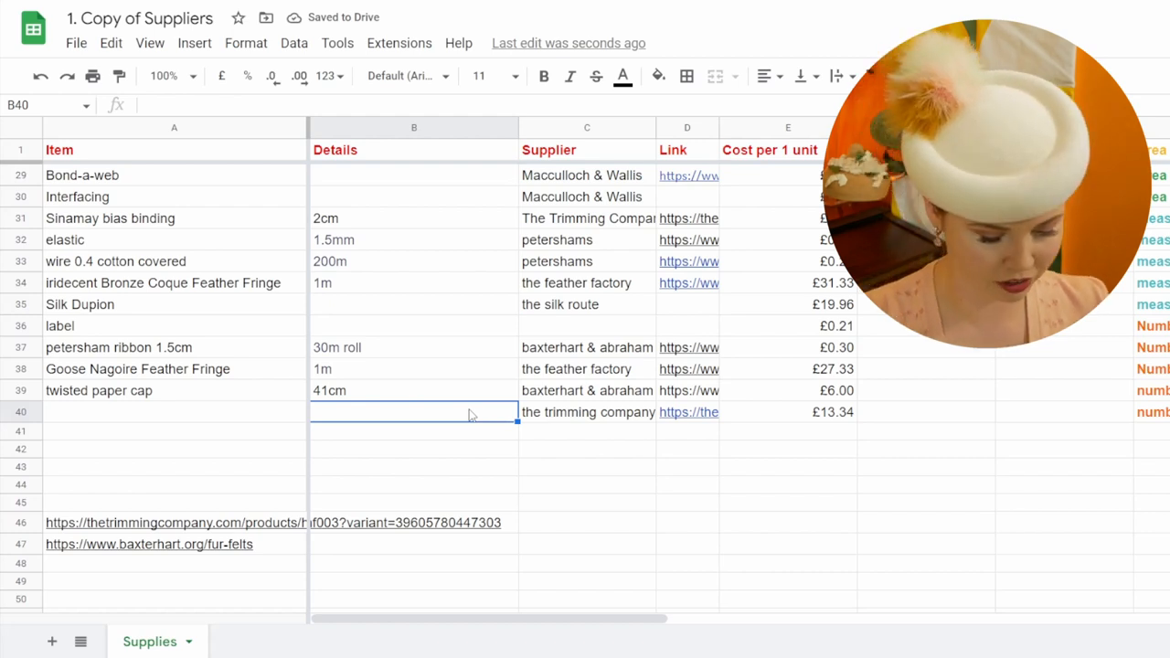
pyautogui.write('green')
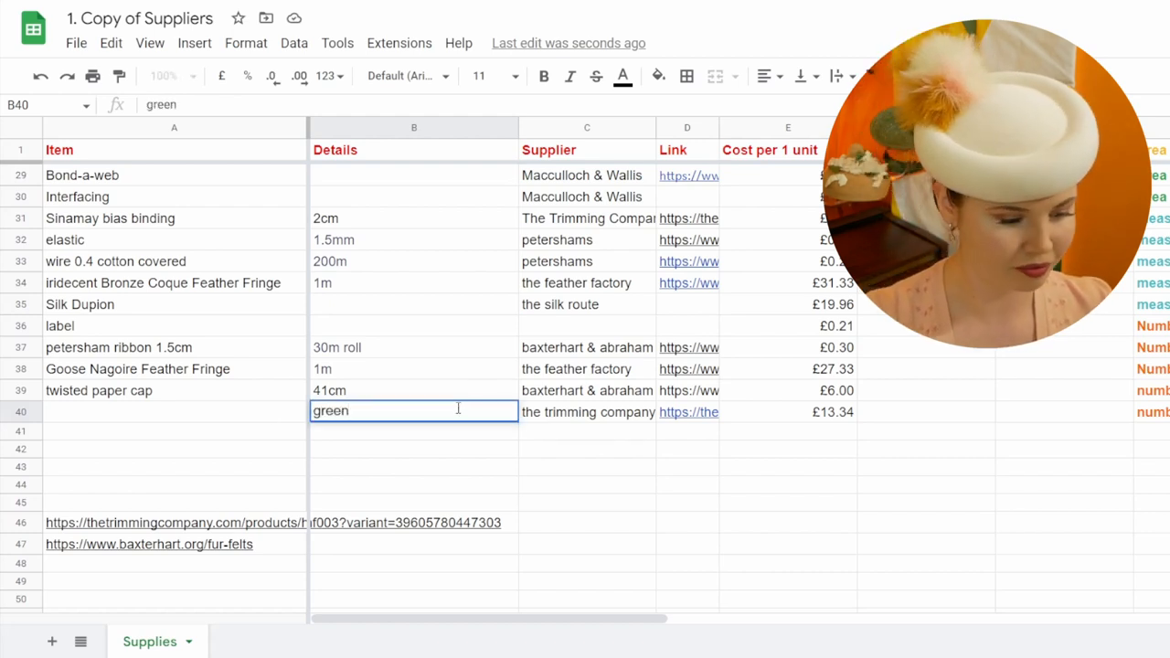
pyautogui.click(174, 412)
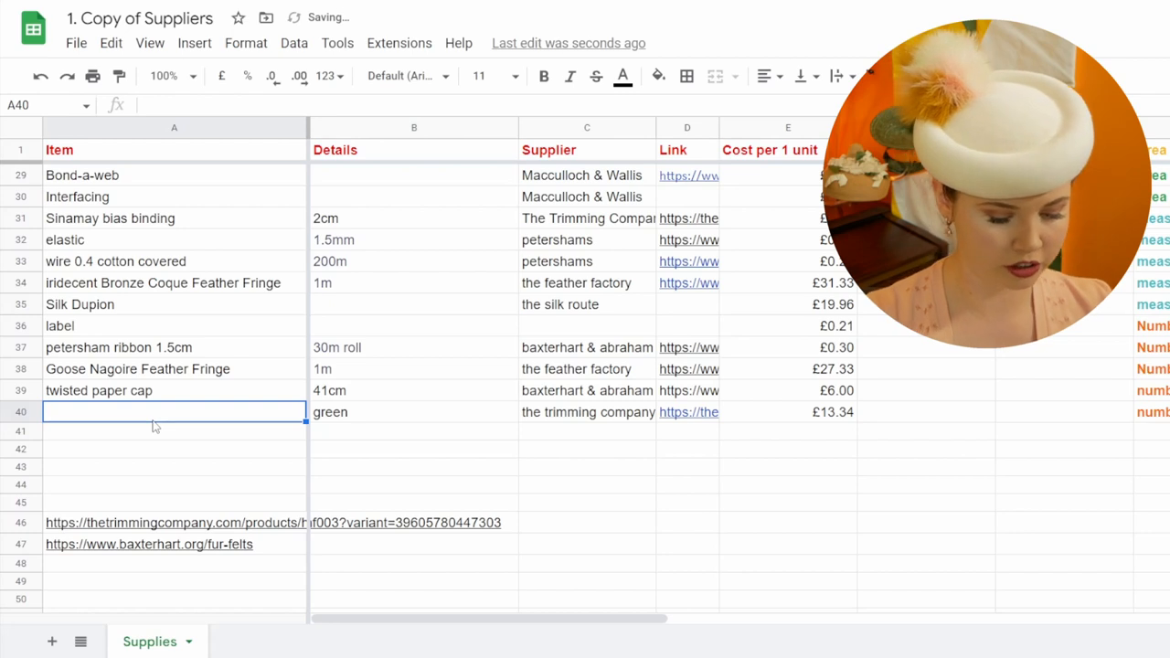
pyautogui.write('bun')
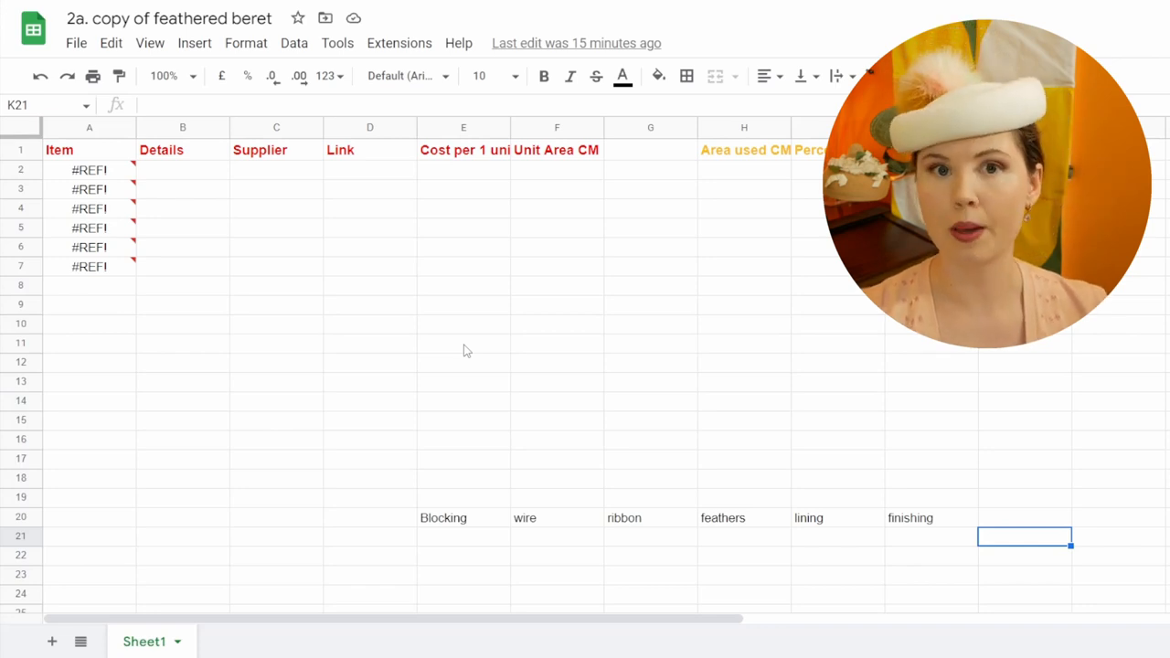
# Begin typing an =im formula into cell A8 of the feathered beret sheet
pyautogui.write('=im')
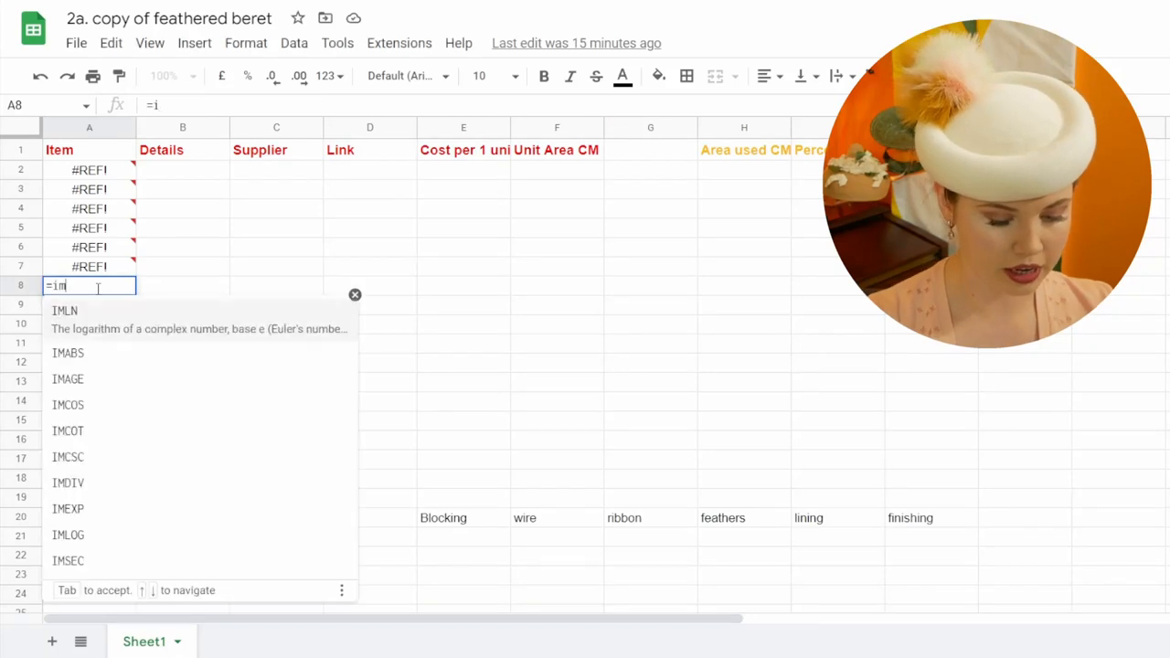
# Enter an IMPORTRANGE formula in A8 using the quoted Suppliers URL and "supplies!A39:F39"
pyautogui.write('mport')
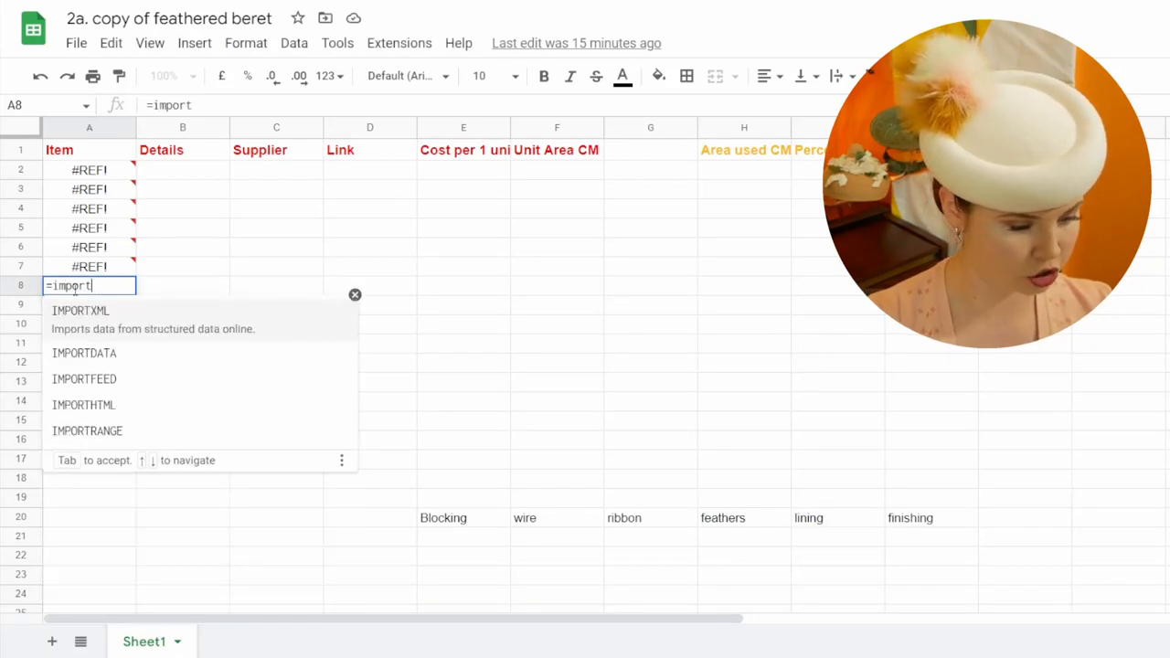
pyautogui.click(87, 430)
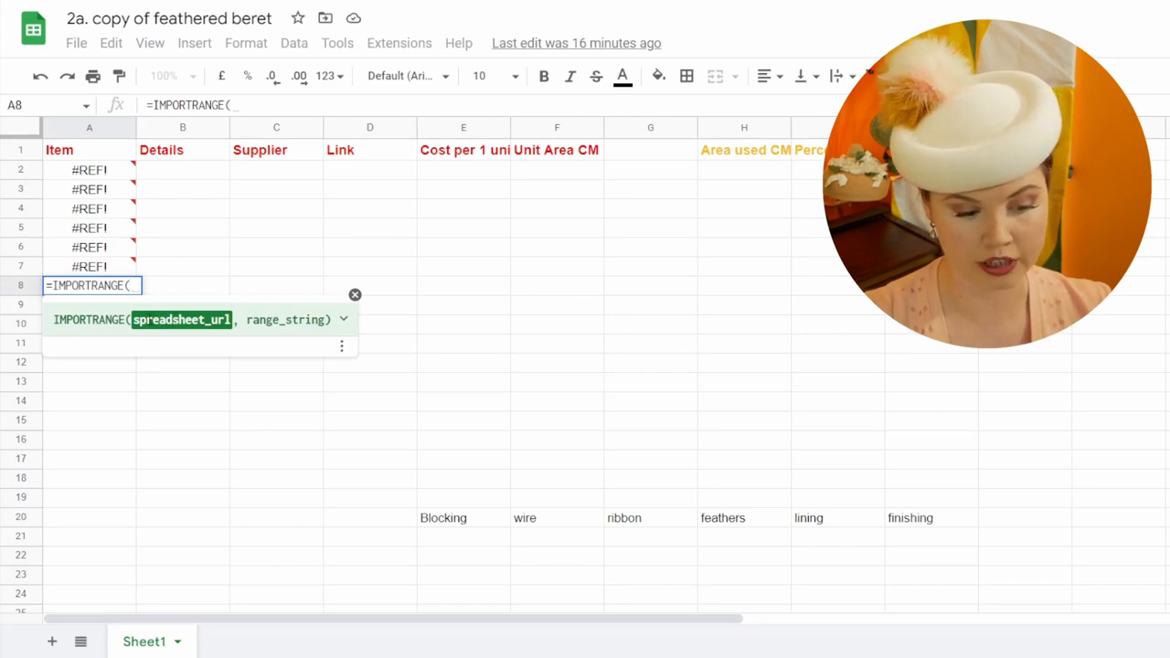
pyautogui.moveTo(266, 222)
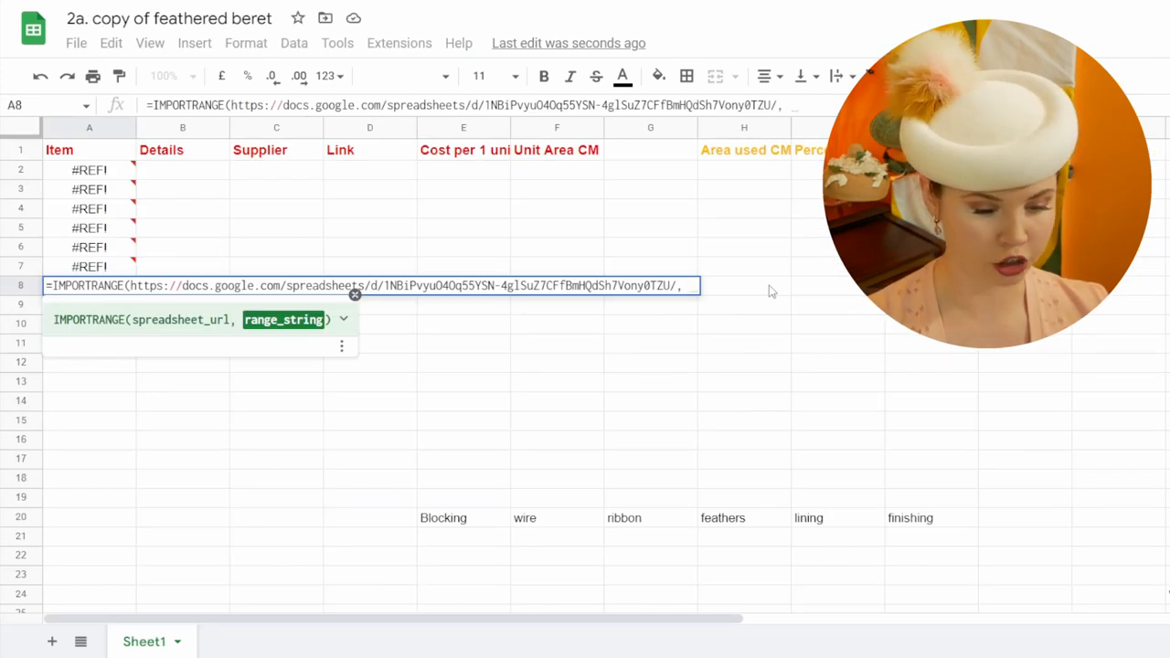
pyautogui.write('"')
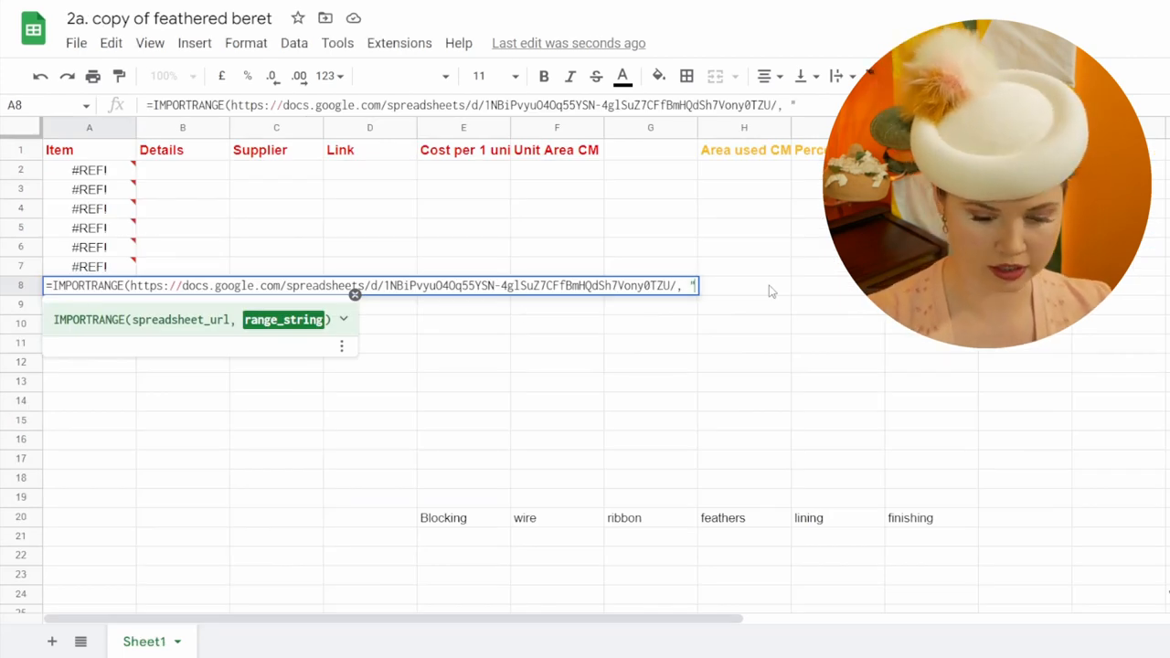
pyautogui.write('supplies!')
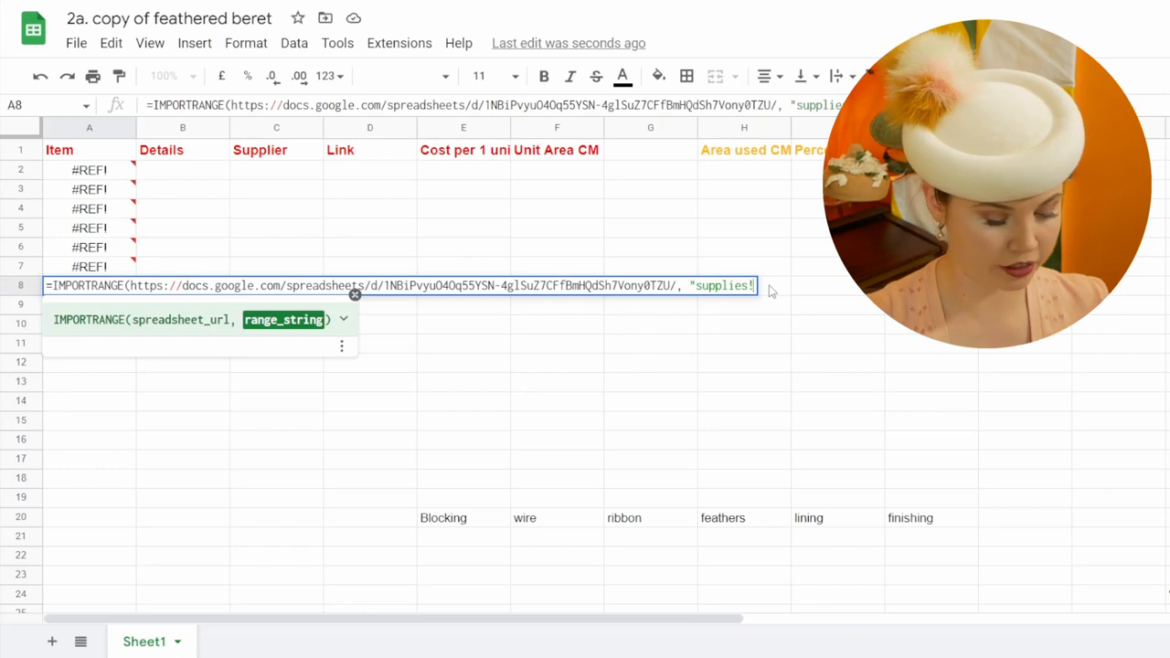
pyautogui.write('A')
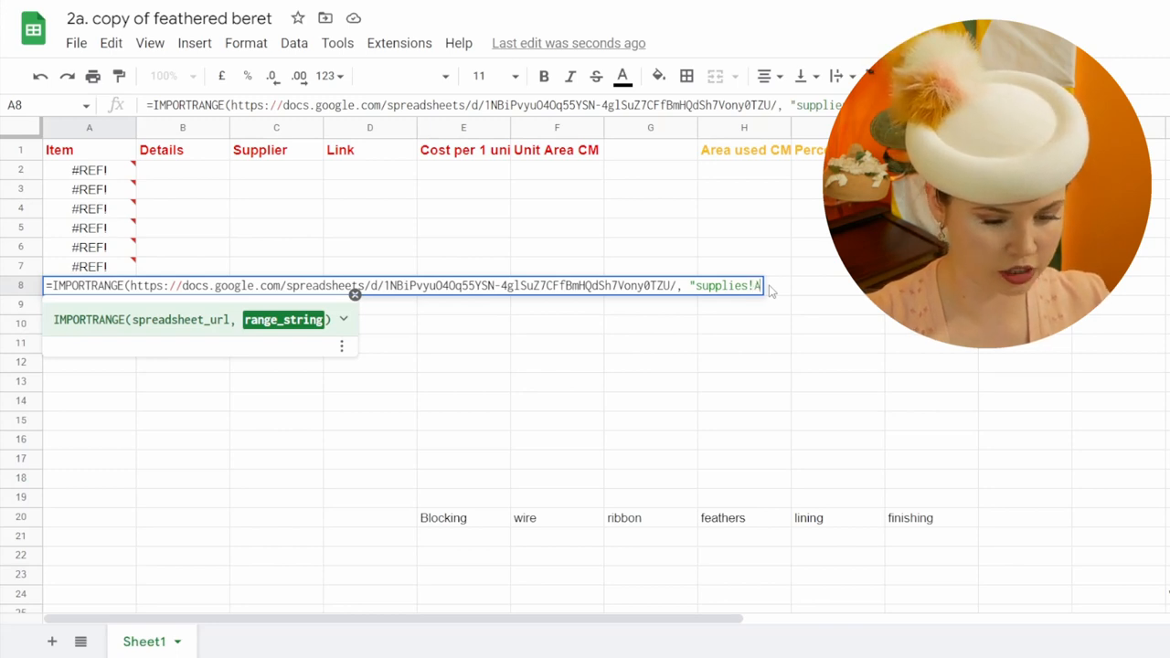
pyautogui.write('3:')
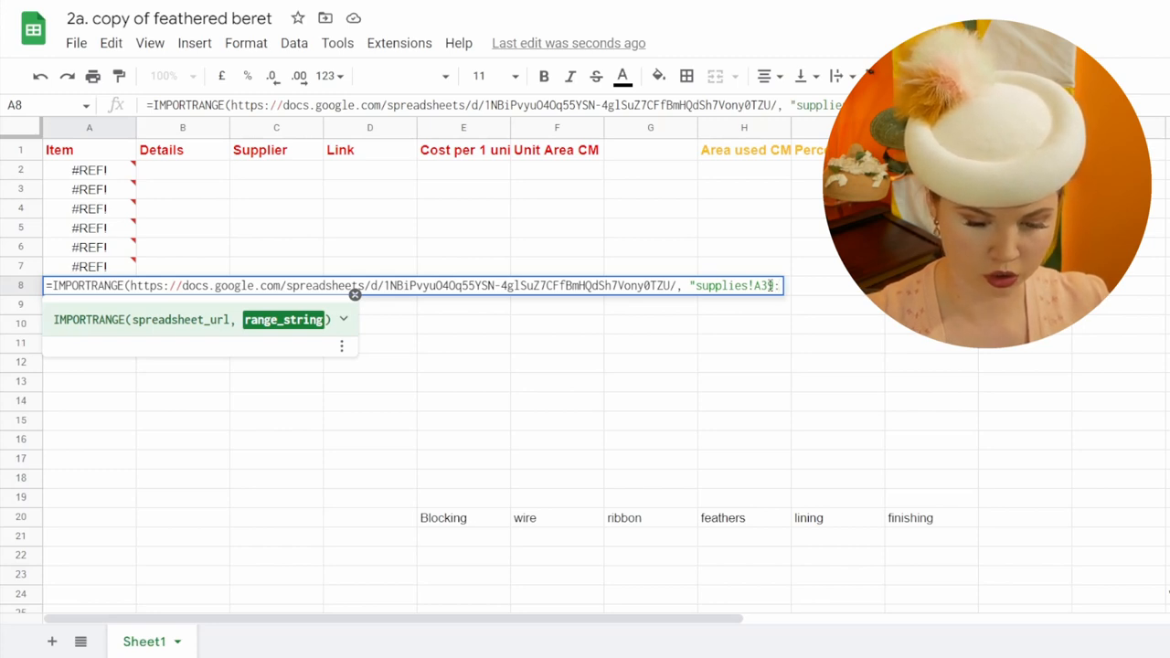
pyautogui.write('F35')
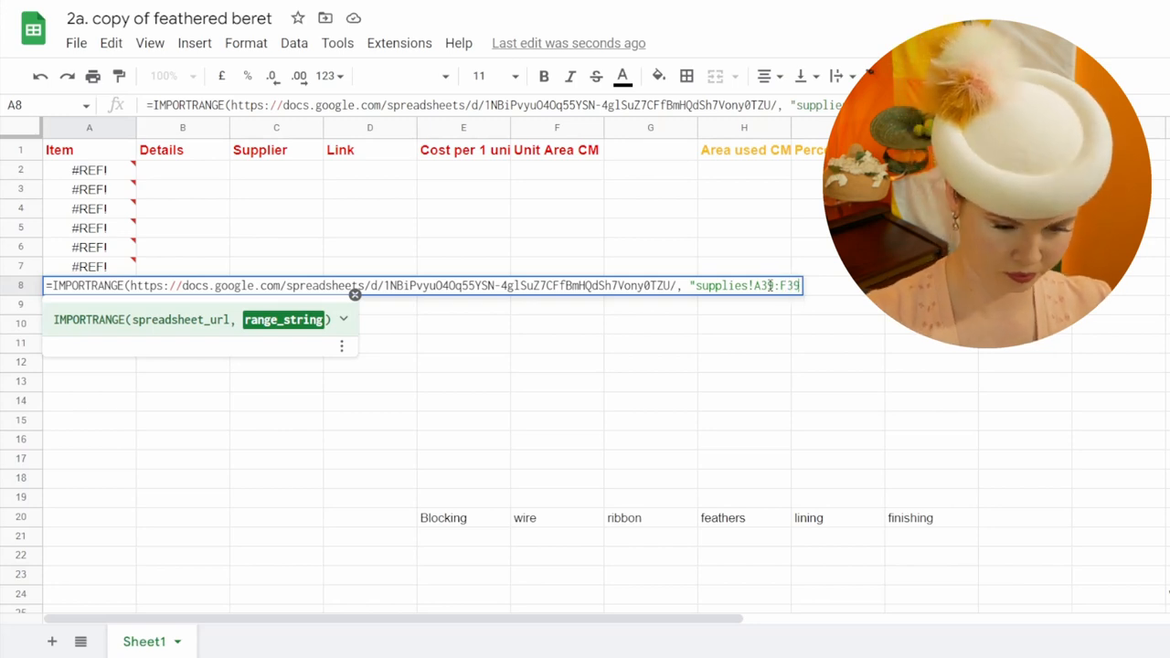
pyautogui.write(')')
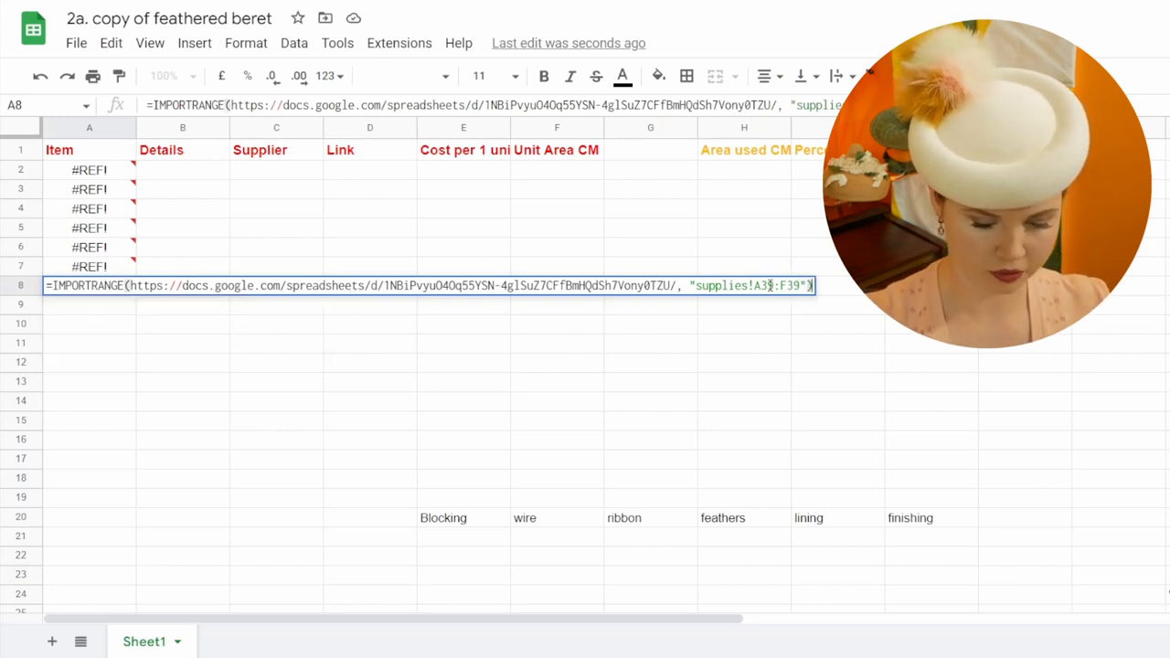
pyautogui.write('"')
pyautogui.press('enter')
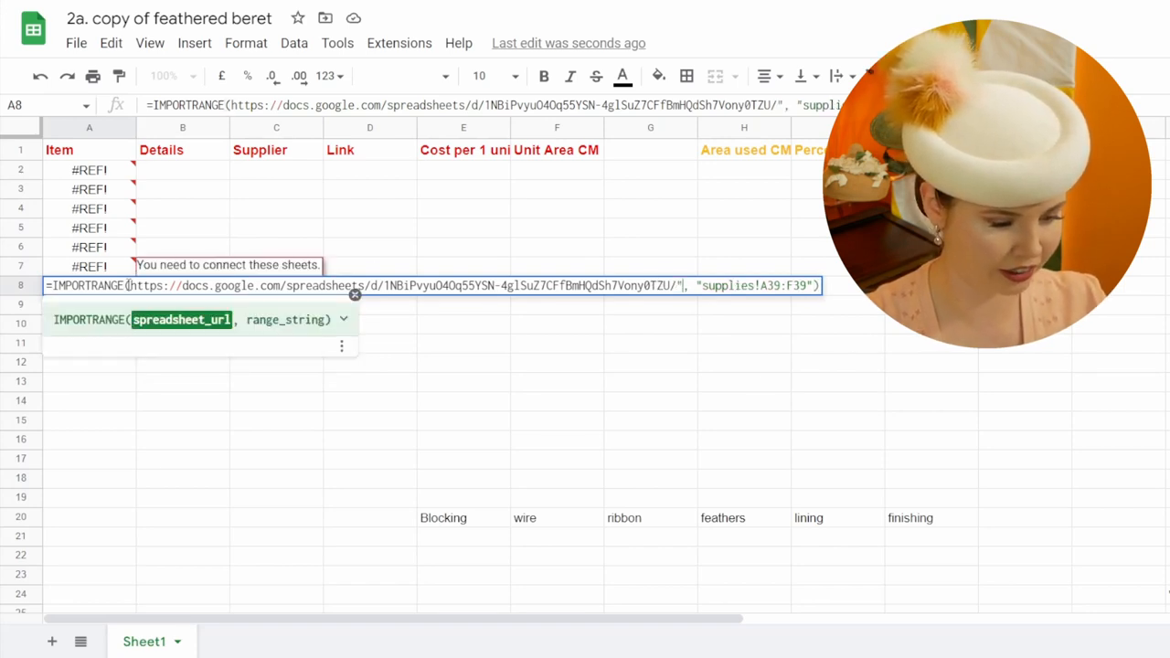
pyautogui.press('enter')
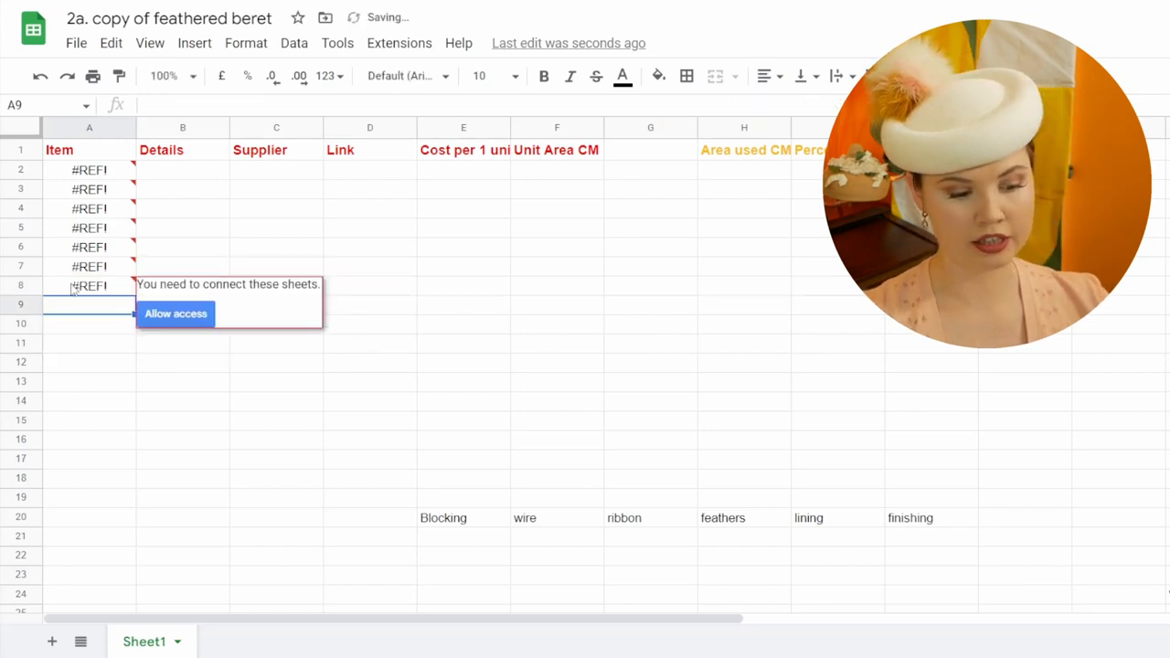
# Allow IMPORTRANGE access to the Suppliers sheet and fill the import down rows 2–8
pyautogui.click(88, 286)
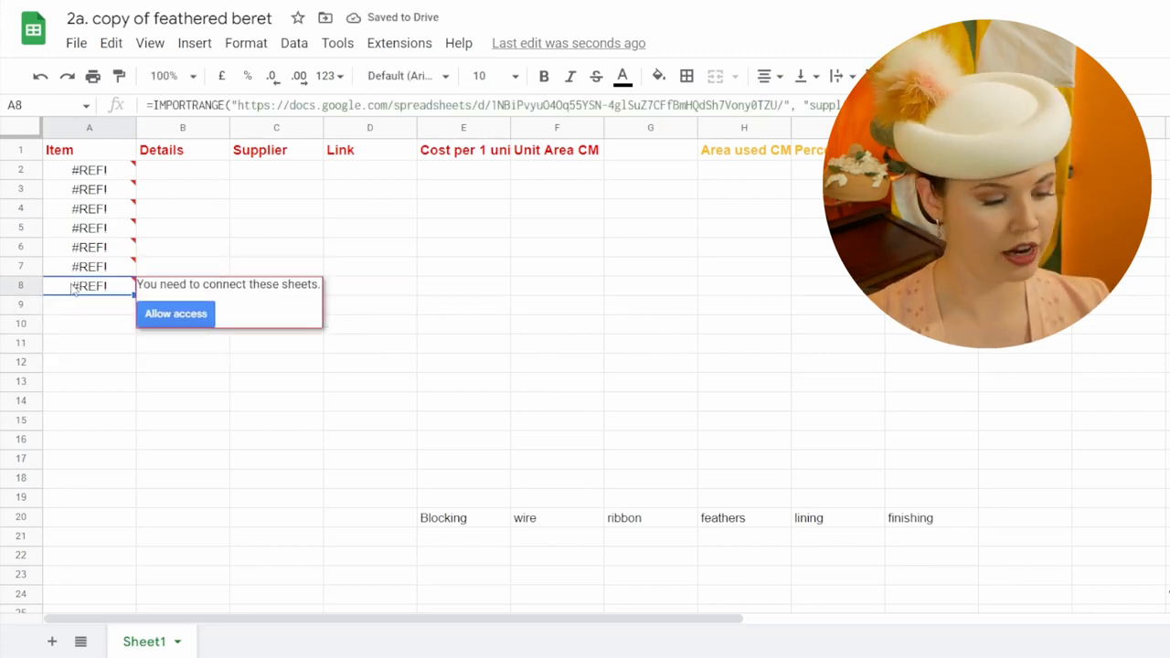
pyautogui.click(175, 313)
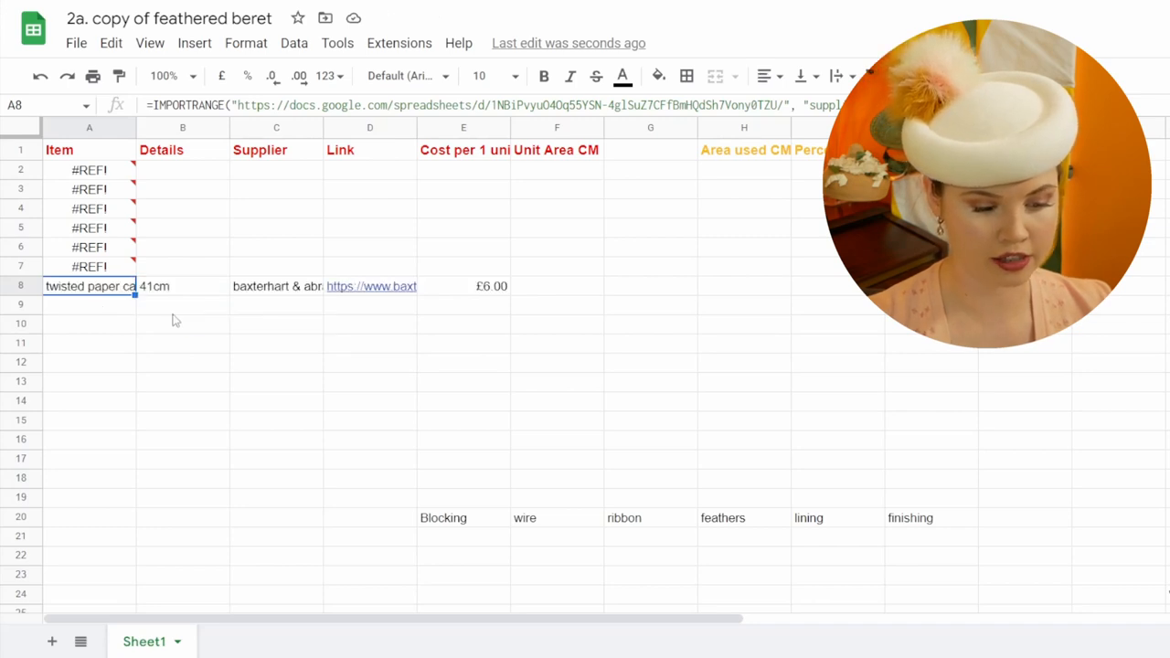
pyautogui.moveTo(326, 298)
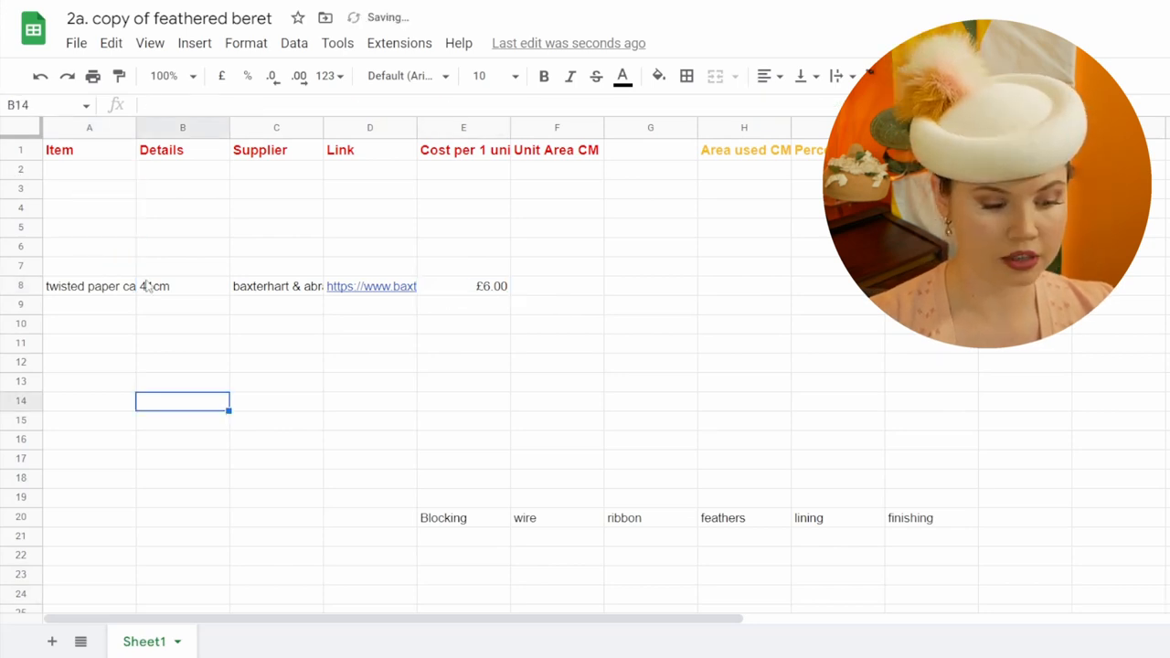
pyautogui.click(89, 286)
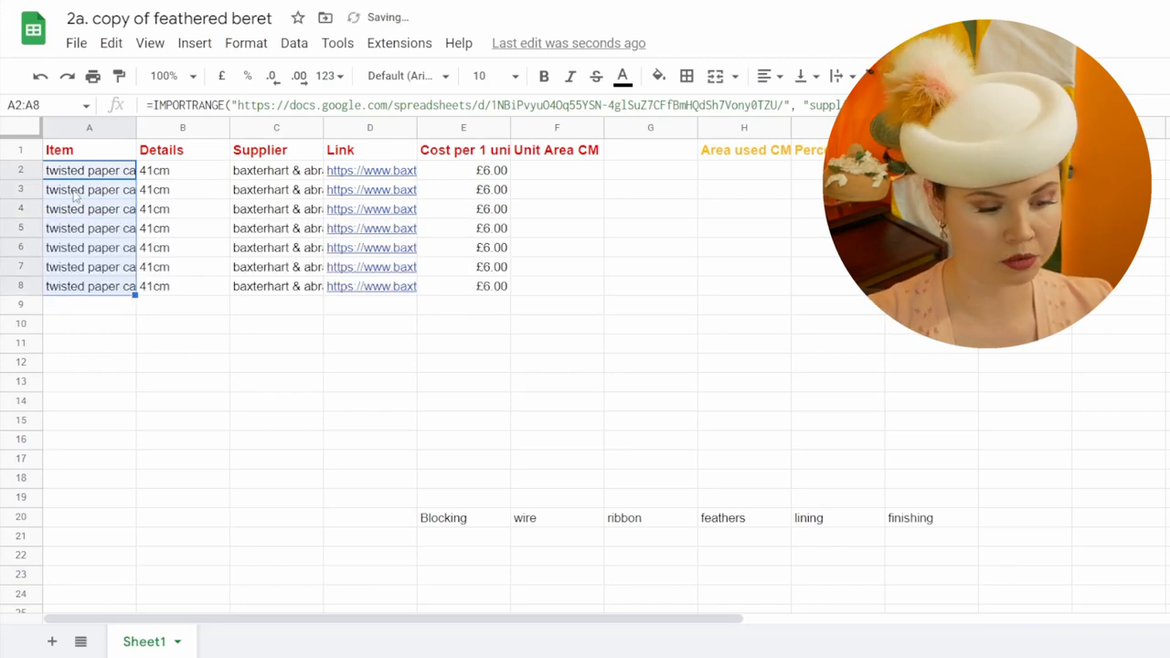
pyautogui.click(90, 189)
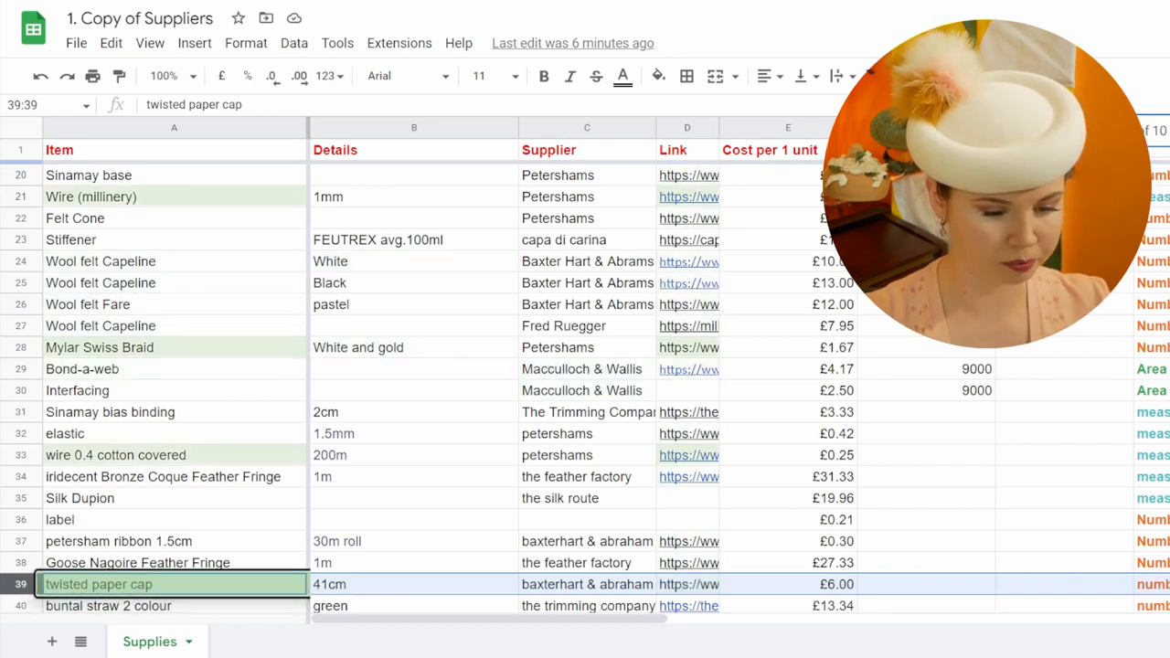
# Repoint row imports to the wire, feather fringe, silk dupion, comb and label ranges
pyautogui.click(688, 196)
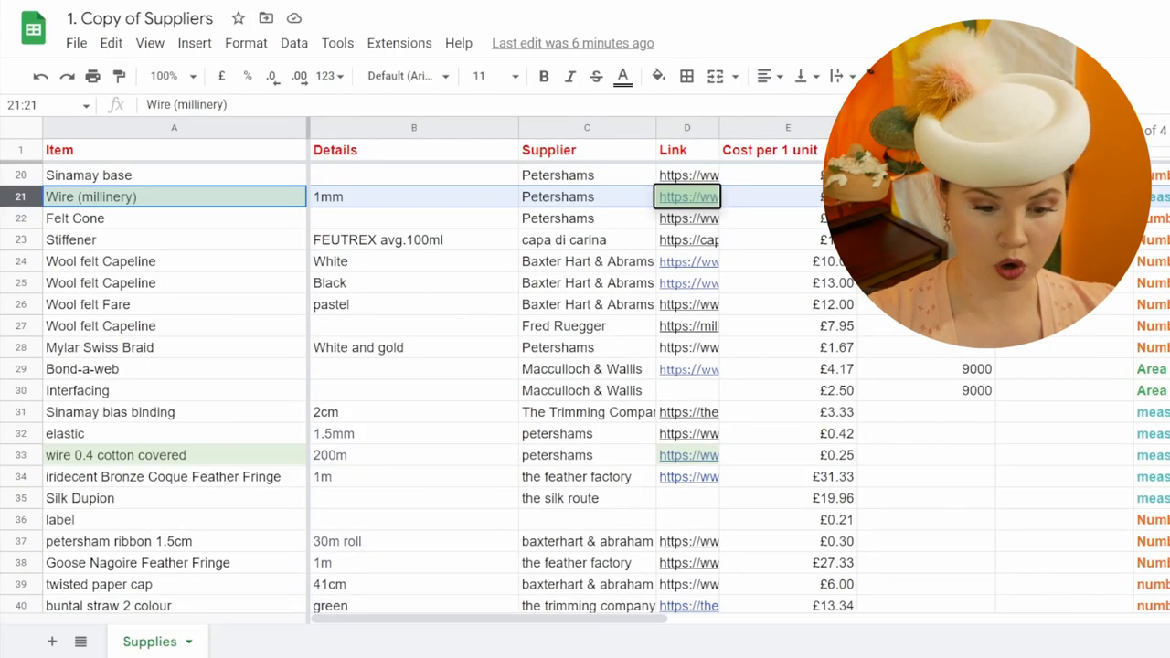
pyautogui.click(163, 476)
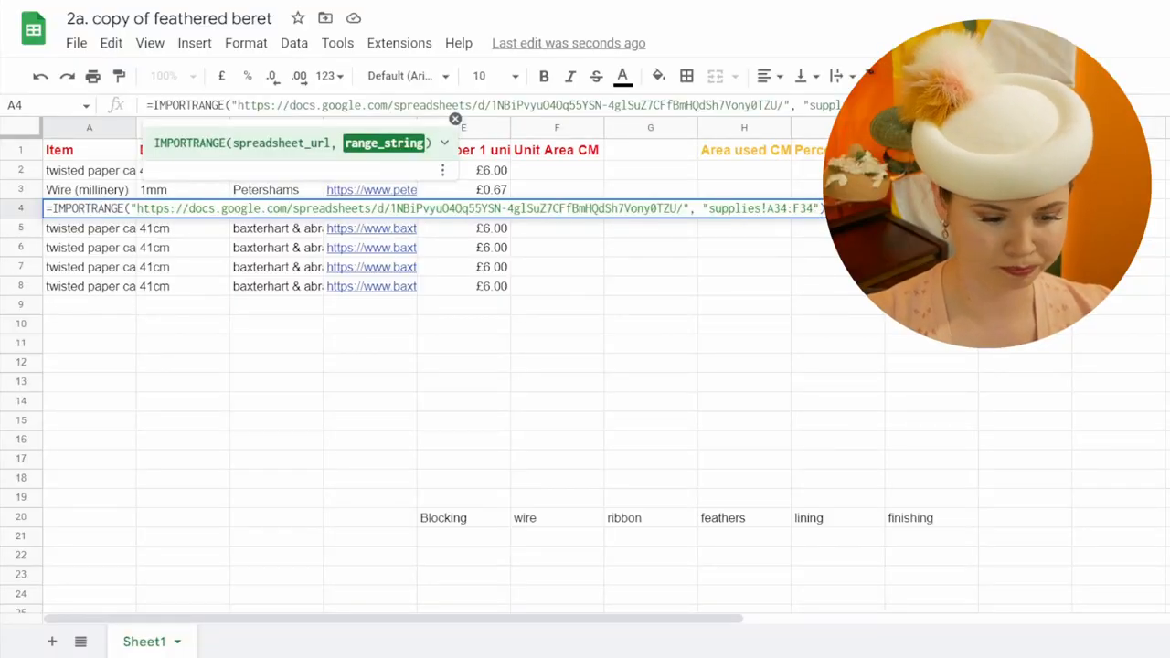
pyautogui.press('enter')
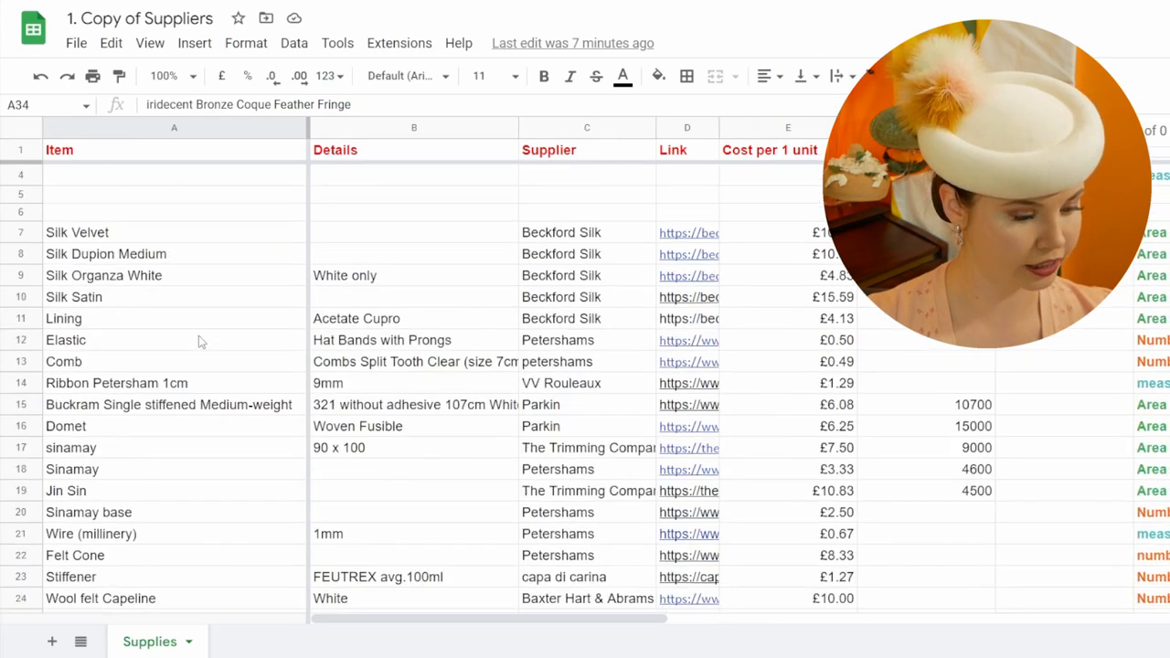
pyautogui.scroll(-3)
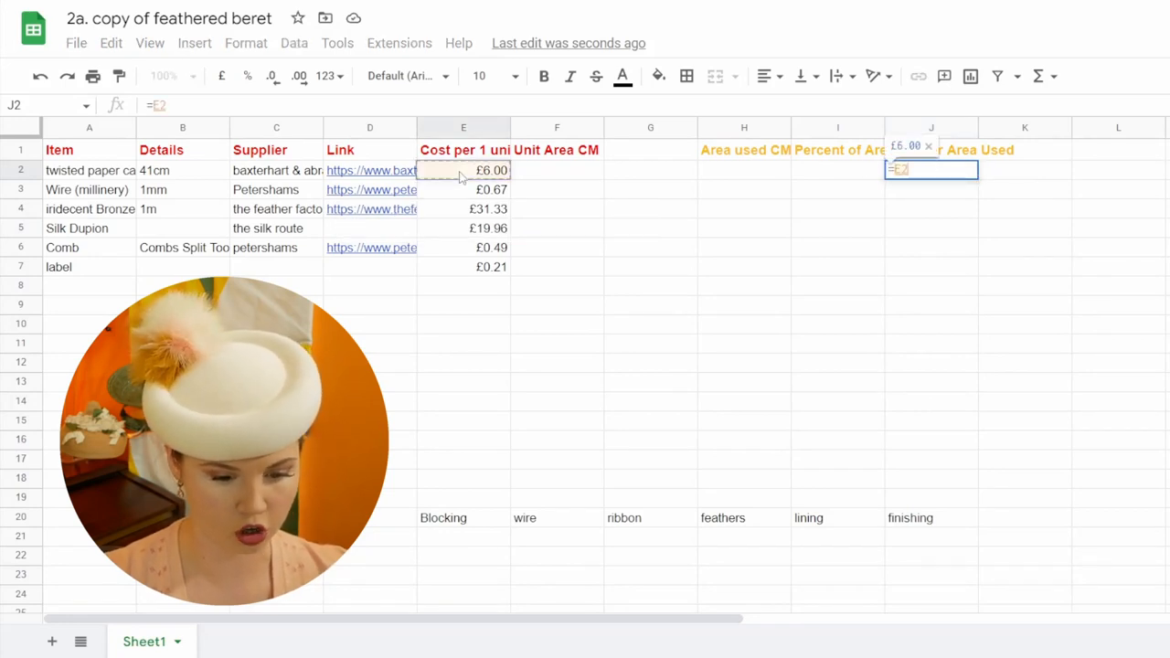
# Enter =E2 in J2 for the paper cap and =E3*0.65 in H3 for the wire
pyautogui.press('Enter')
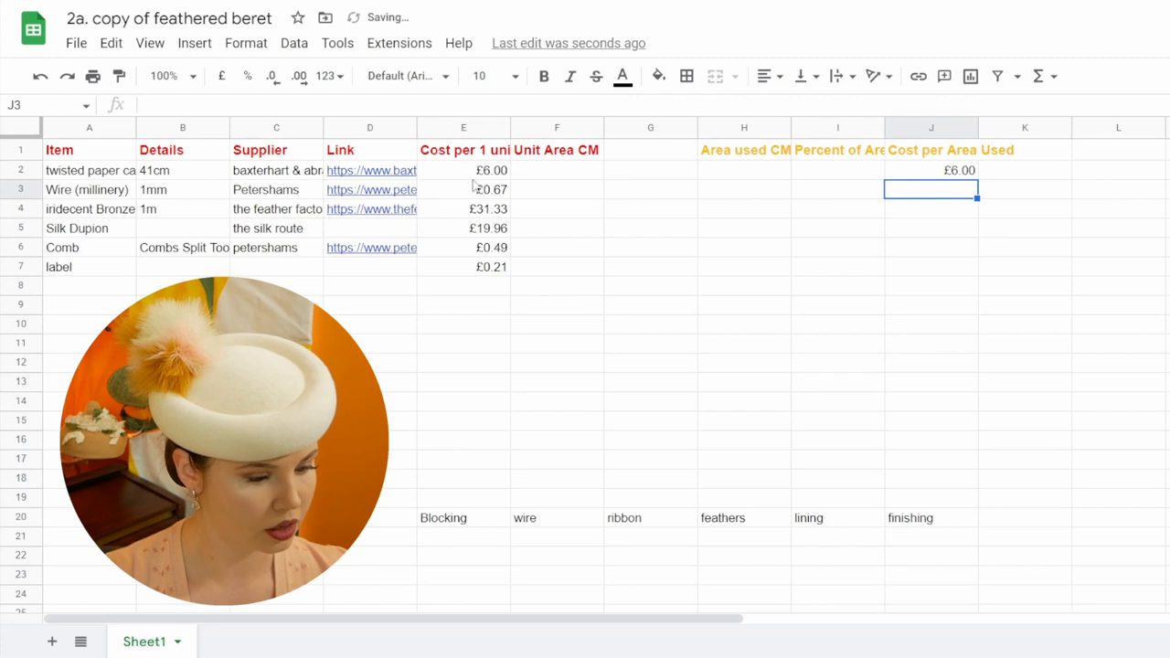
pyautogui.click(463, 189)
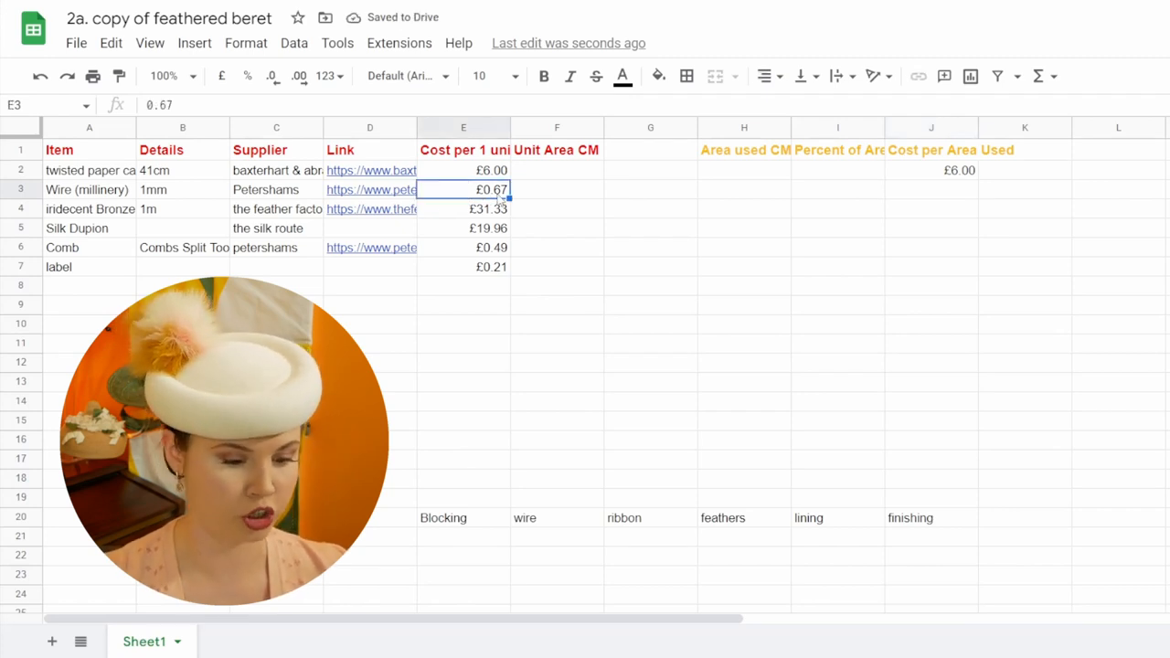
pyautogui.click(744, 189)
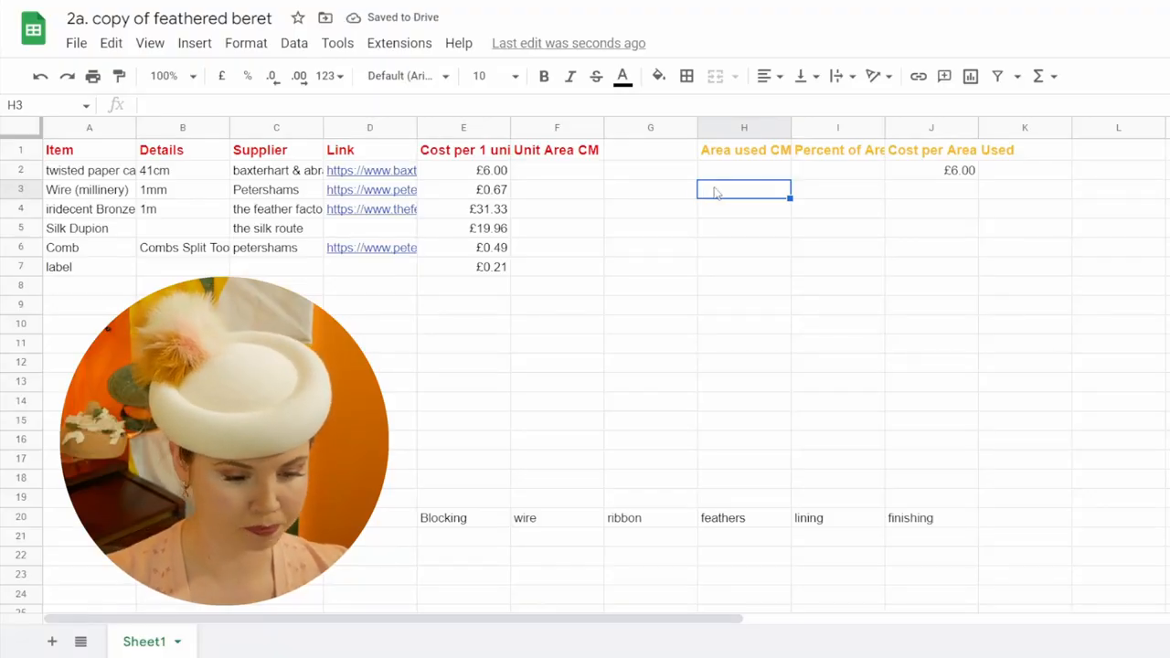
pyautogui.write('=E3')
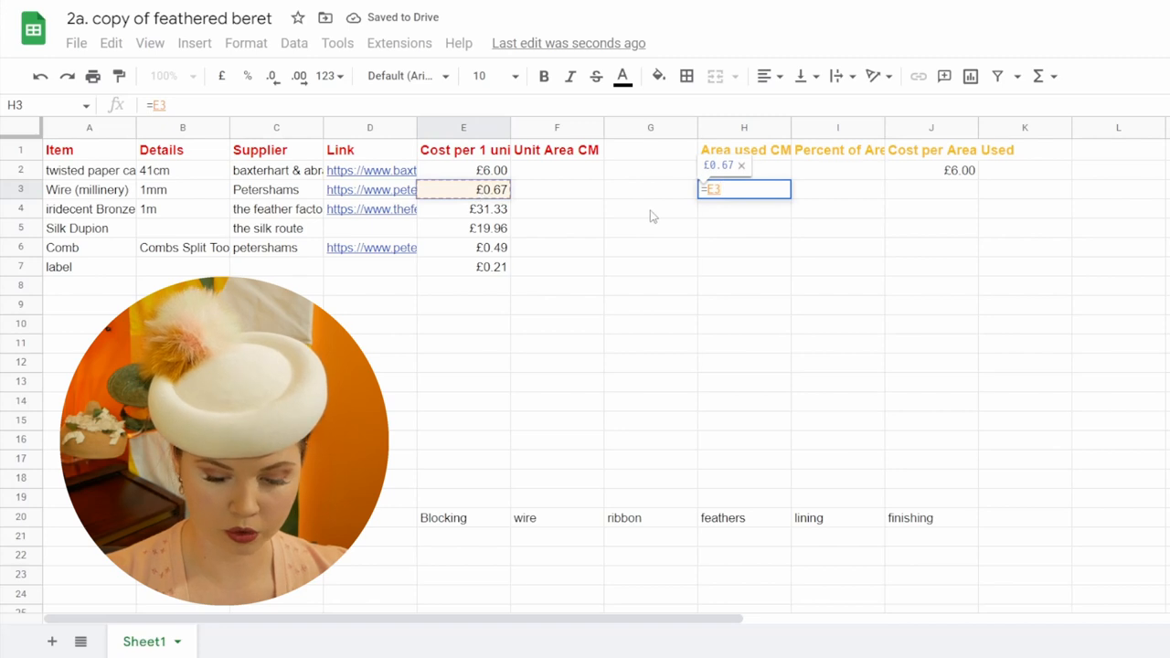
pyautogui.write('*0.')
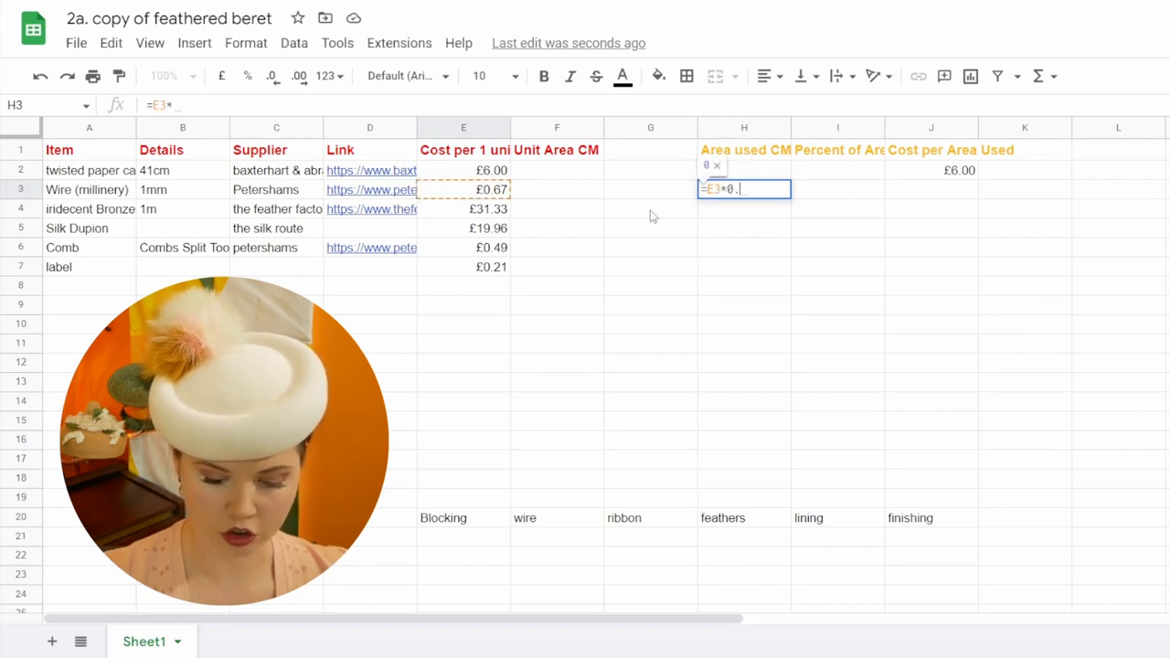
pyautogui.write('65')
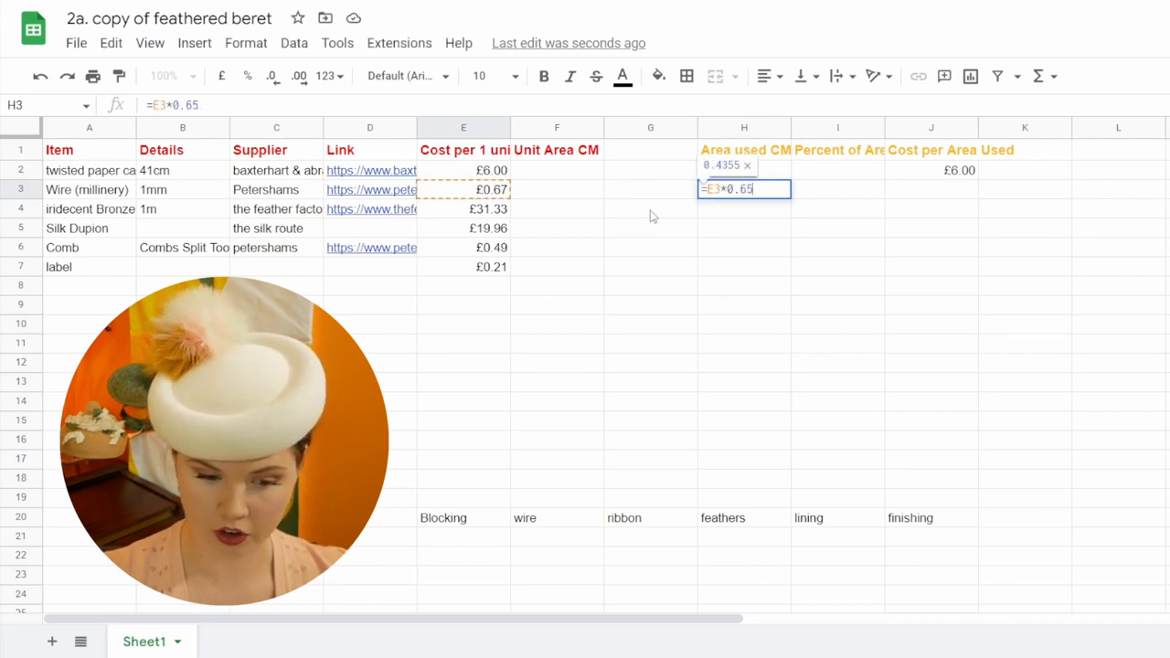
pyautogui.press('enter')
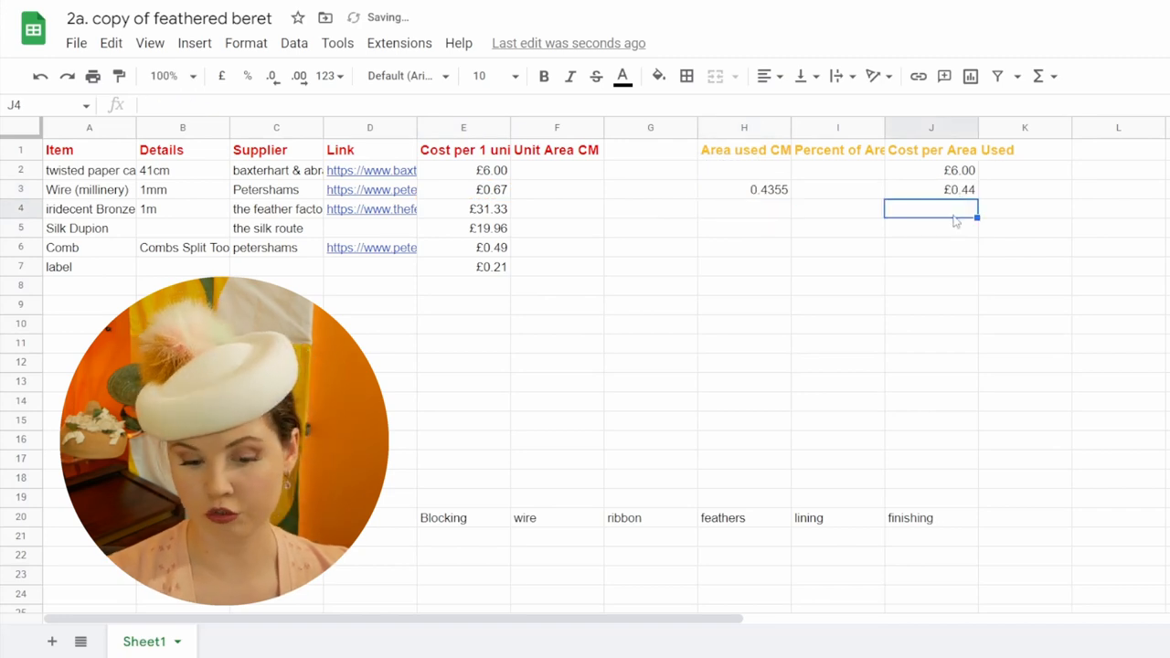
pyautogui.click(931, 128)
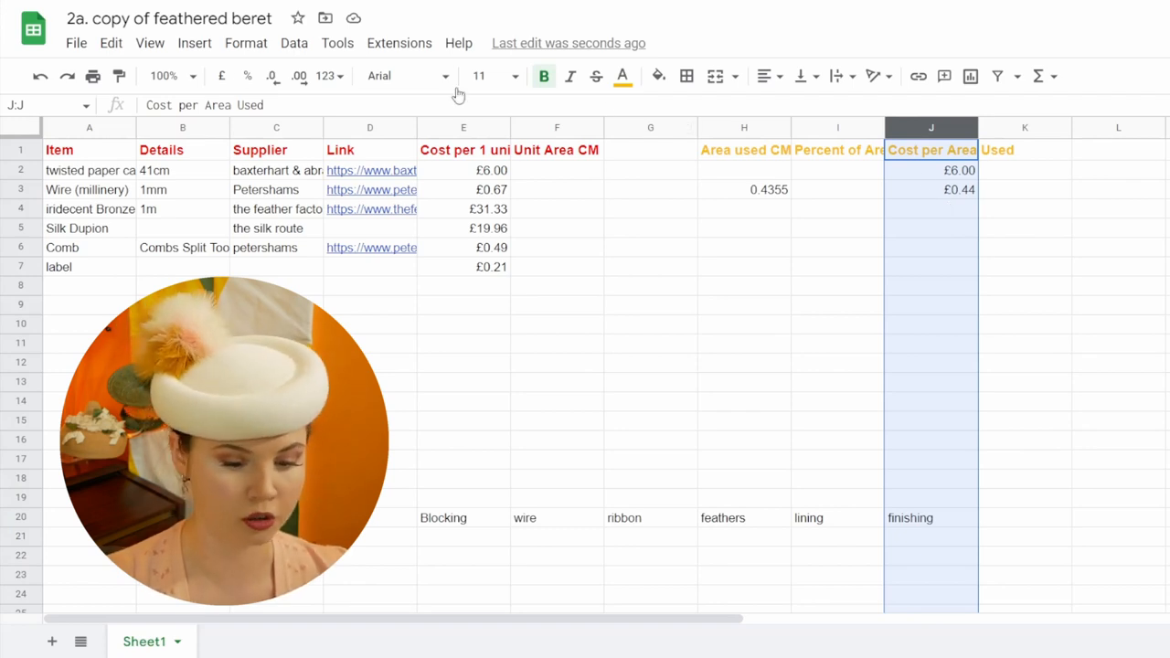
pyautogui.moveTo(222, 76)
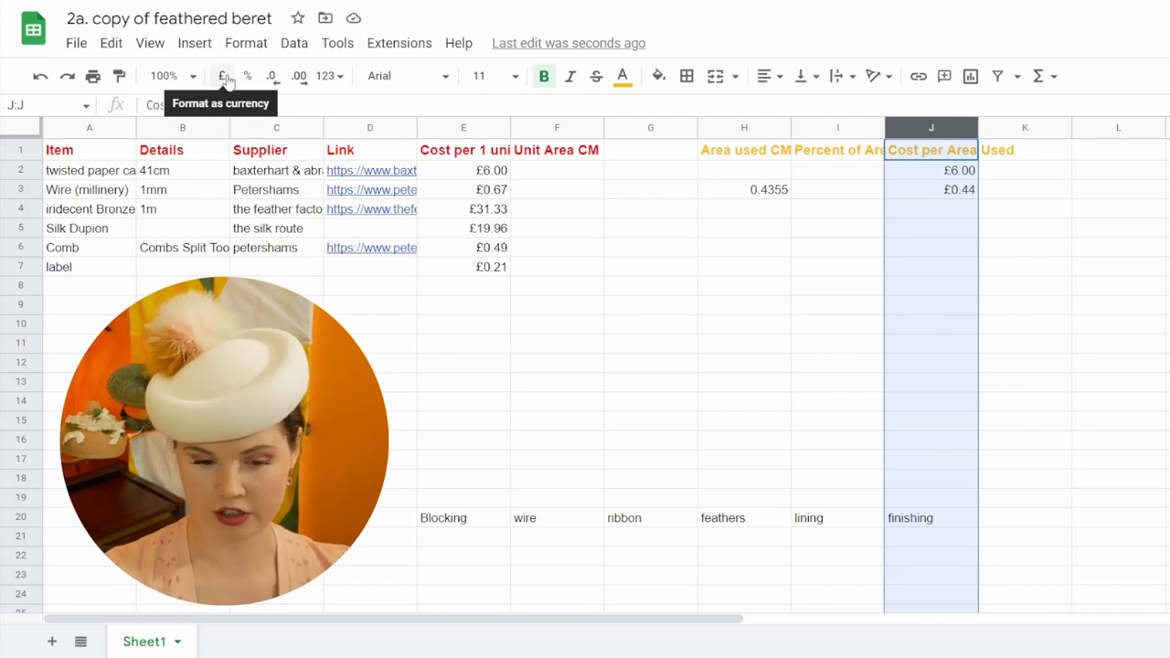
# Format column J as currency, fill rows 4–6 cost formulas, and total with =SUM(J2:J6)
pyautogui.click(743, 208)
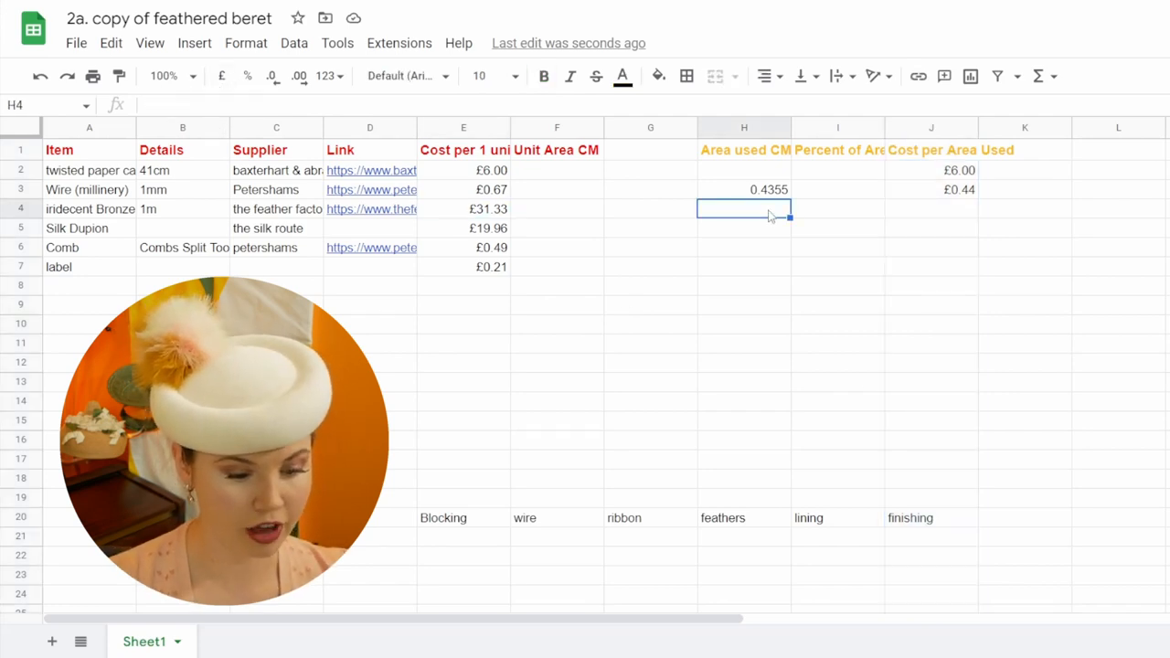
pyautogui.click(931, 209)
pyautogui.write('£31.33')
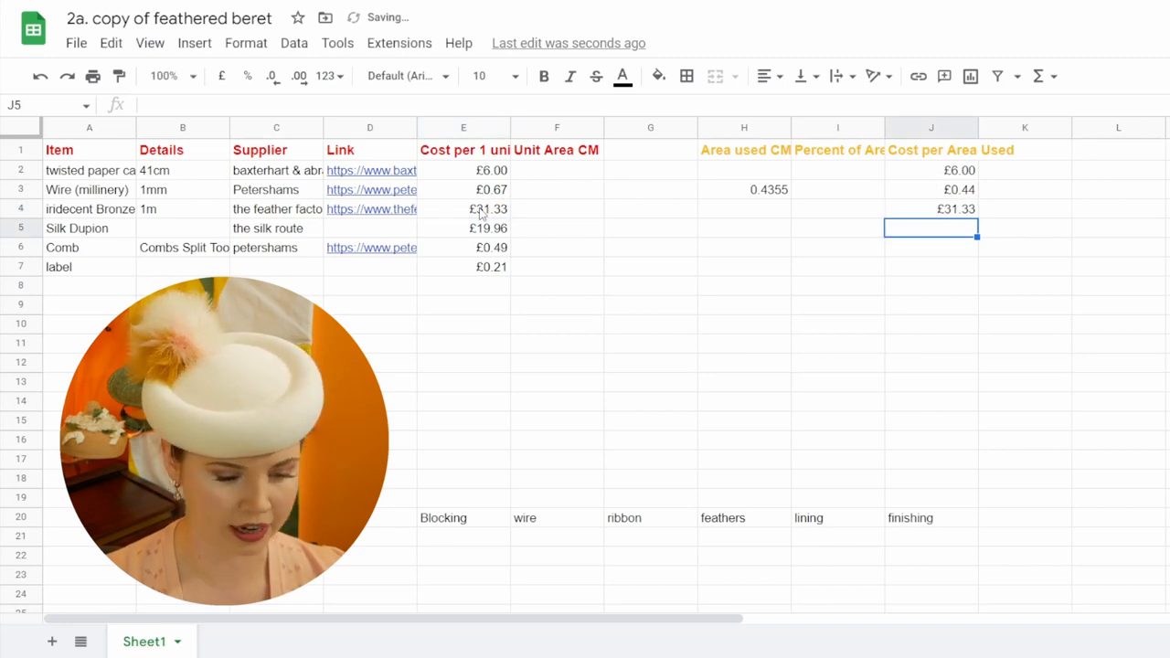
pyautogui.click(464, 228)
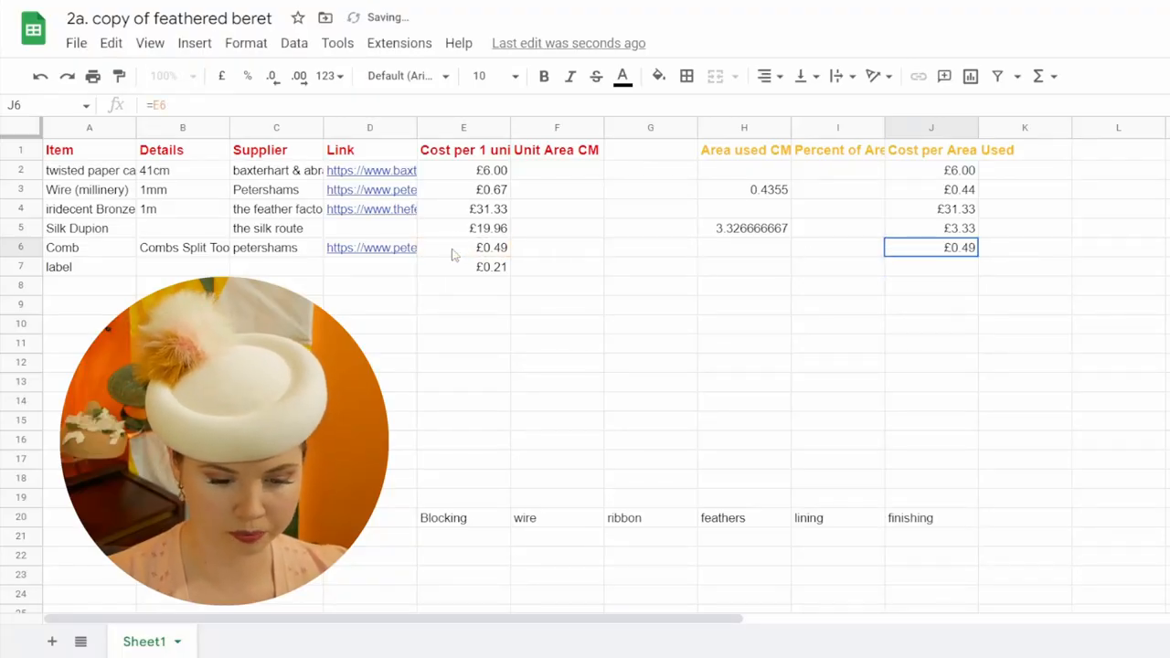
pyautogui.click(931, 266)
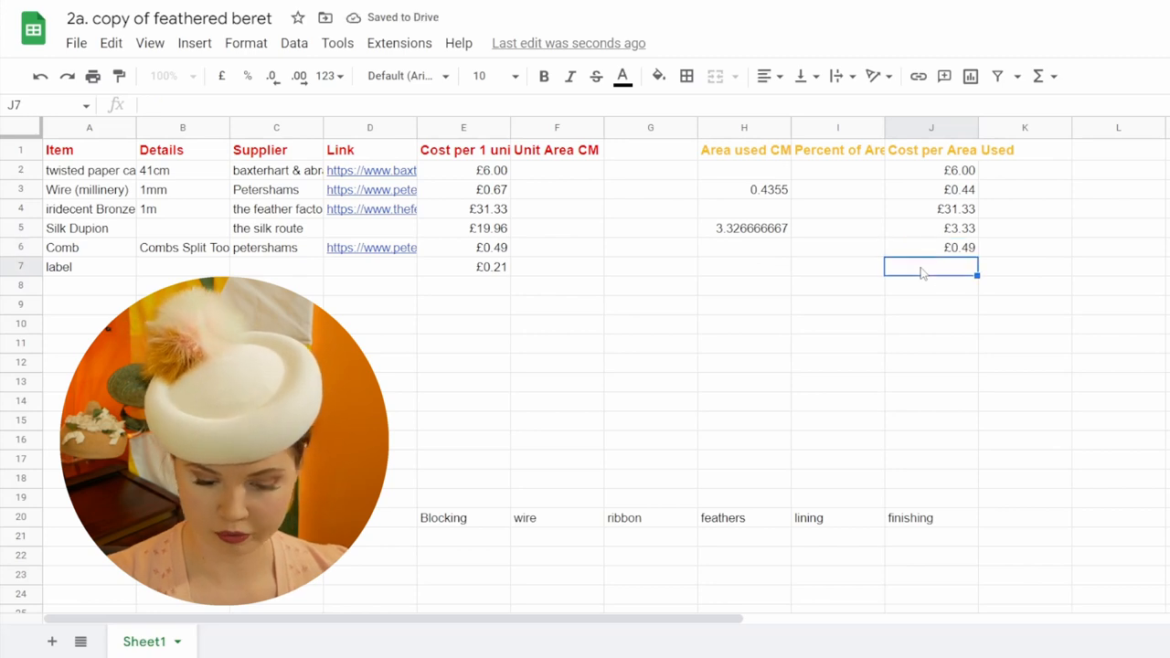
pyautogui.write('=SUM(J2:J6)')
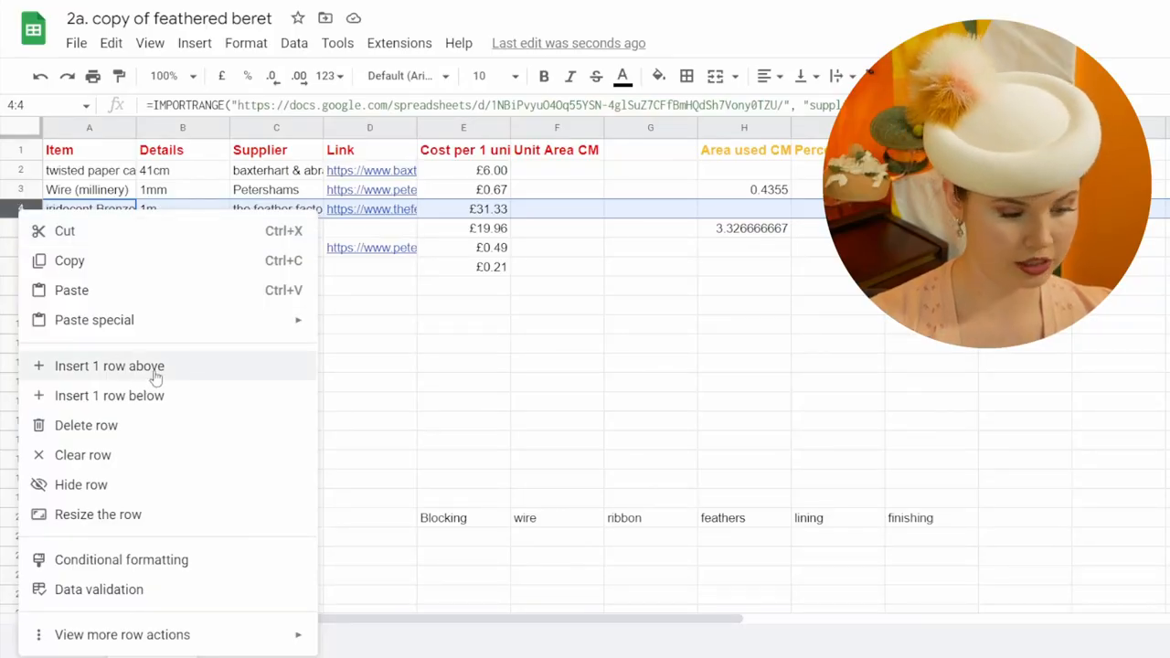
# Insert a row above the feather fringe and repoint its IMPORTRANGE to the petersham ribbon
pyautogui.click(109, 366)
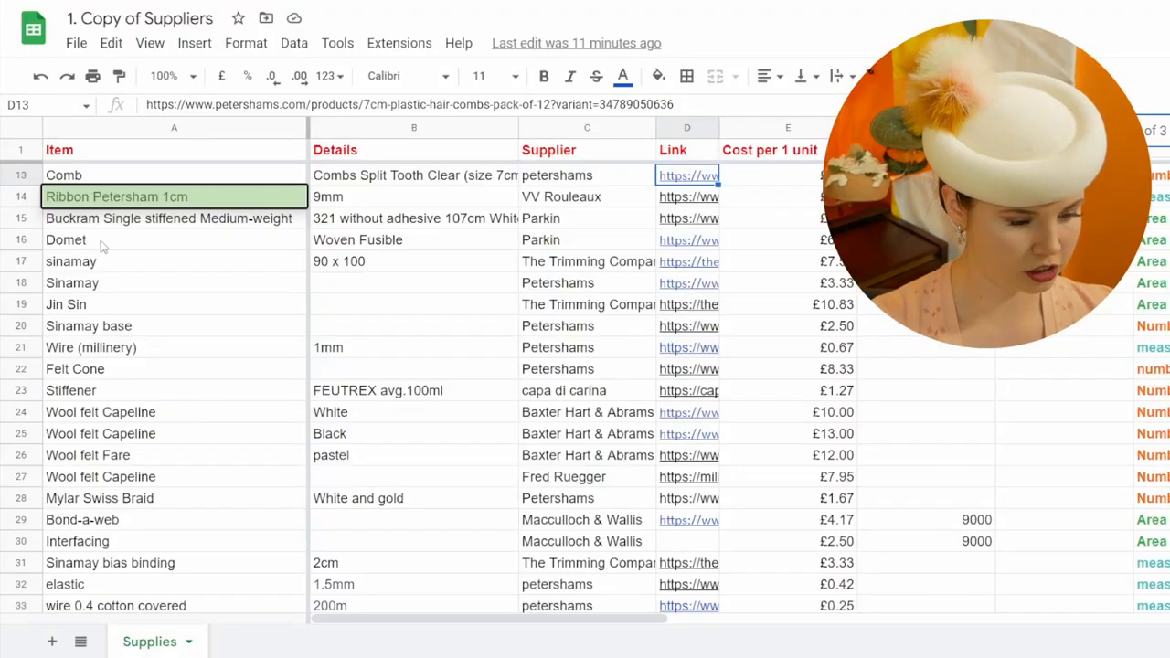
pyautogui.scroll(-3)
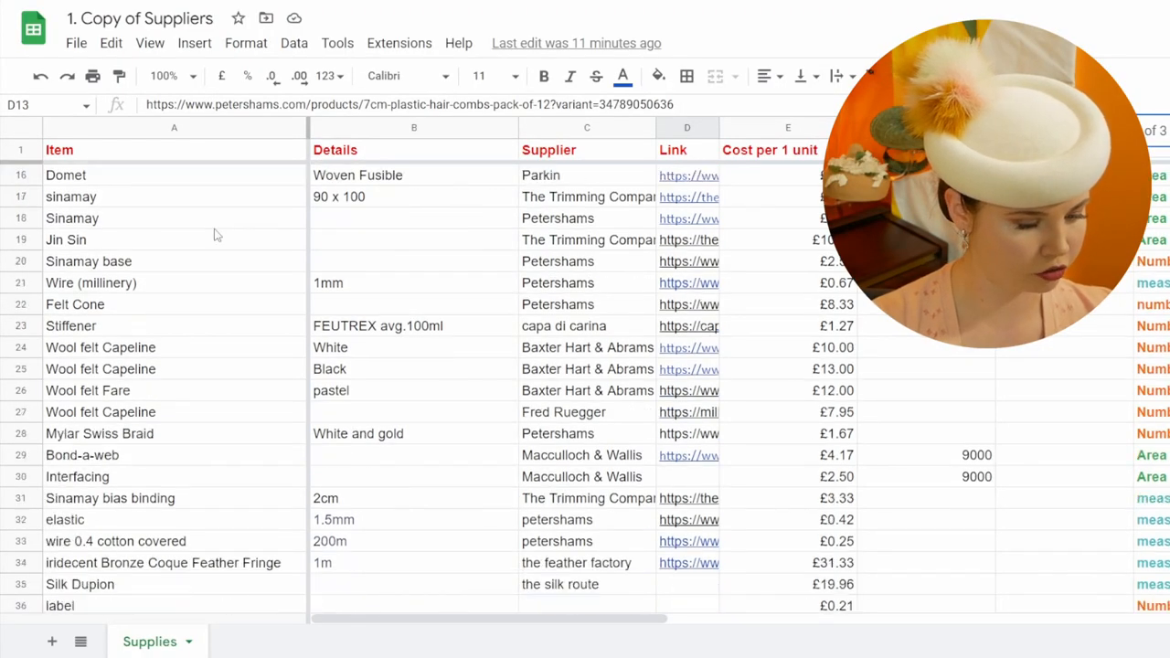
pyautogui.scroll(-3)
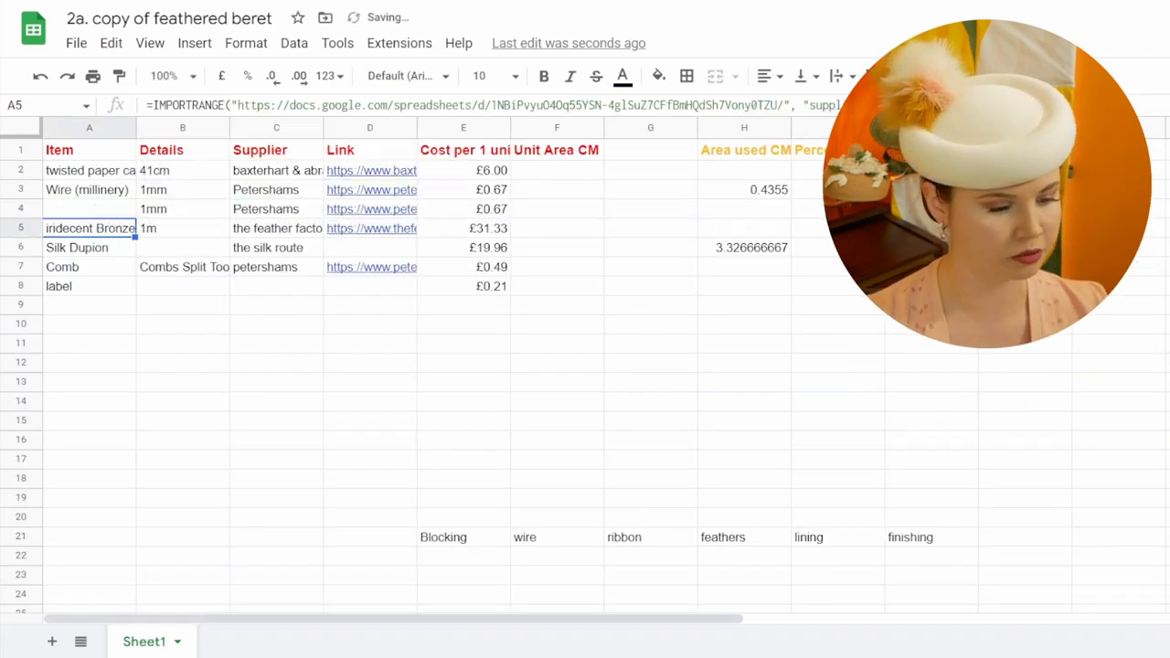
pyautogui.click(743, 190)
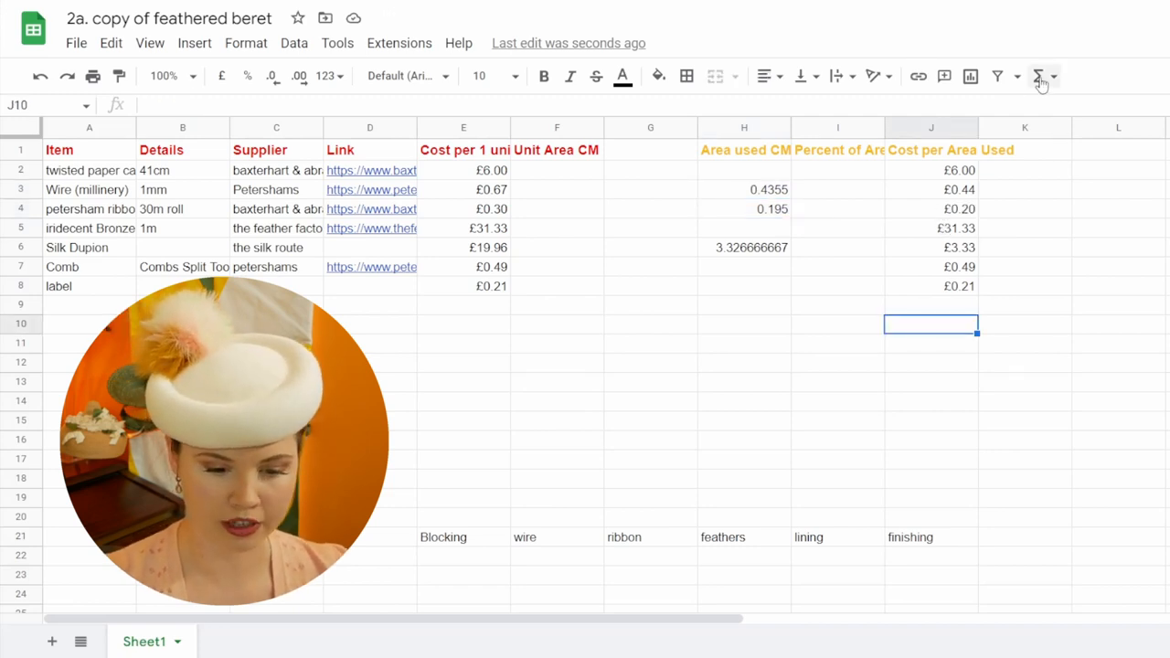
# Insert a SUM formula in J10 to total the Cost per Area Used values
pyautogui.click(1036, 76)
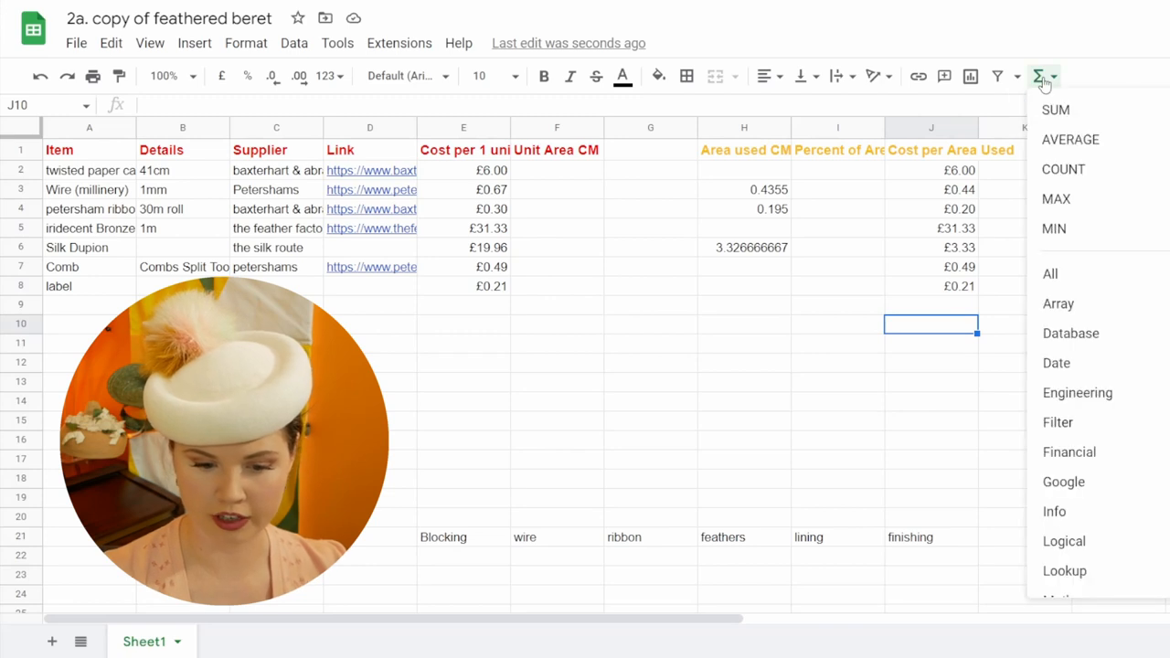
pyautogui.click(1056, 109)
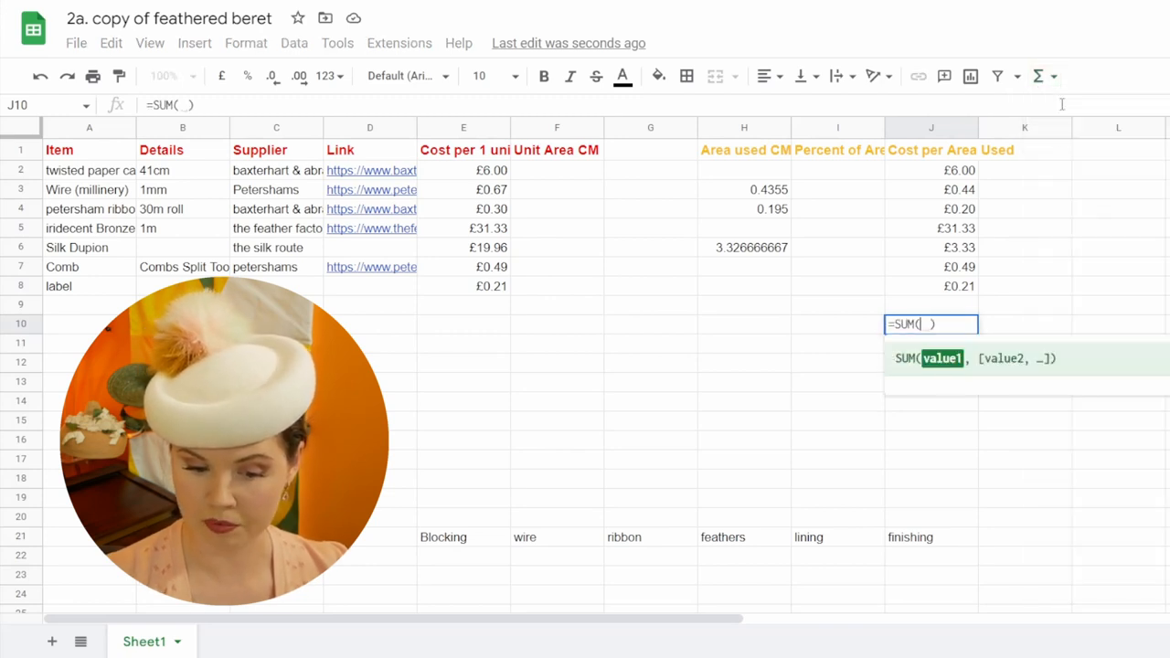
pyautogui.click(930, 170)
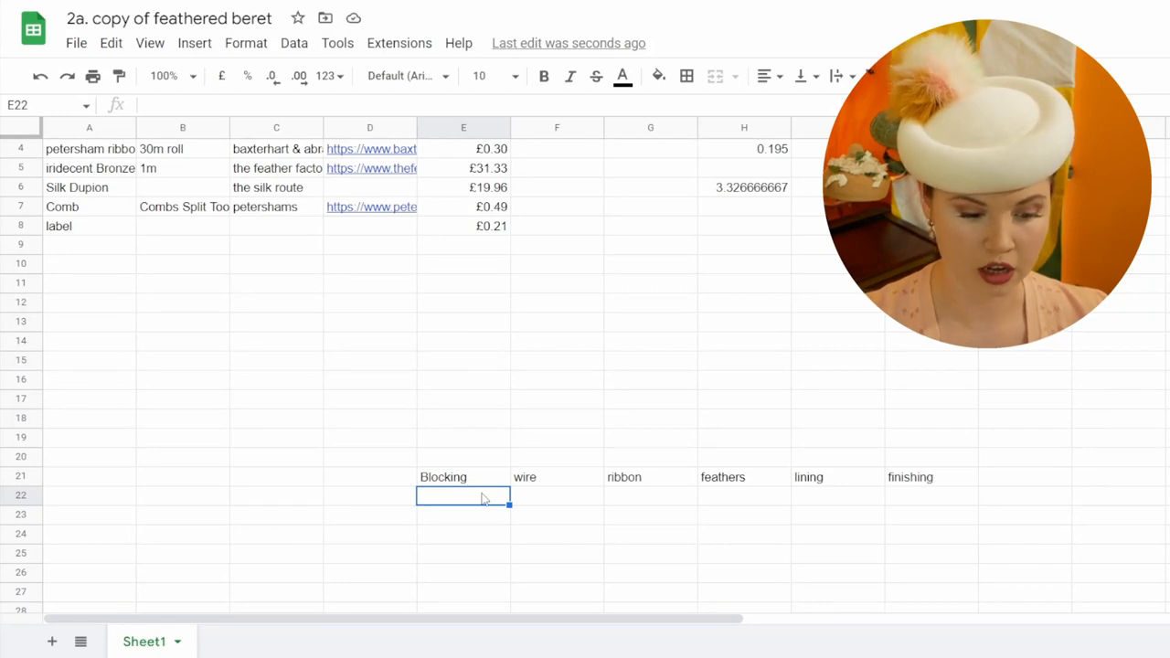
# Enter task times 30, 20, 30, =3*60, 20 and 10 into row 22 under each heading
pyautogui.write('30')
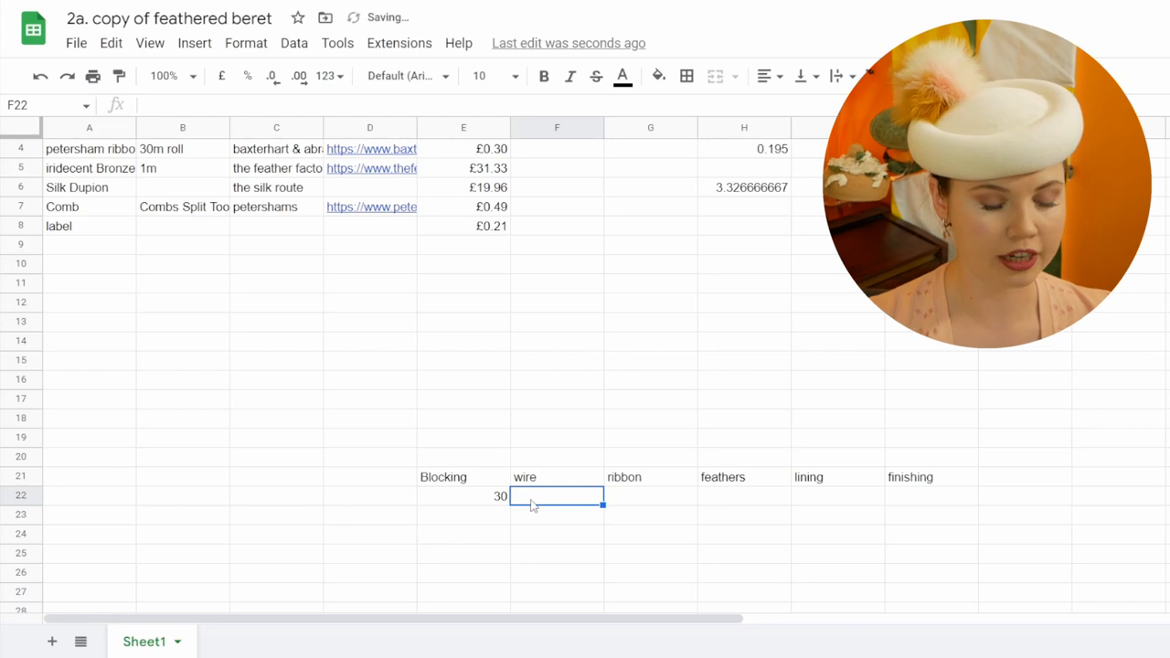
pyautogui.write('20')
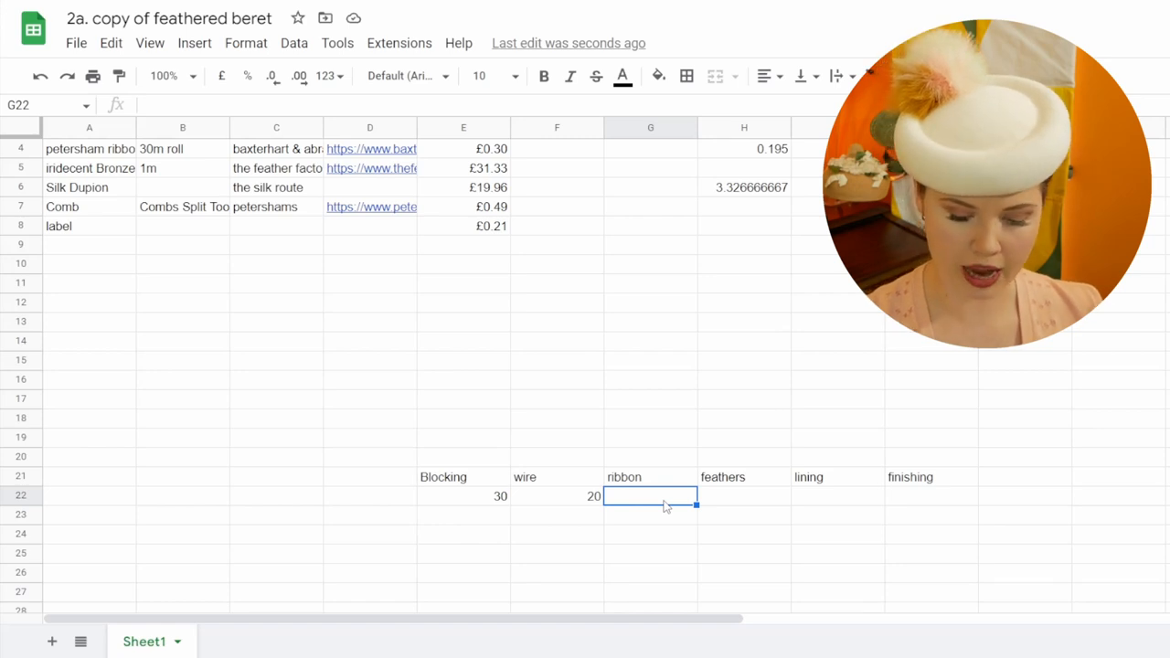
pyautogui.write('30')
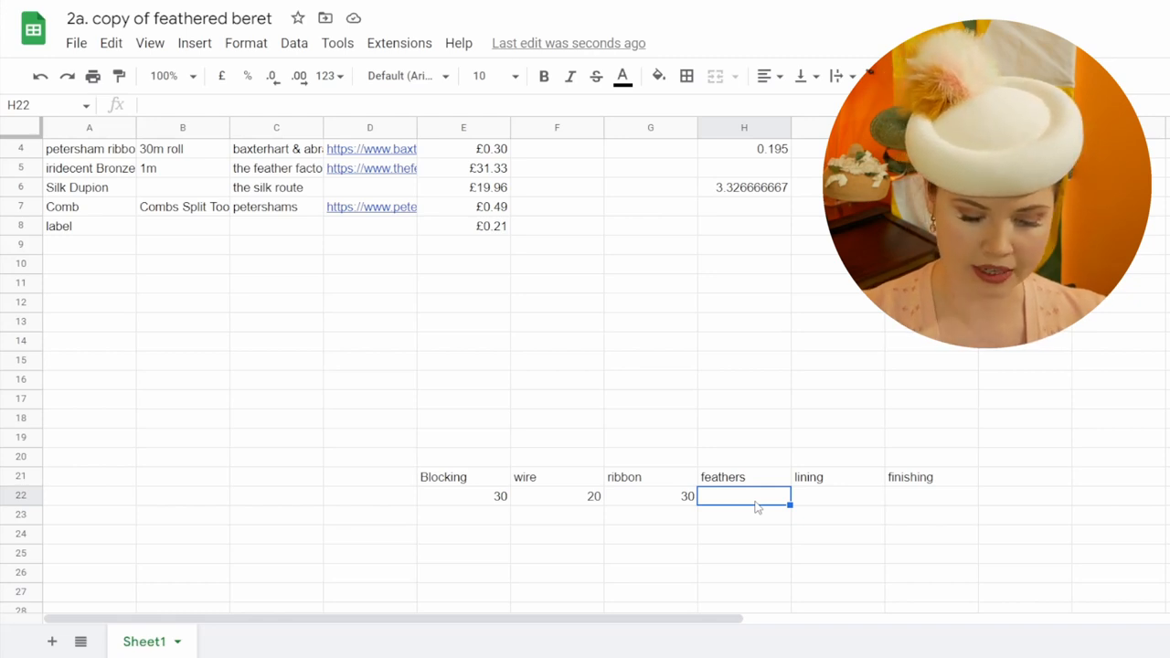
pyautogui.write('=3')
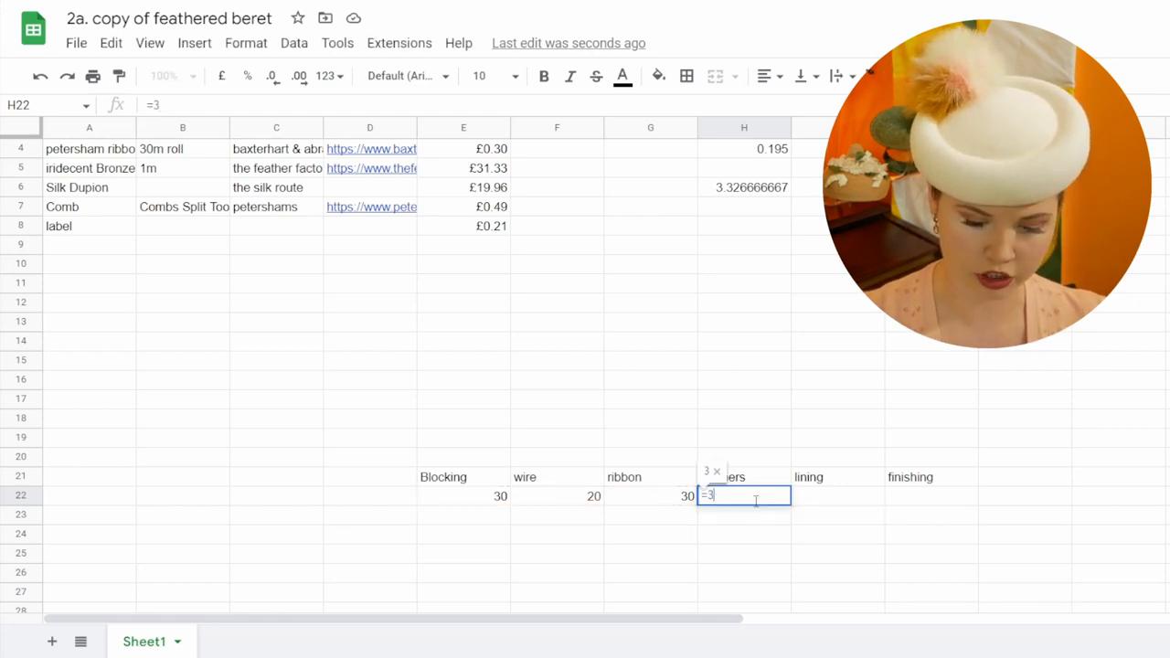
pyautogui.write('*60')
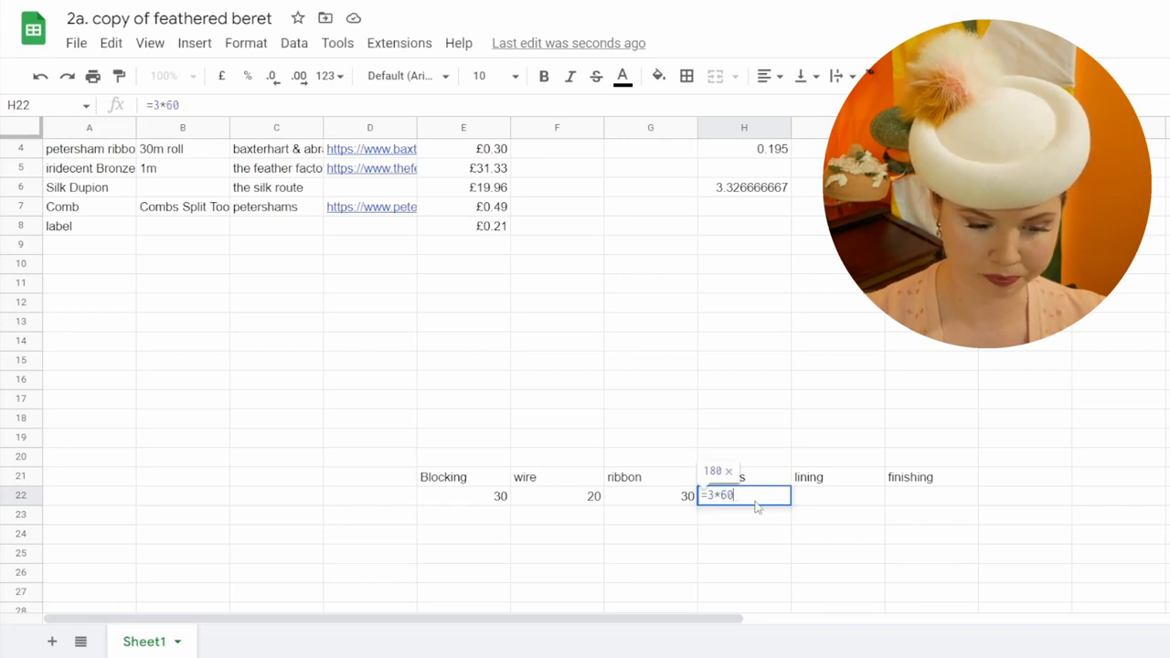
pyautogui.press('enter')
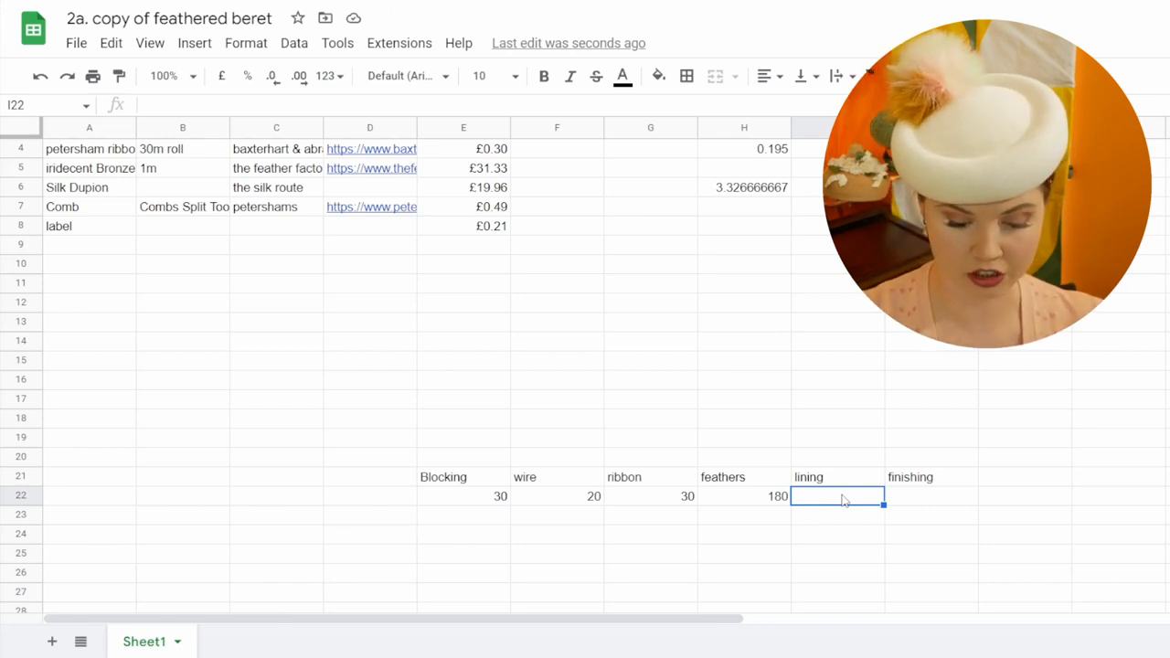
pyautogui.write('40')
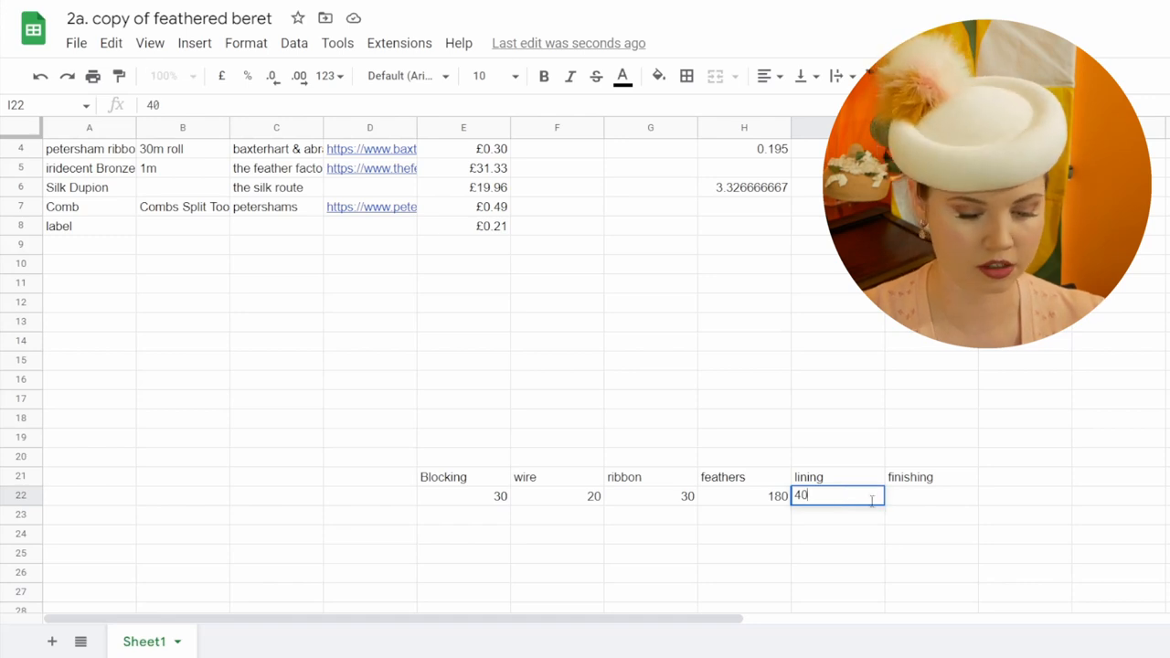
pyautogui.write('20')
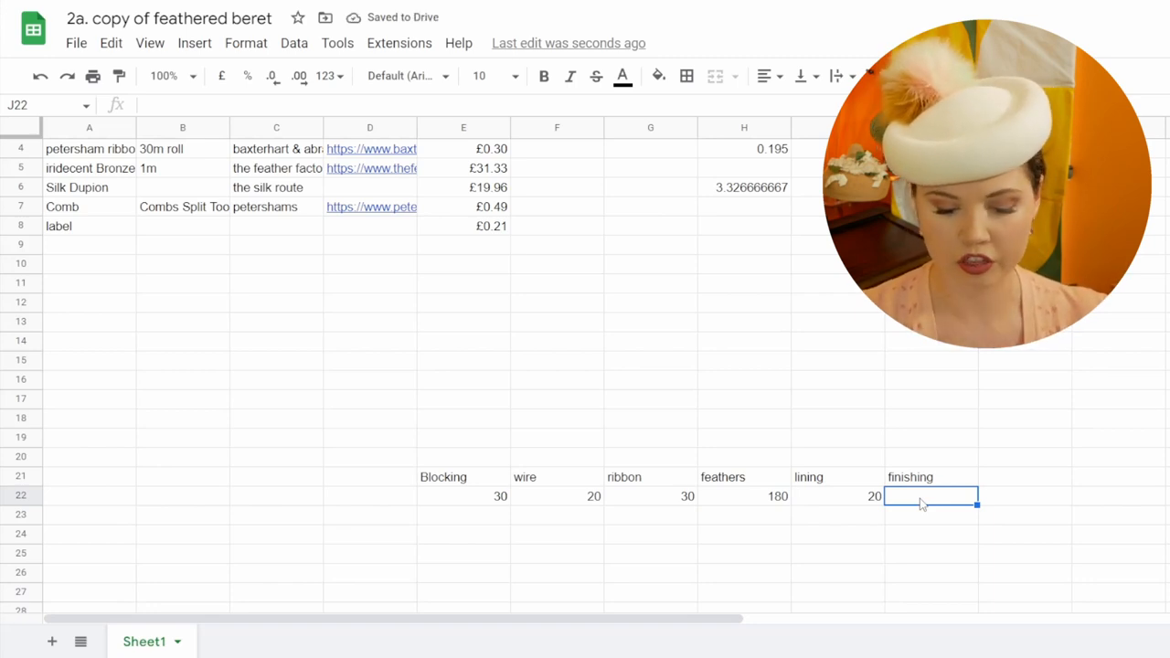
pyautogui.write('10')
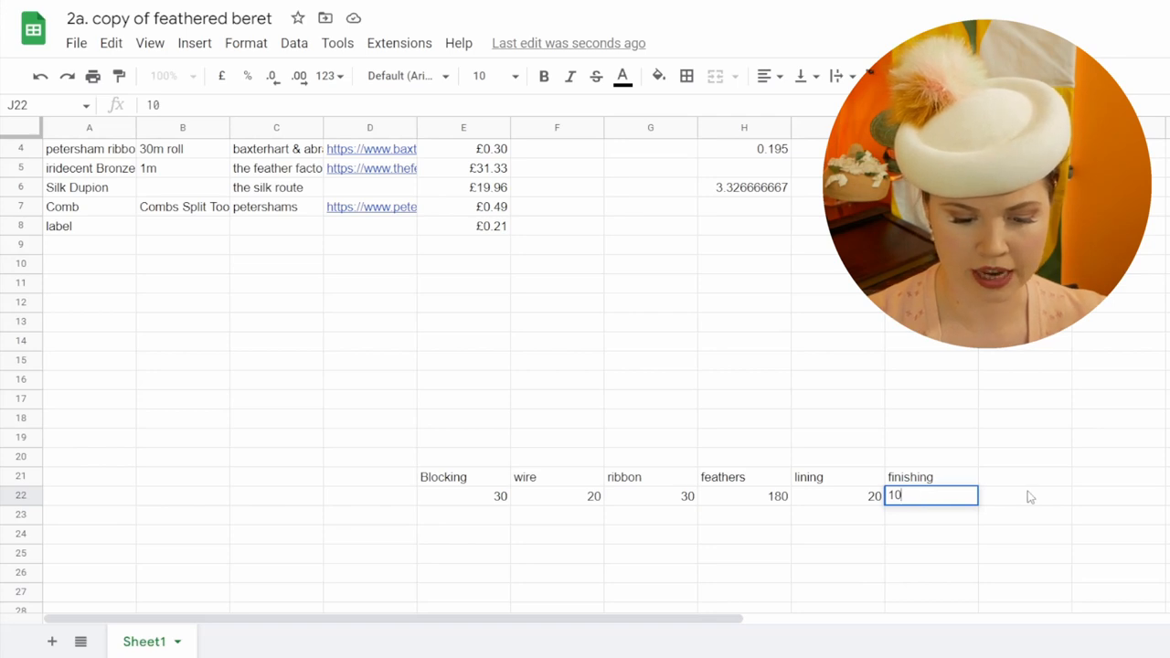
pyautogui.click(1038, 75)
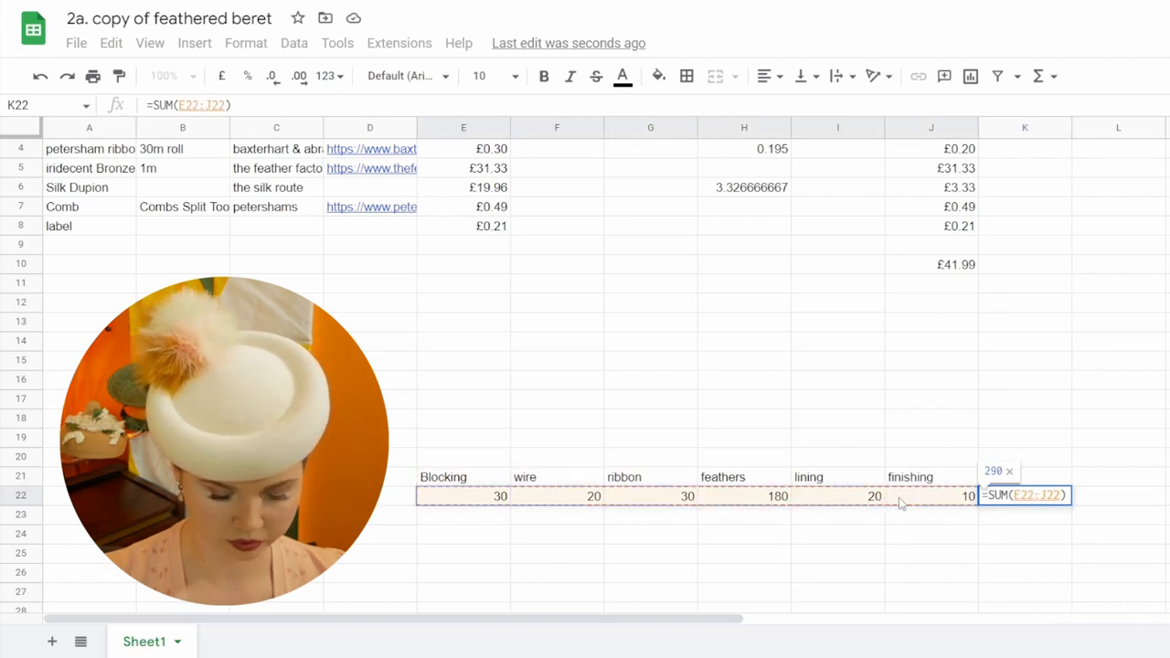
# Confirm =SUM(E22:J22) in K22 so the task times total 290
pyautogui.press('Enter')
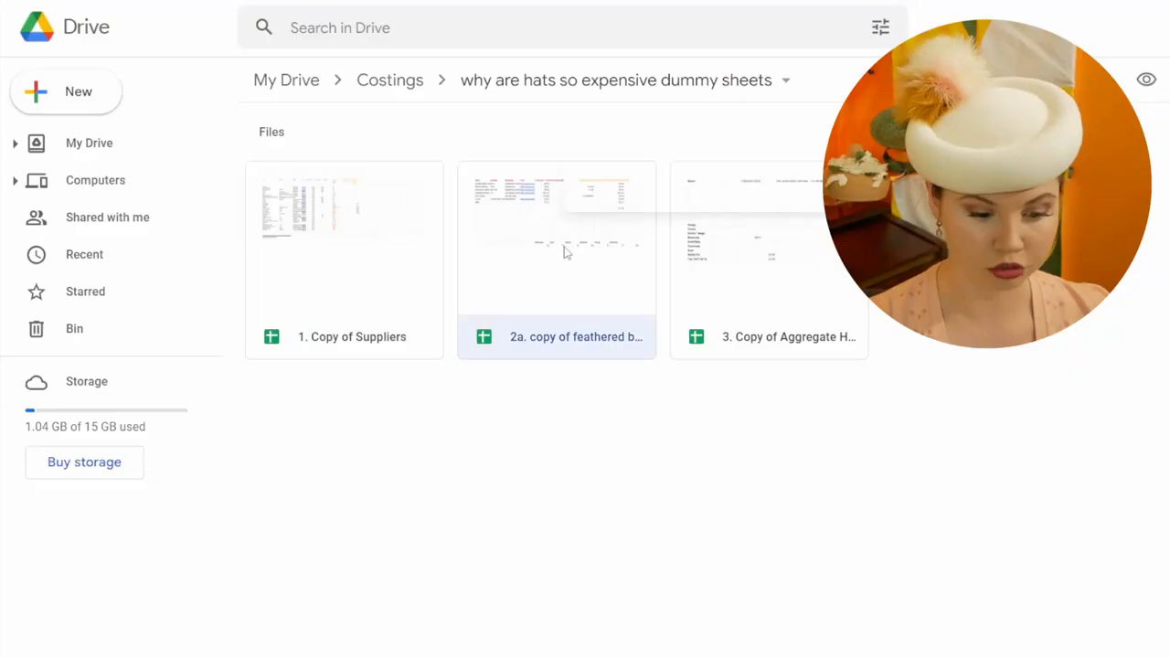
# Bring up the file options for '2a. copy of feathered beret' in Drive
pyautogui.rightClick(556, 238)
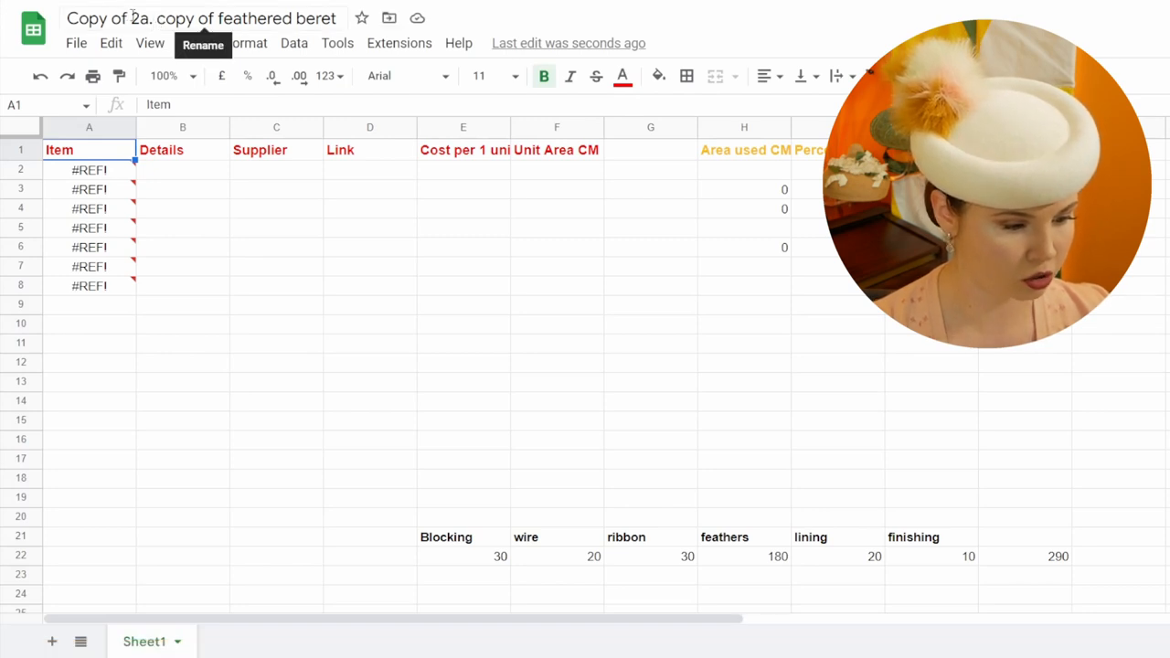
# Rename the copy '2b. copy of velvet with self bow' and allow IMPORTRANGE access
pyautogui.click(201, 18)
pyautogui.write('2b. copy of velvet with self bo')
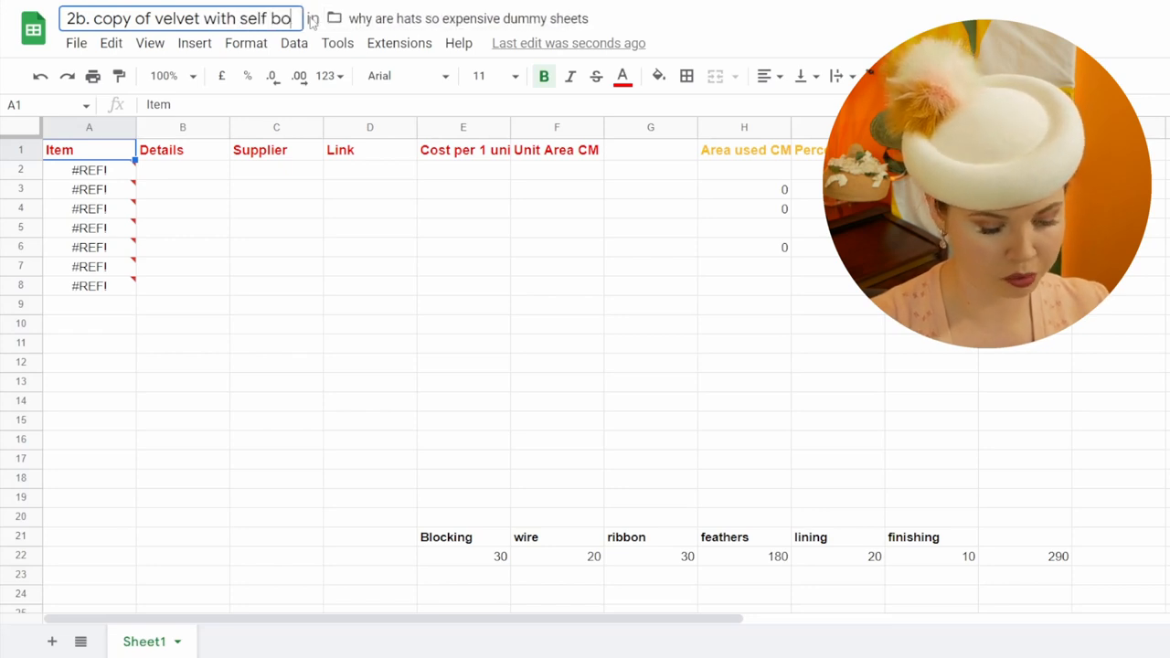
pyautogui.click(89, 170)
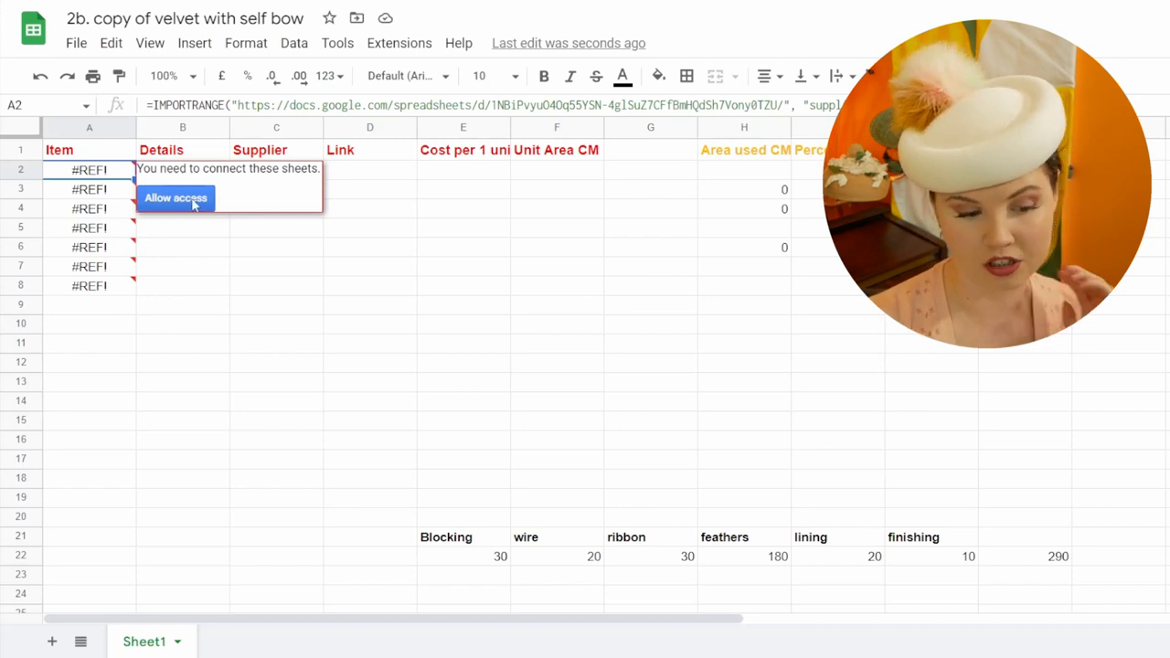
pyautogui.click(174, 199)
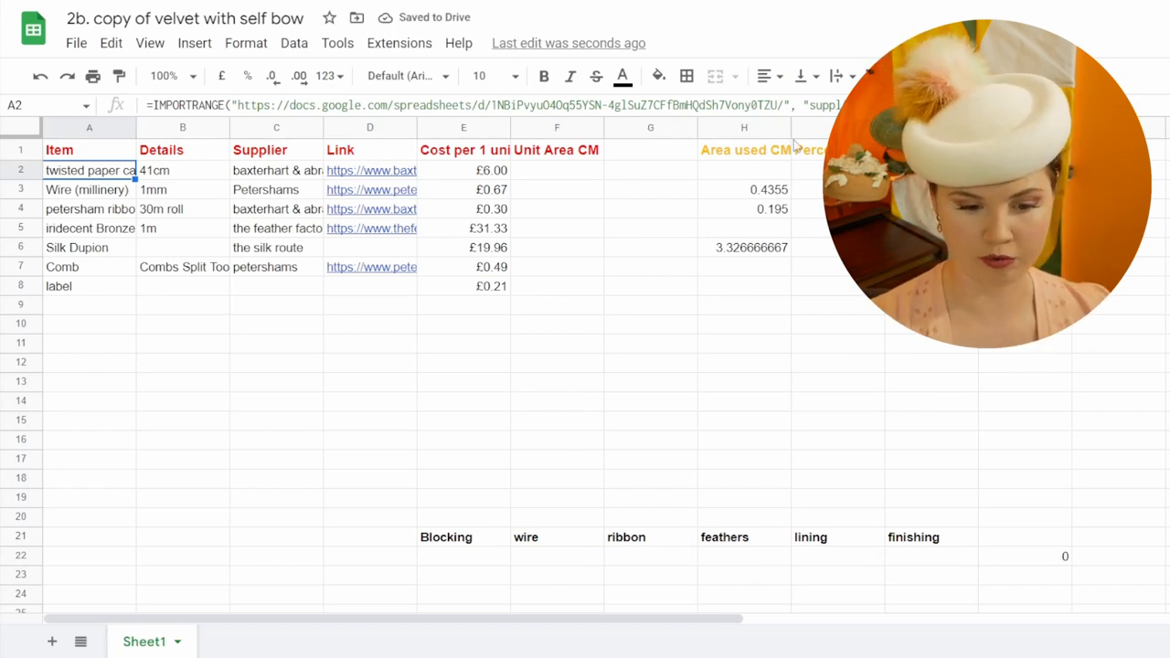
pyautogui.doubleClick(89, 170)
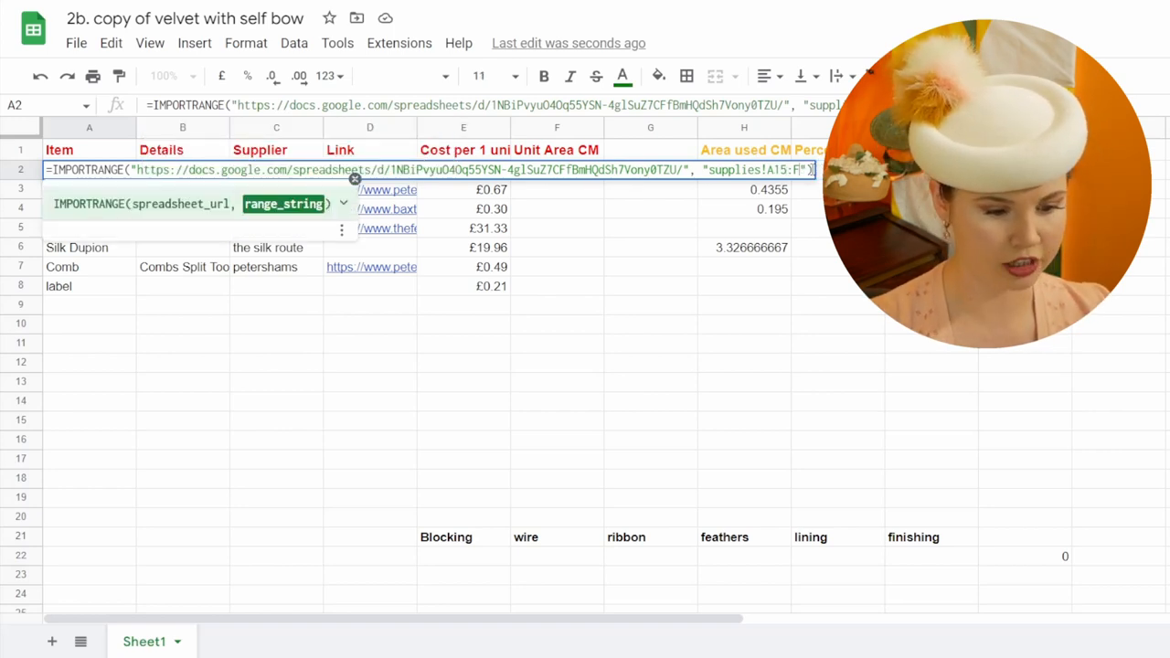
# Apply the edited import range and enter a 57cm area value
pyautogui.click(931, 189)
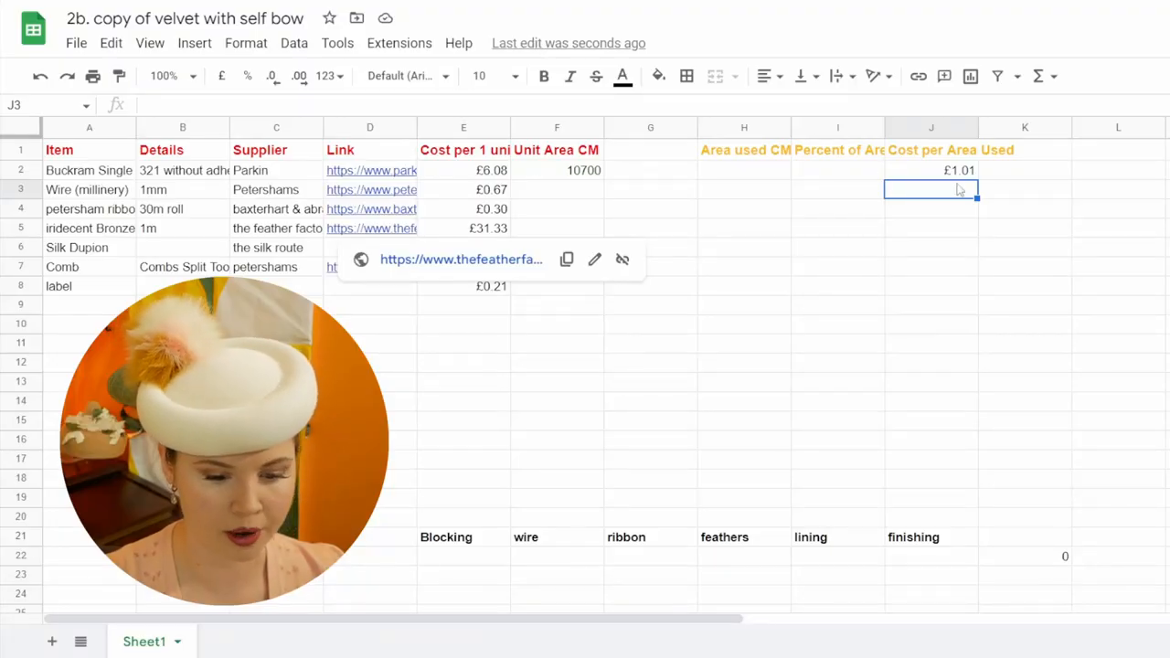
pyautogui.write('57cm')
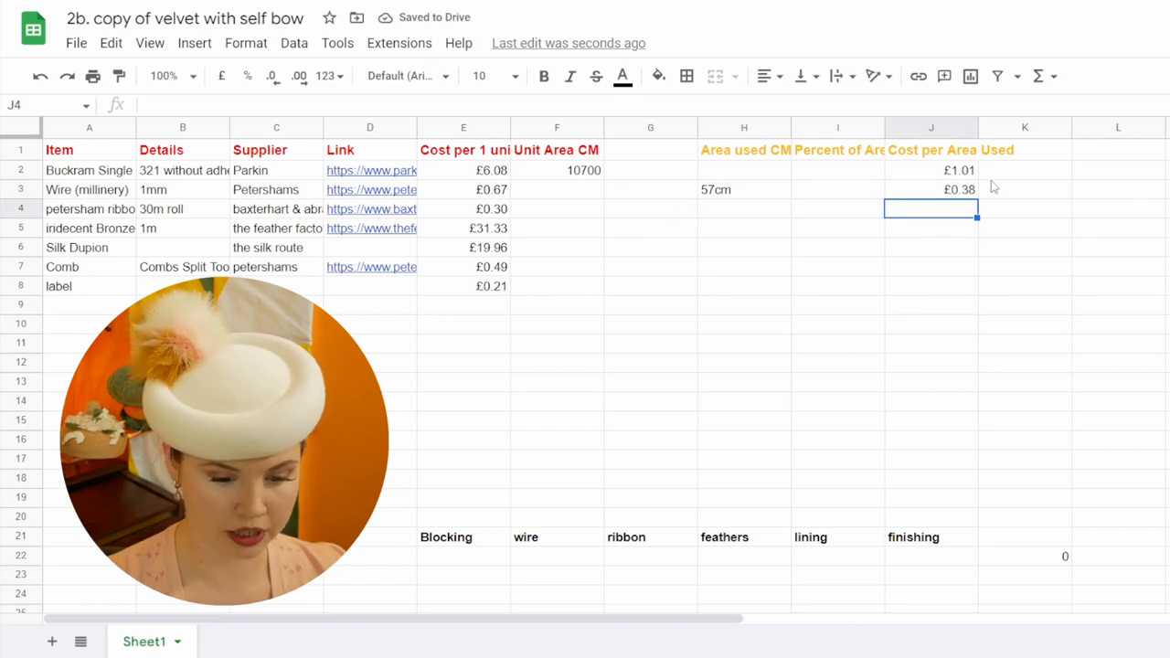
pyautogui.click(931, 189)
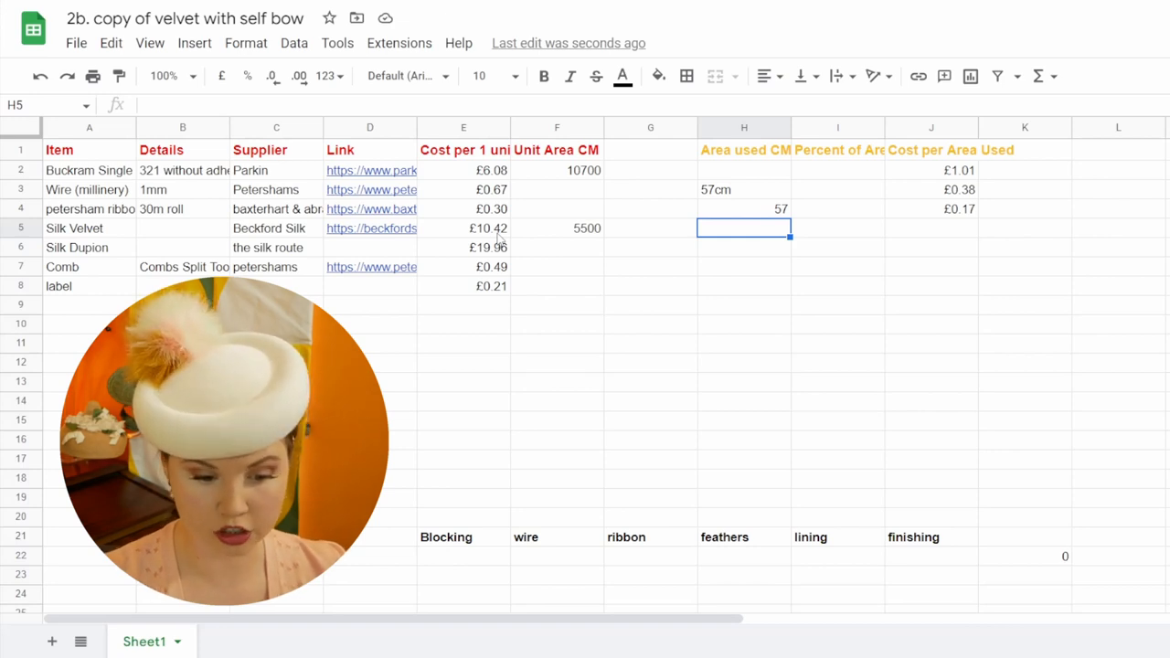
# Add cost-per-area formulas for silk velvet and silk dupion in column J
pyautogui.write('=E5')
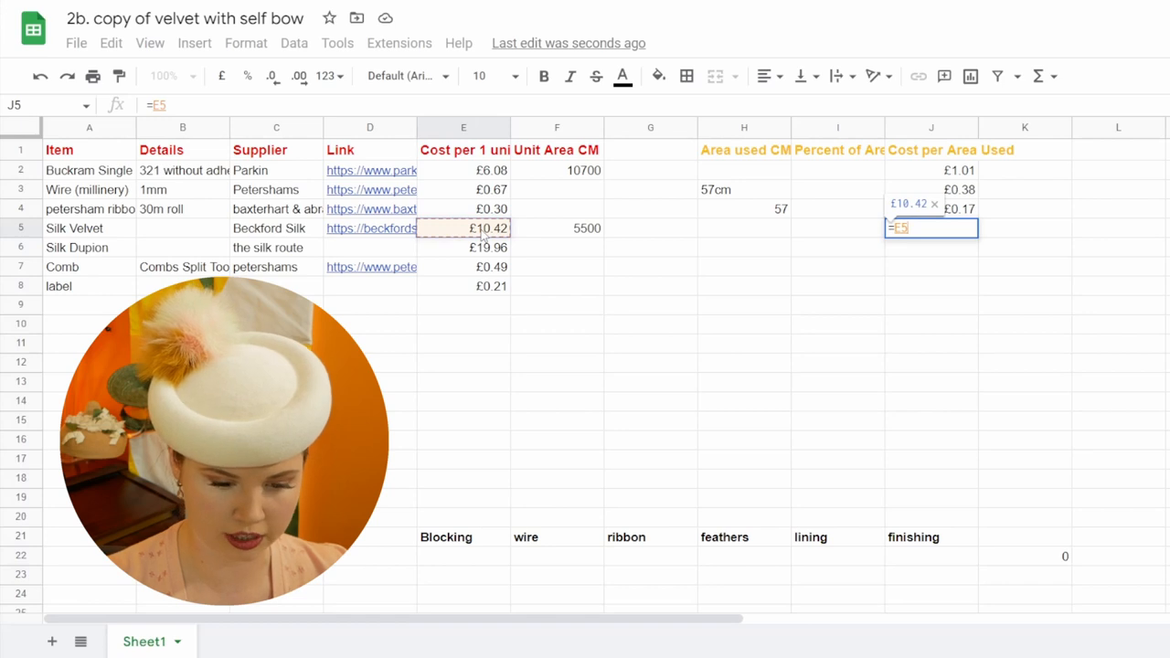
pyautogui.press('enter')
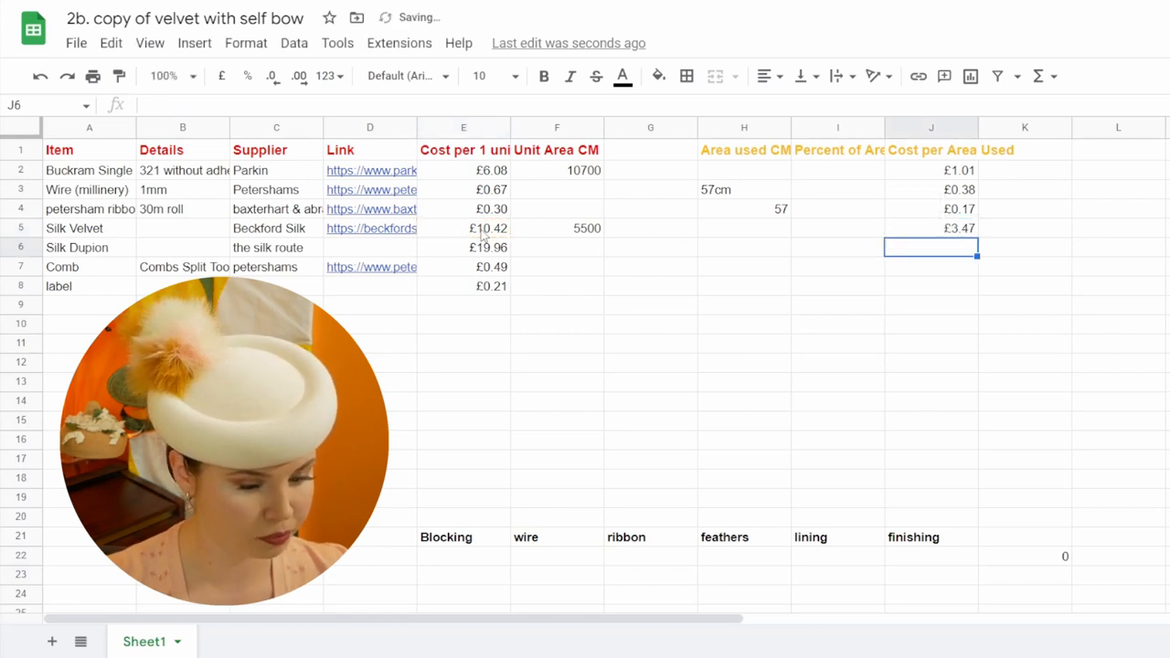
pyautogui.click(89, 247)
pyautogui.write('=')
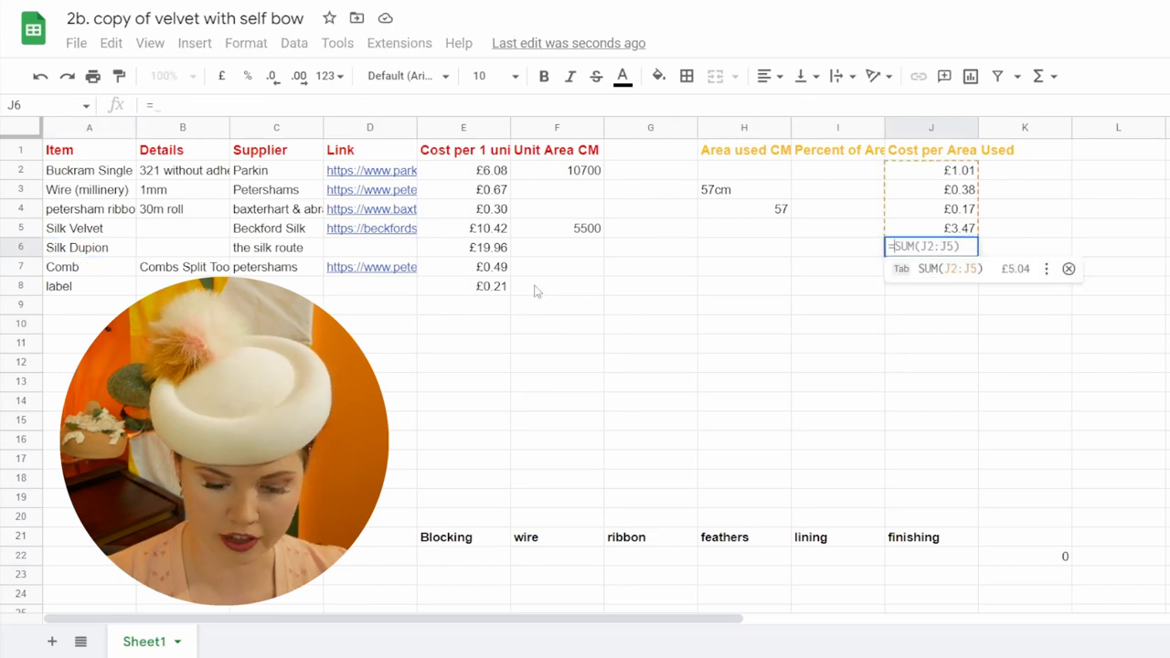
pyautogui.click(463, 247)
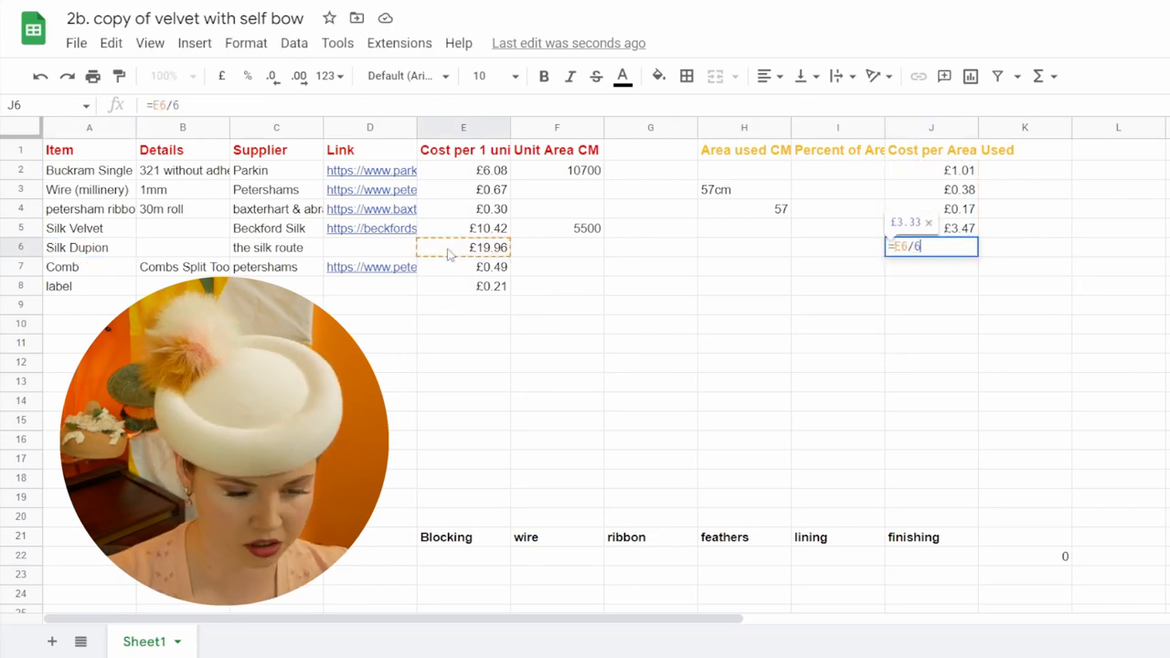
pyautogui.press('enter')
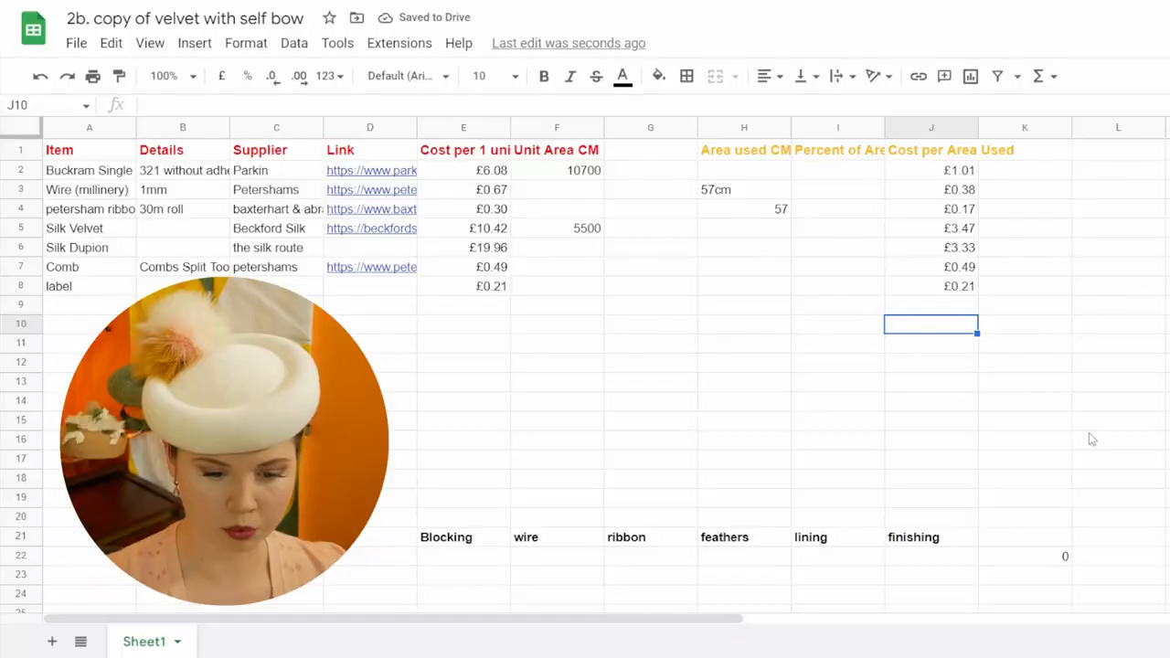
# Sum the cost column to £9.85 and retitle the ribbon and feathers headings velvet and velvet bow
pyautogui.click(1038, 75)
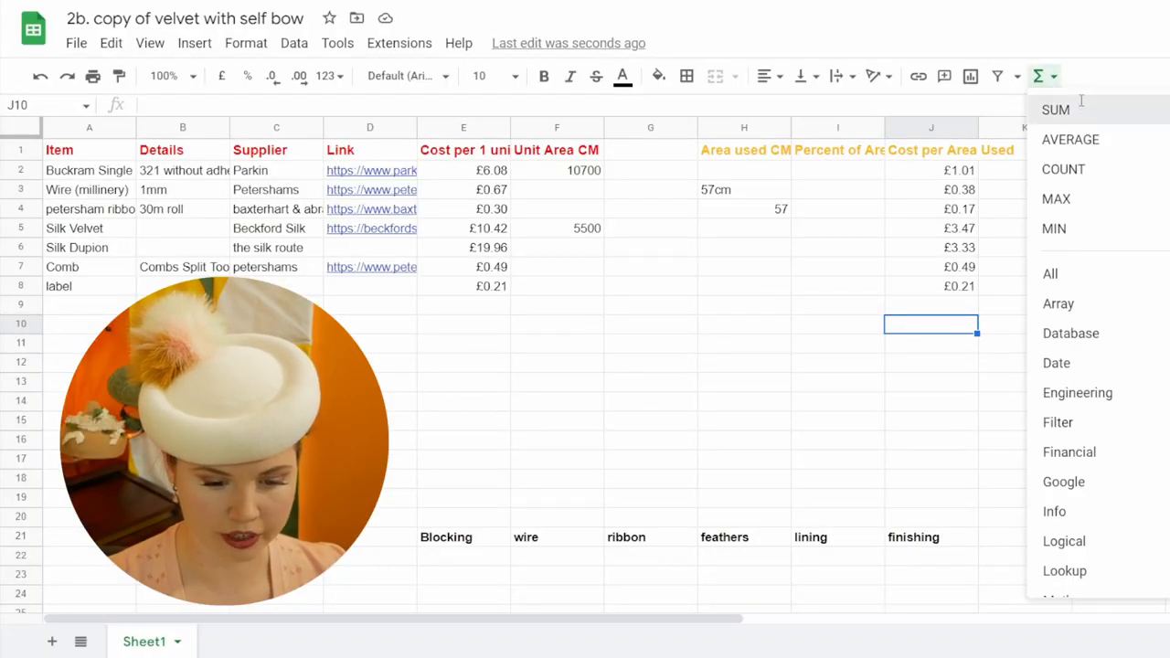
pyautogui.click(1056, 109)
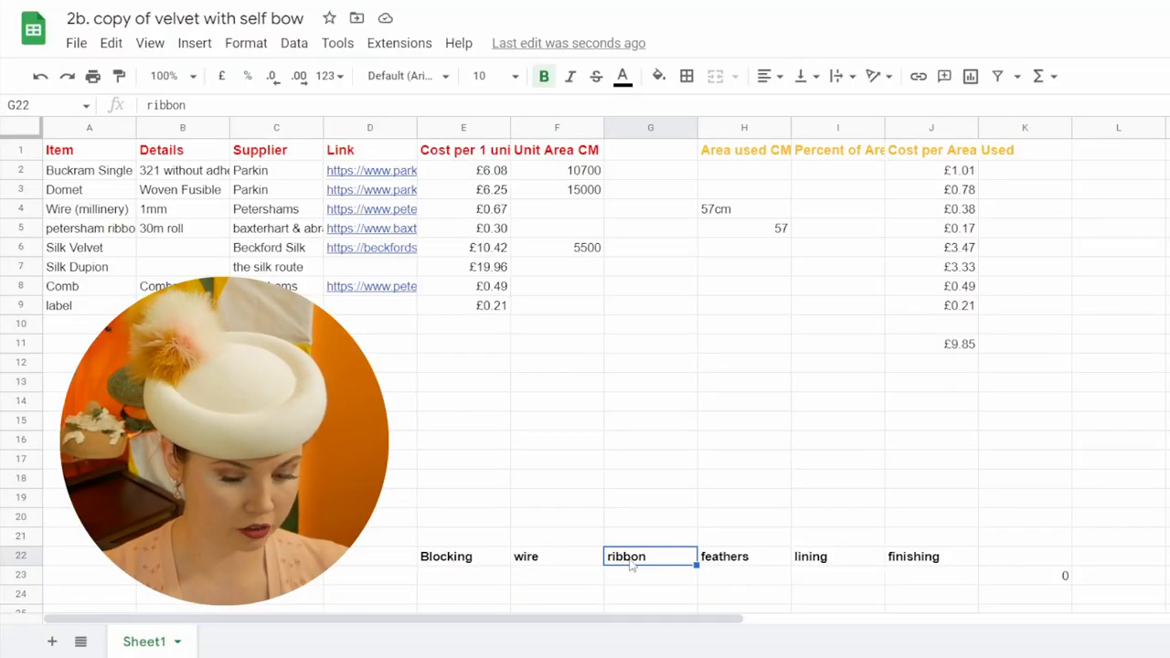
pyautogui.write('velv')
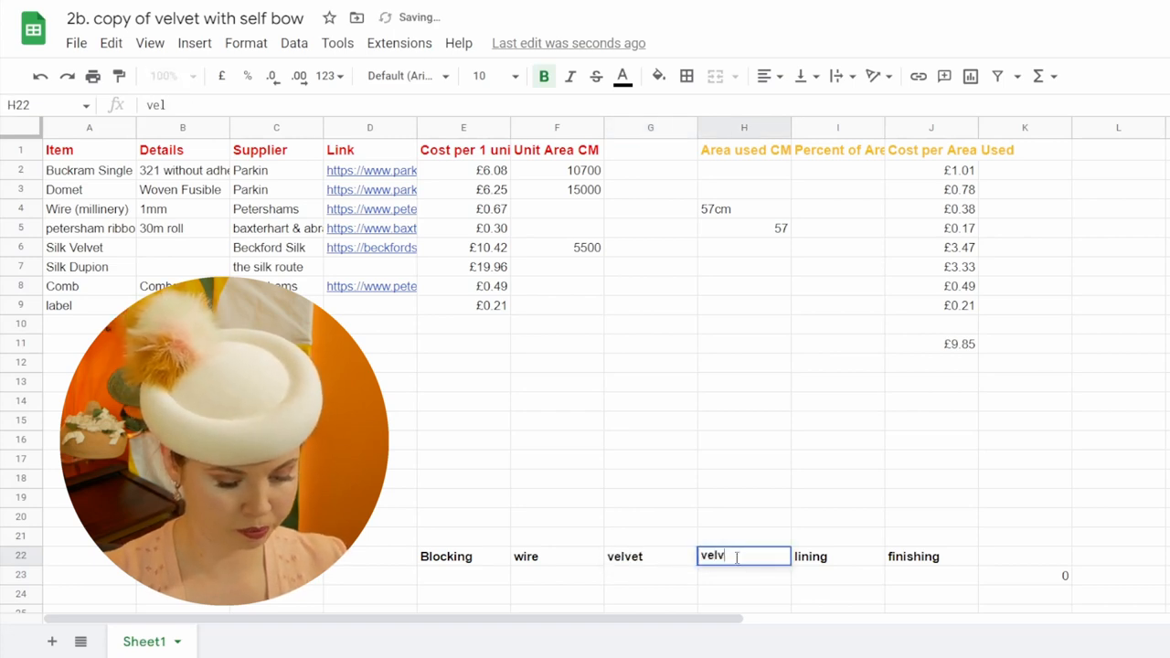
pyautogui.write('lini')
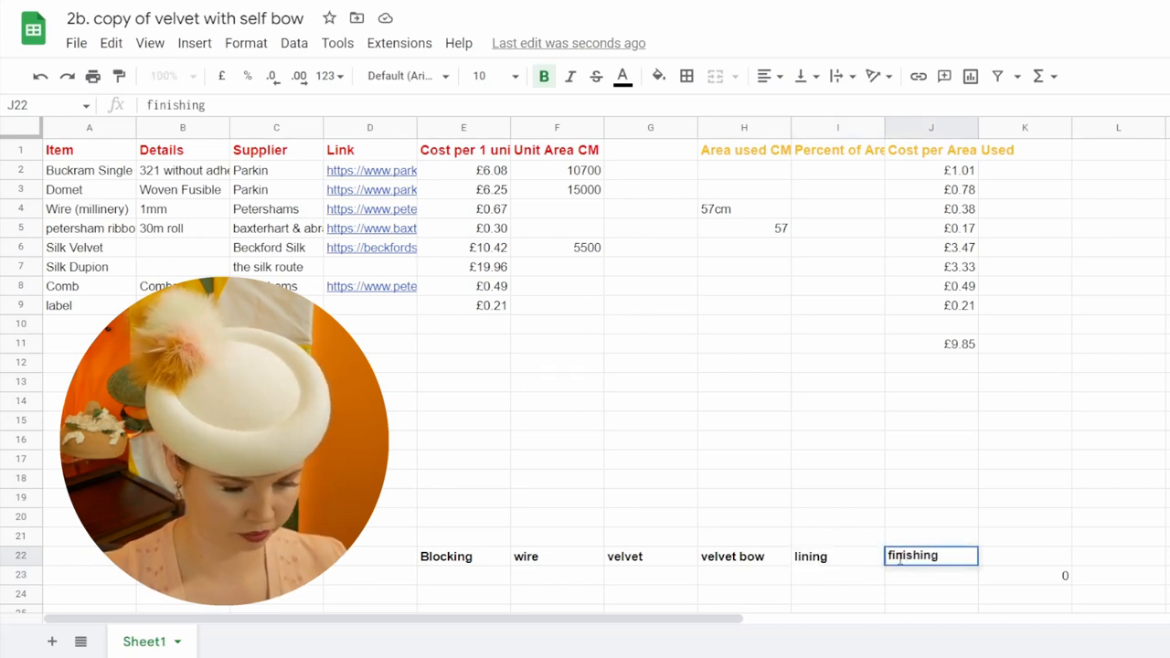
# Enter stage minutes 20, 30, 40, 40, 60, 10 in row 23 and check the 200 total
pyautogui.click(464, 575)
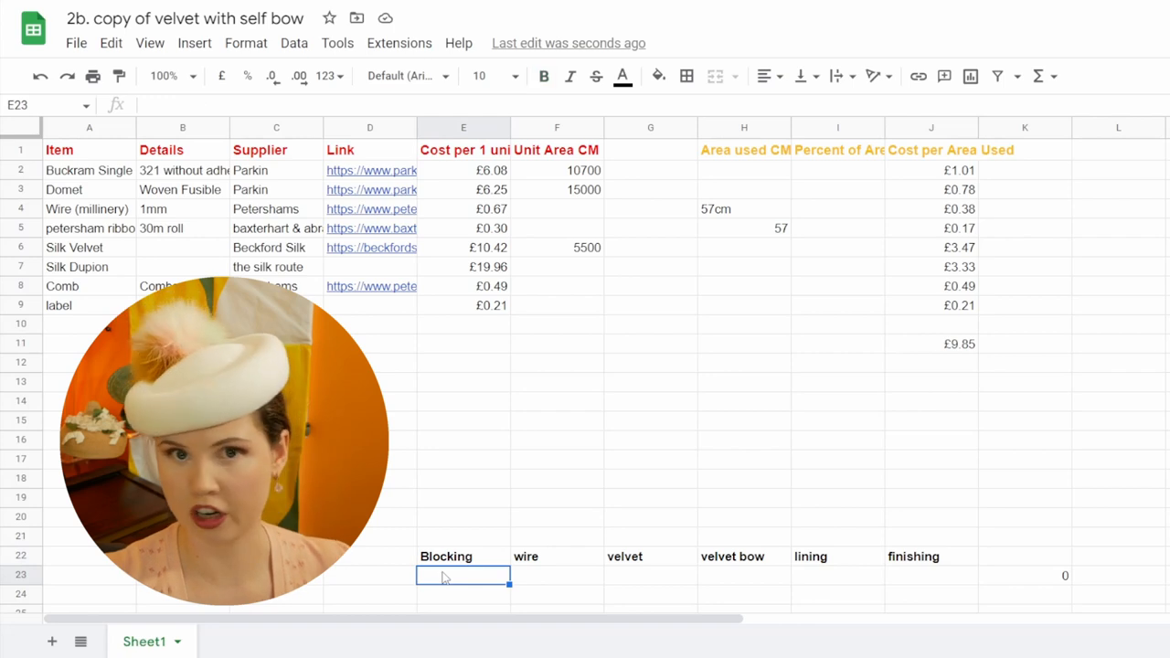
pyautogui.write('20')
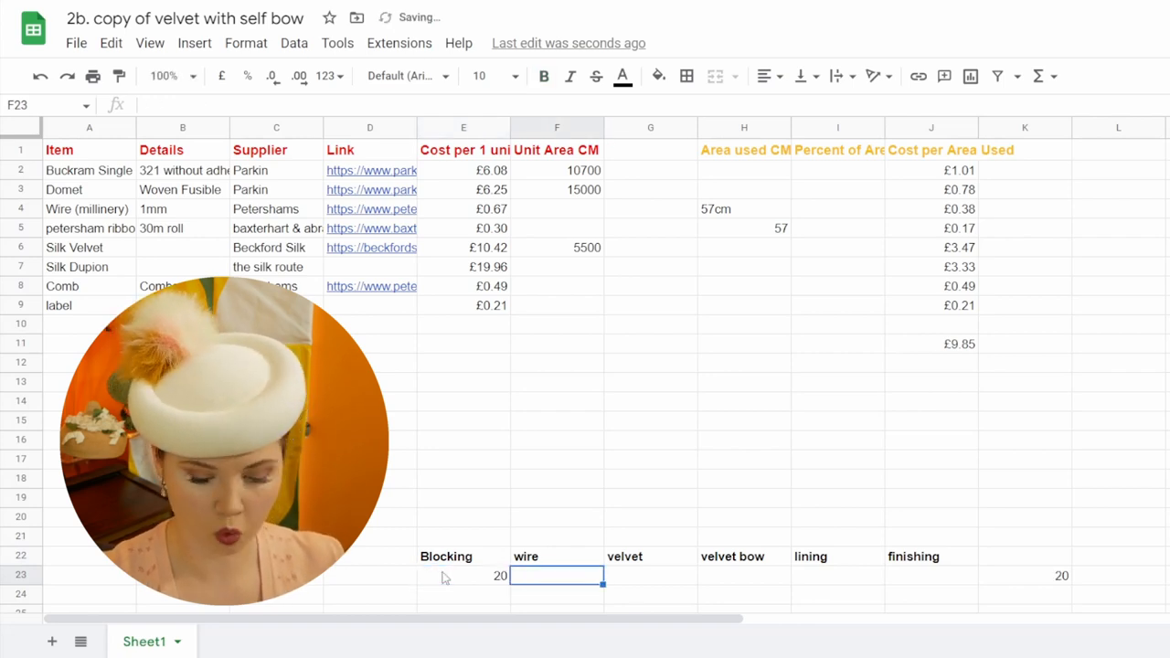
pyautogui.write('30')
pyautogui.click(651, 575)
pyautogui.write('4')
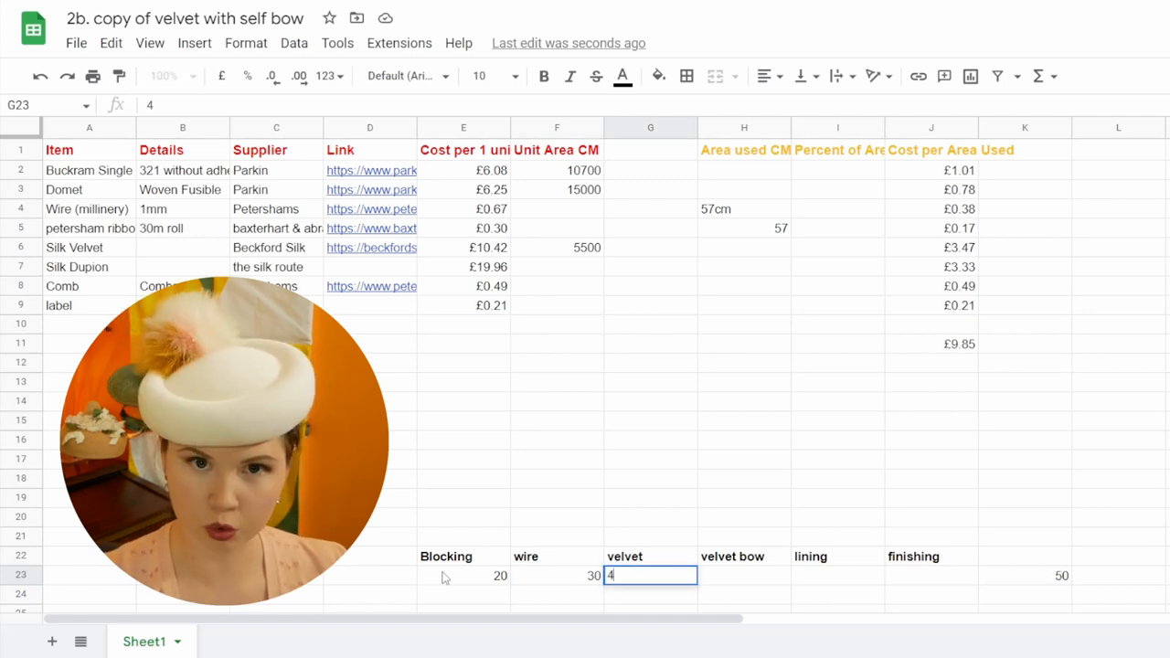
pyautogui.write('0')
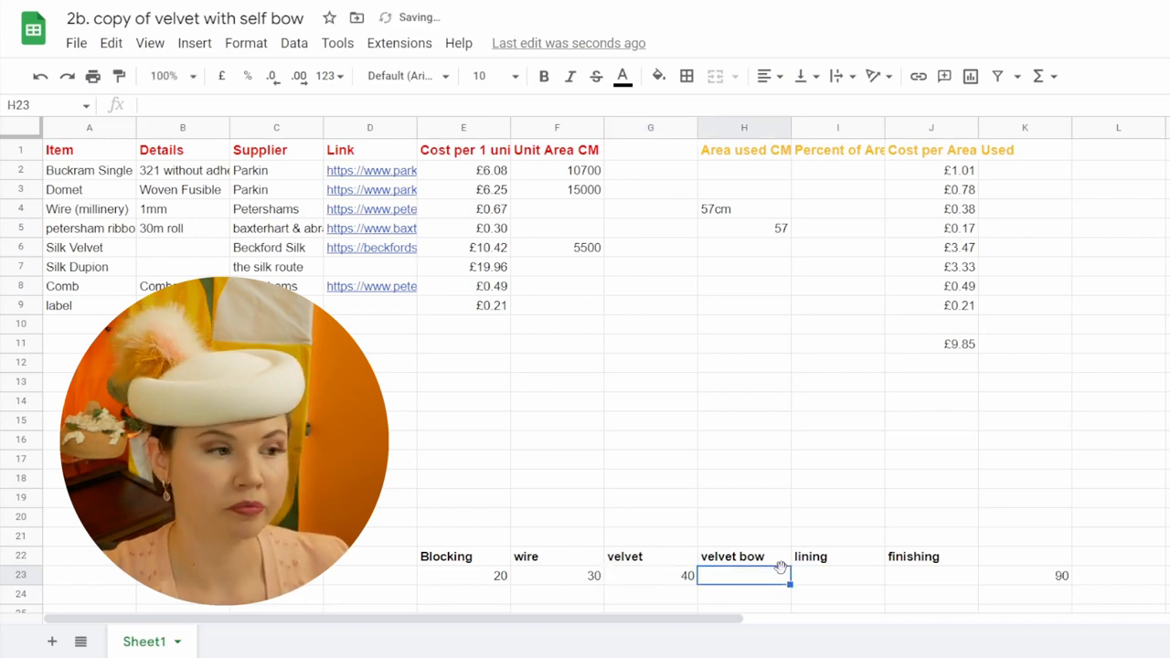
pyautogui.write('40')
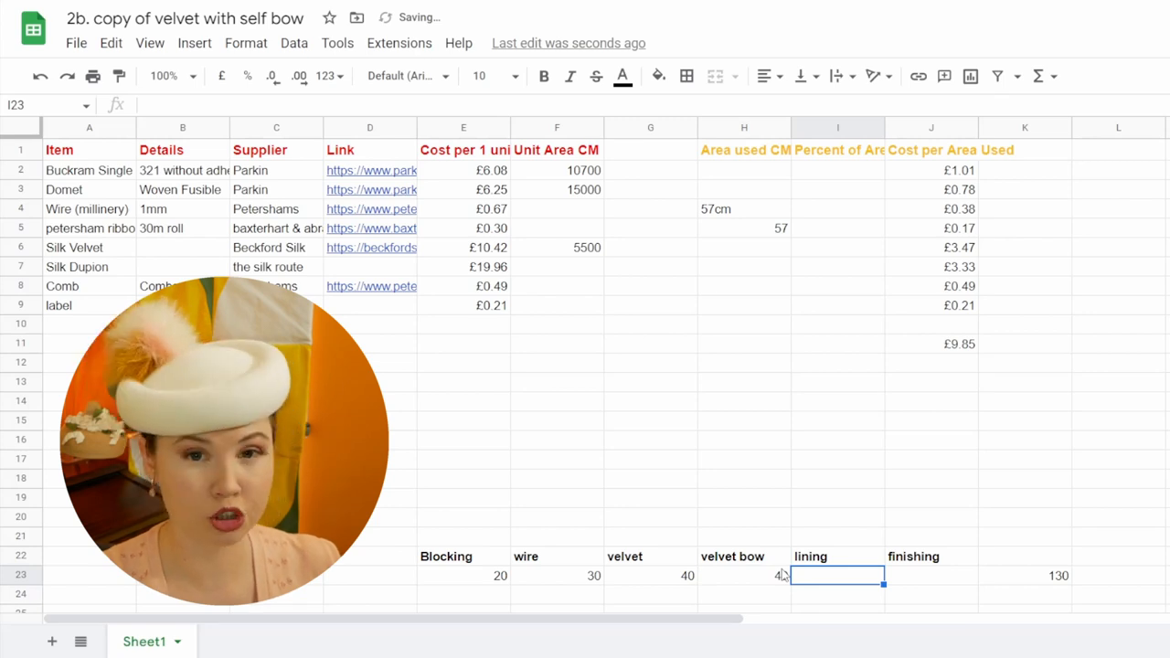
pyautogui.write('6')
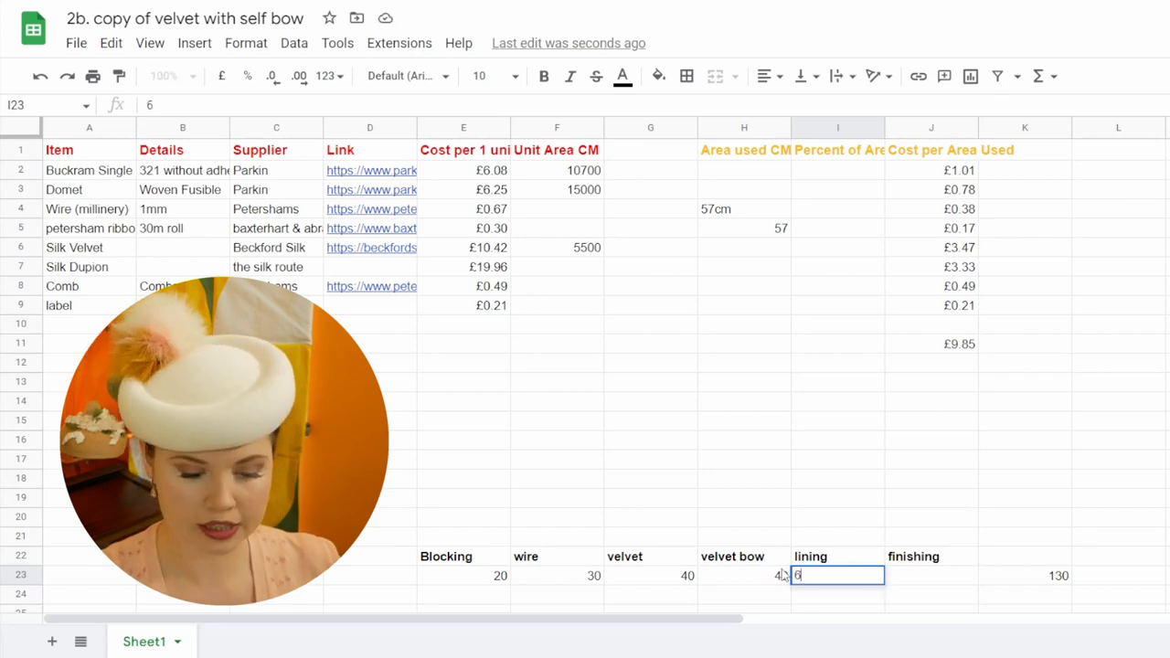
pyautogui.write('60')
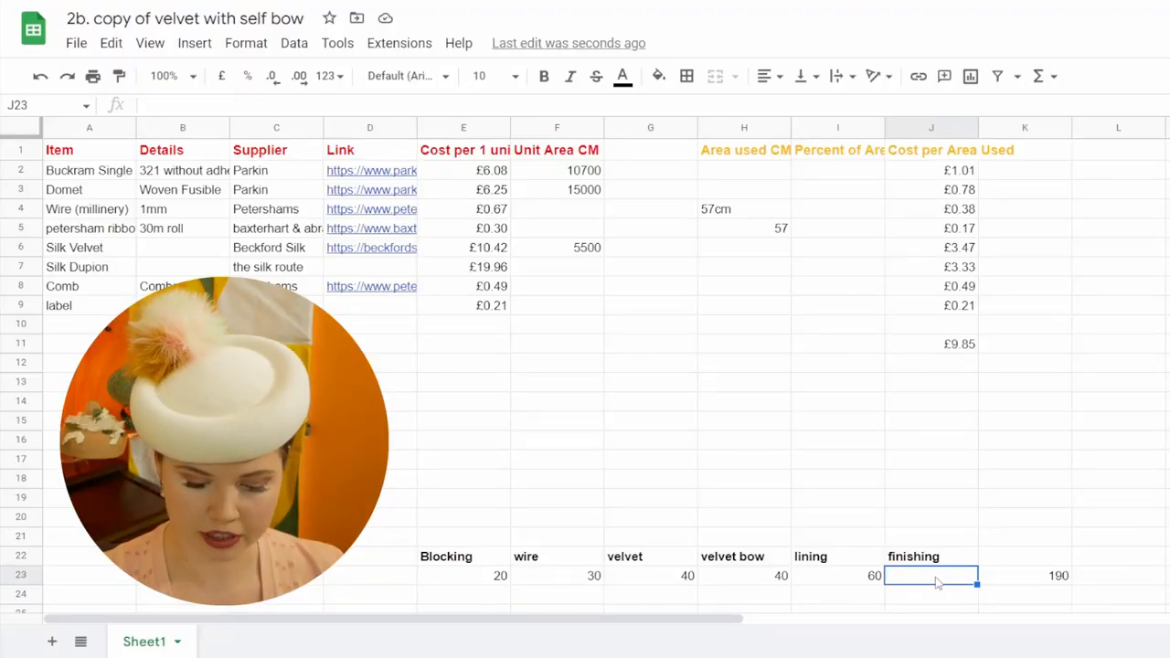
pyautogui.write('10')
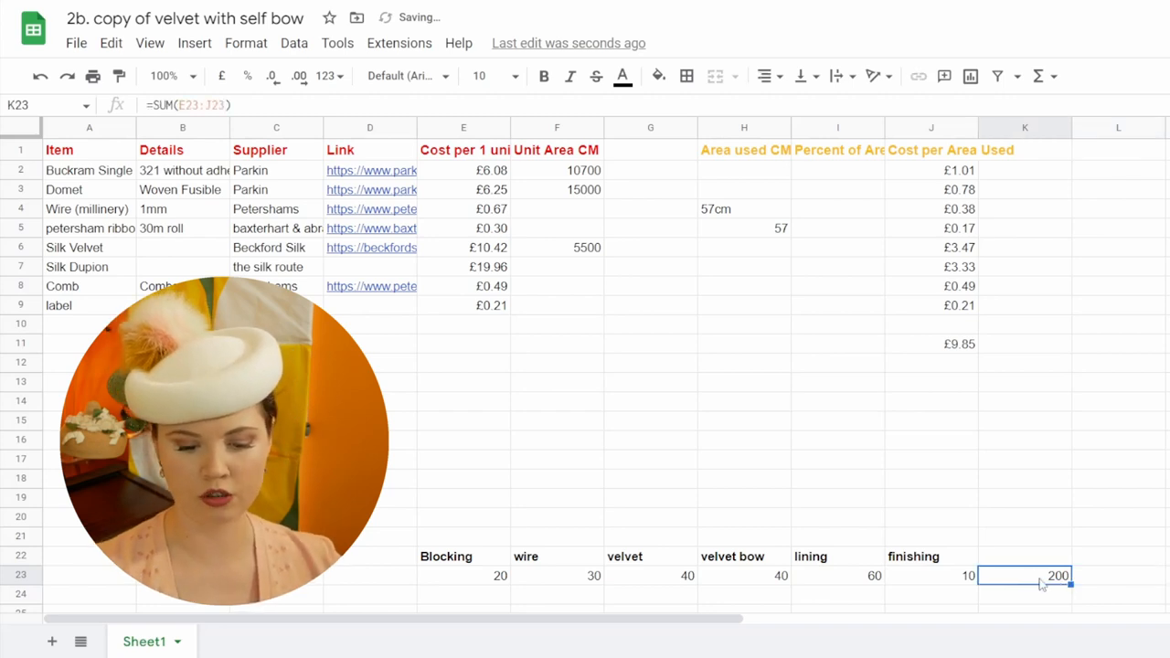
pyautogui.click(1117, 575)
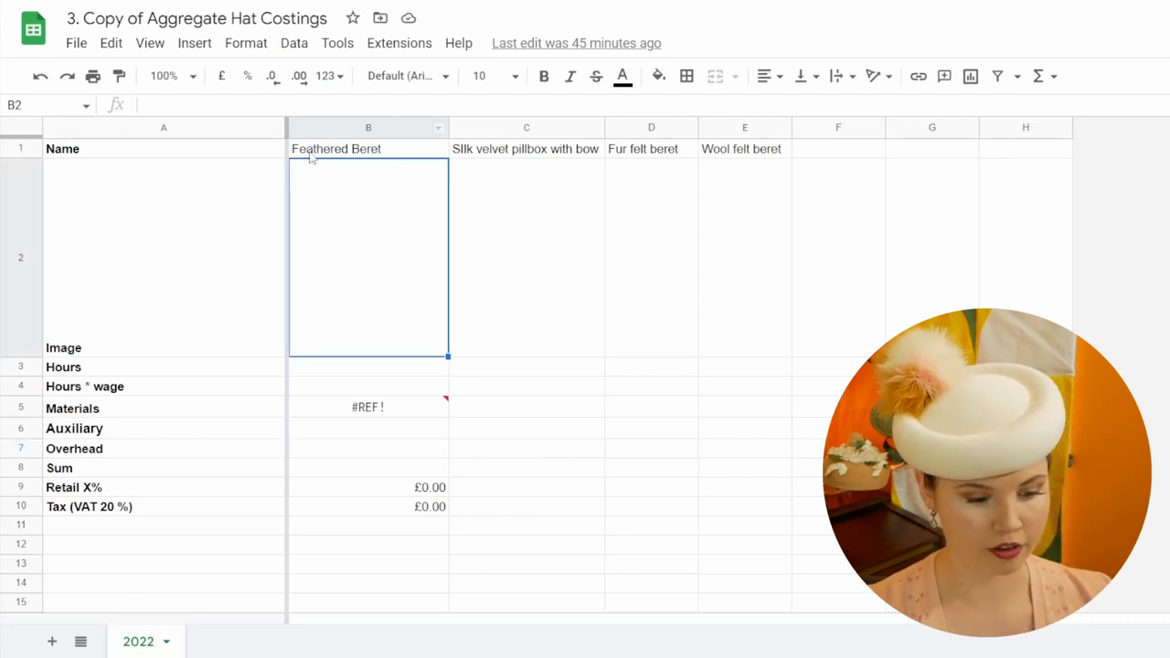
# Select the Feathered Beret column in '3. Copy of Aggregate Hat Costings'
pyautogui.click(367, 148)
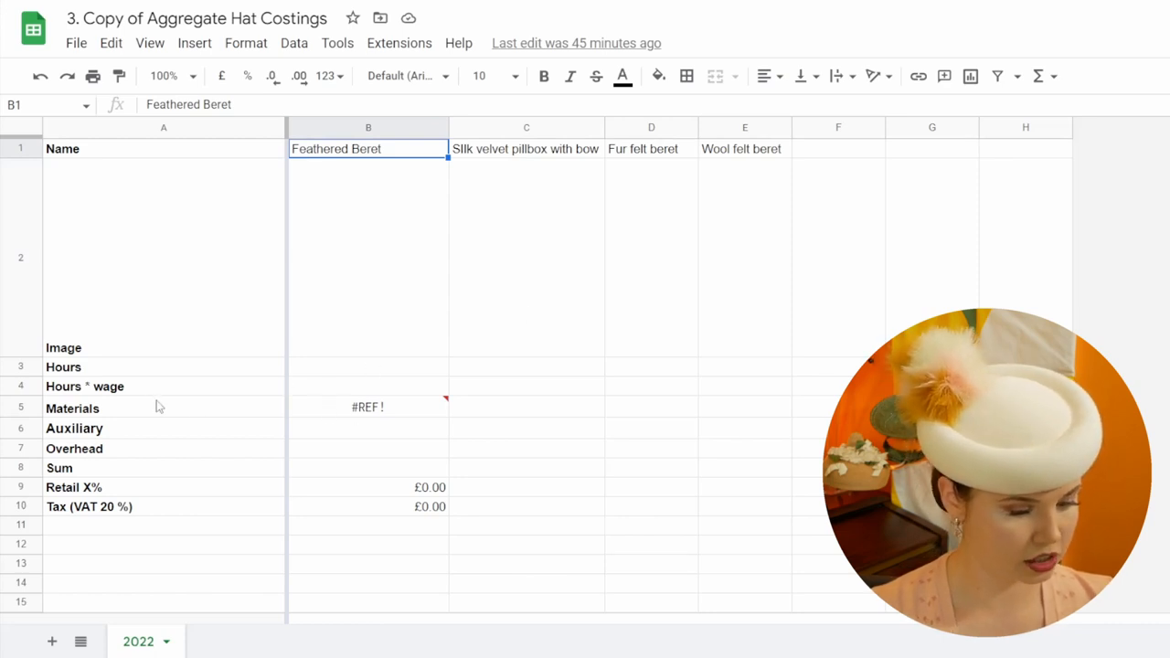
# Allow IMPORTRANGE access in B5 so Feathered Beret materials show £41.99
pyautogui.click(367, 406)
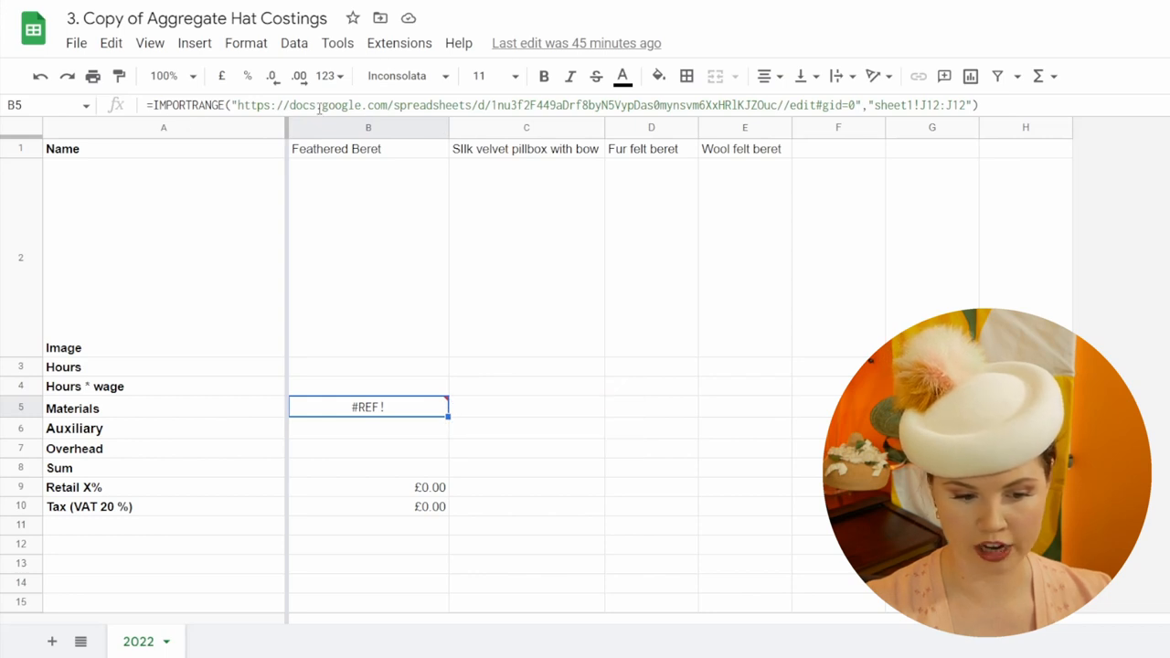
pyautogui.click(369, 428)
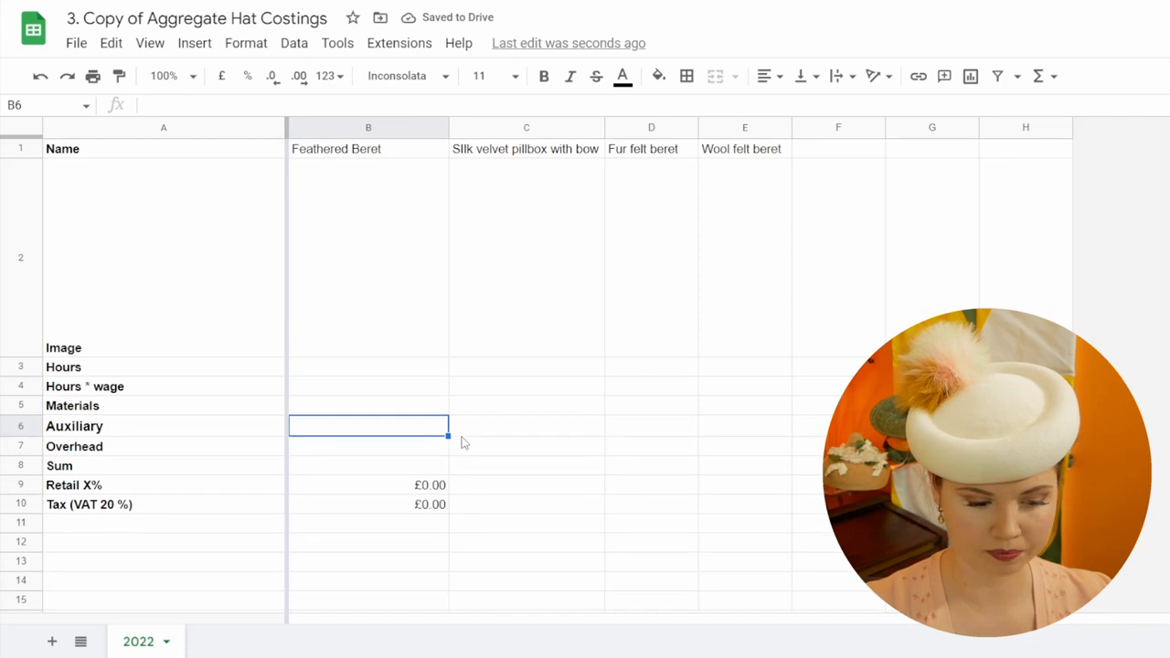
pyautogui.click(369, 405)
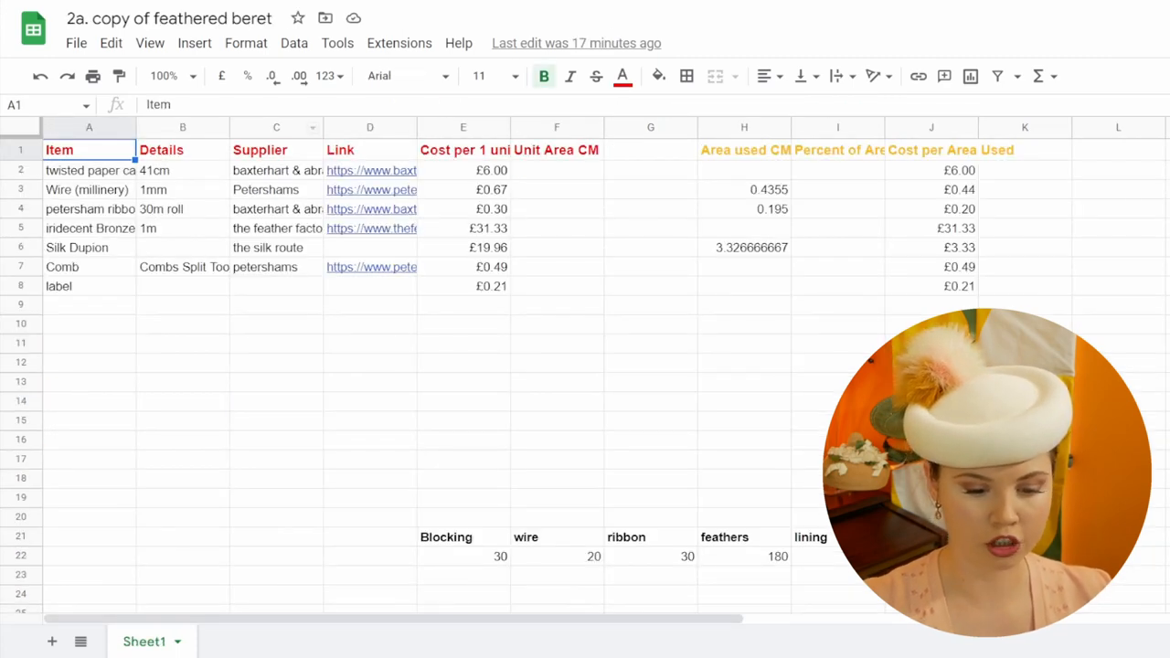
pyautogui.click(931, 322)
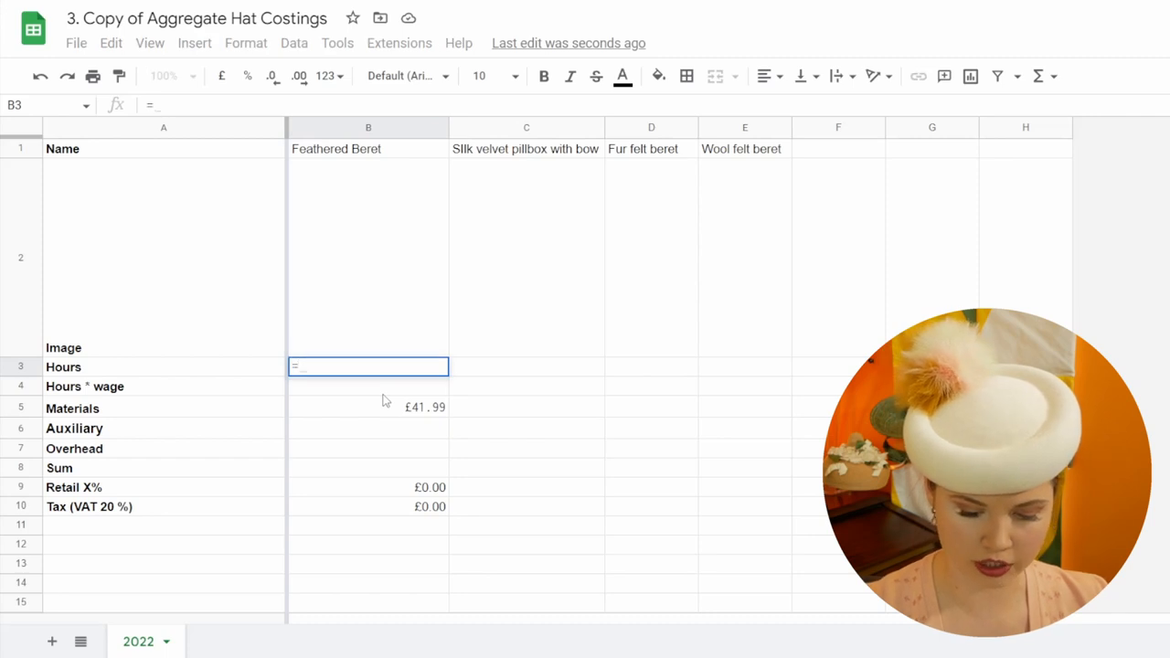
# Enter =290/60 as the Feathered Beret's hours in B3, displayed as 4.83
pyautogui.write('290')
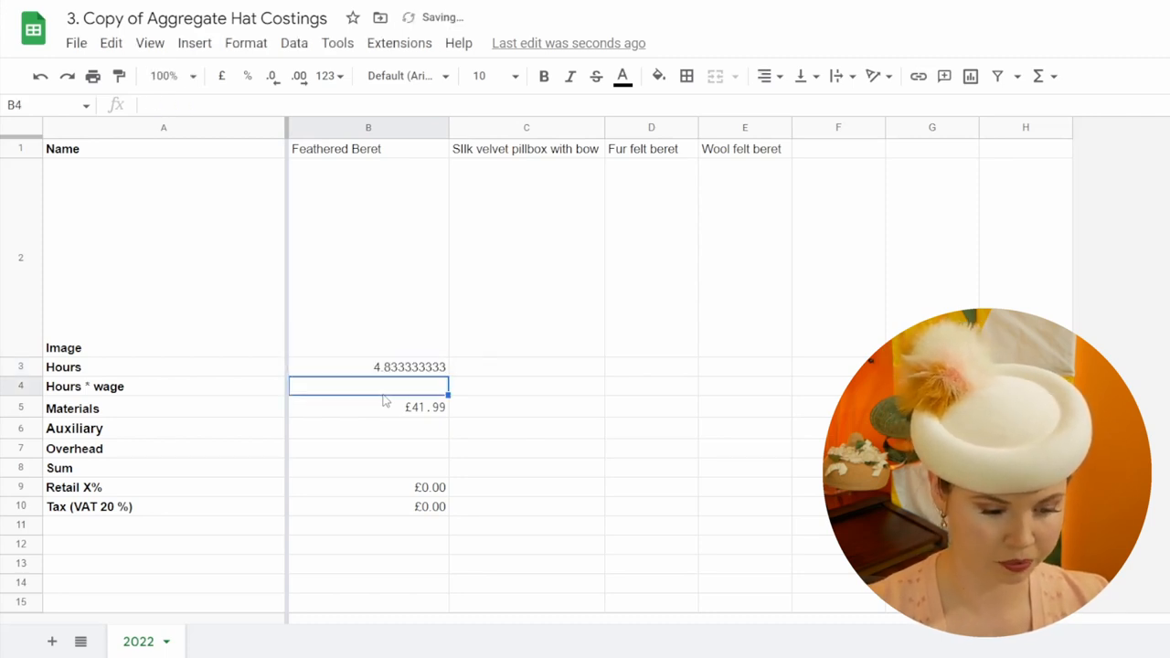
pyautogui.click(368, 366)
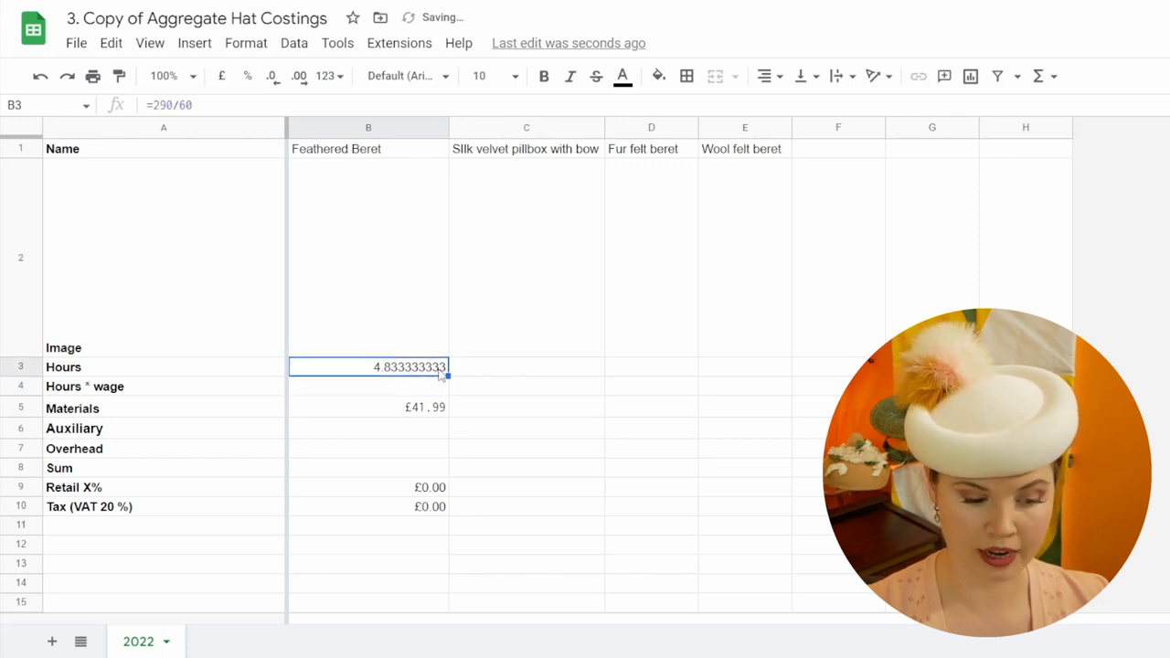
pyautogui.click(273, 75)
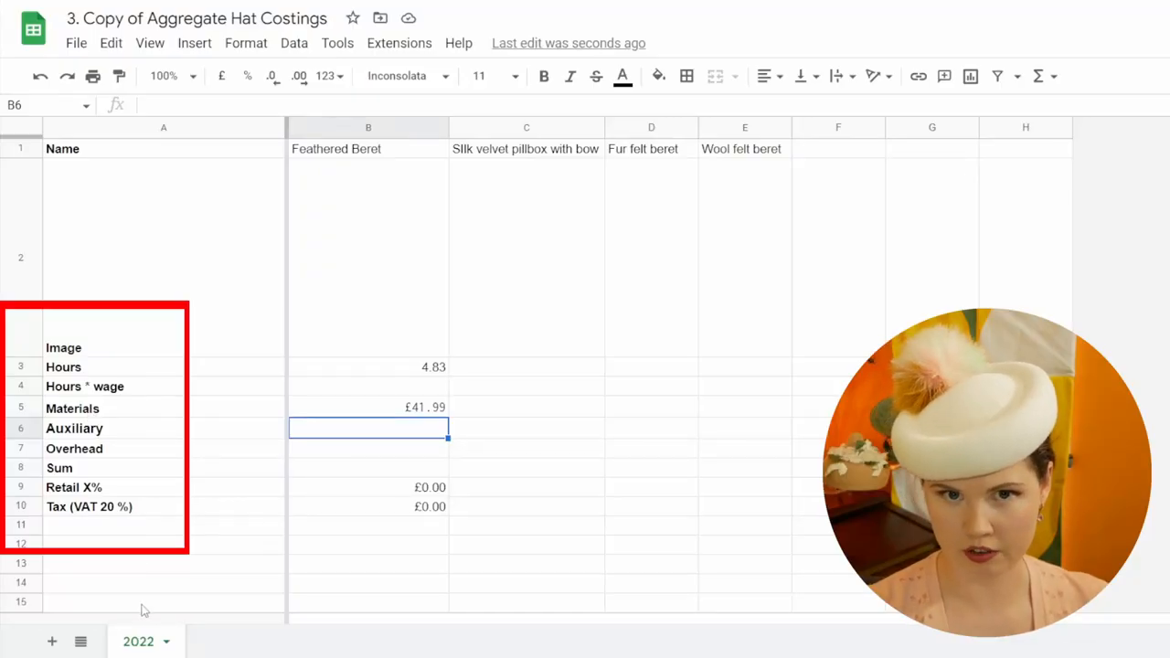
pyautogui.click(163, 256)
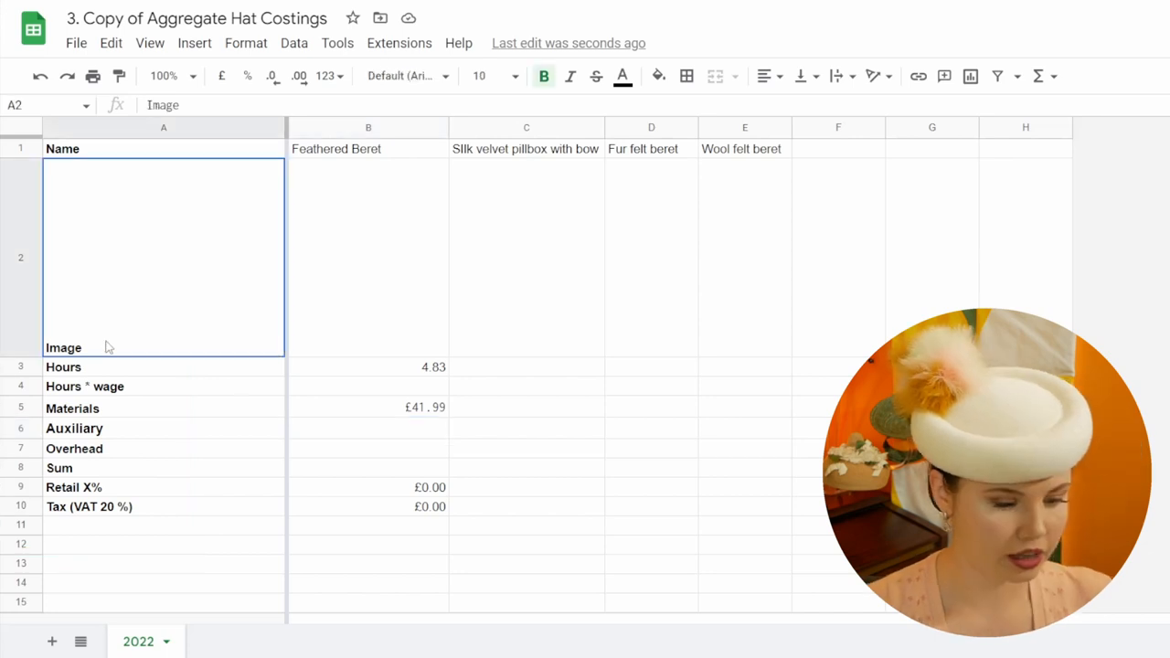
pyautogui.click(368, 257)
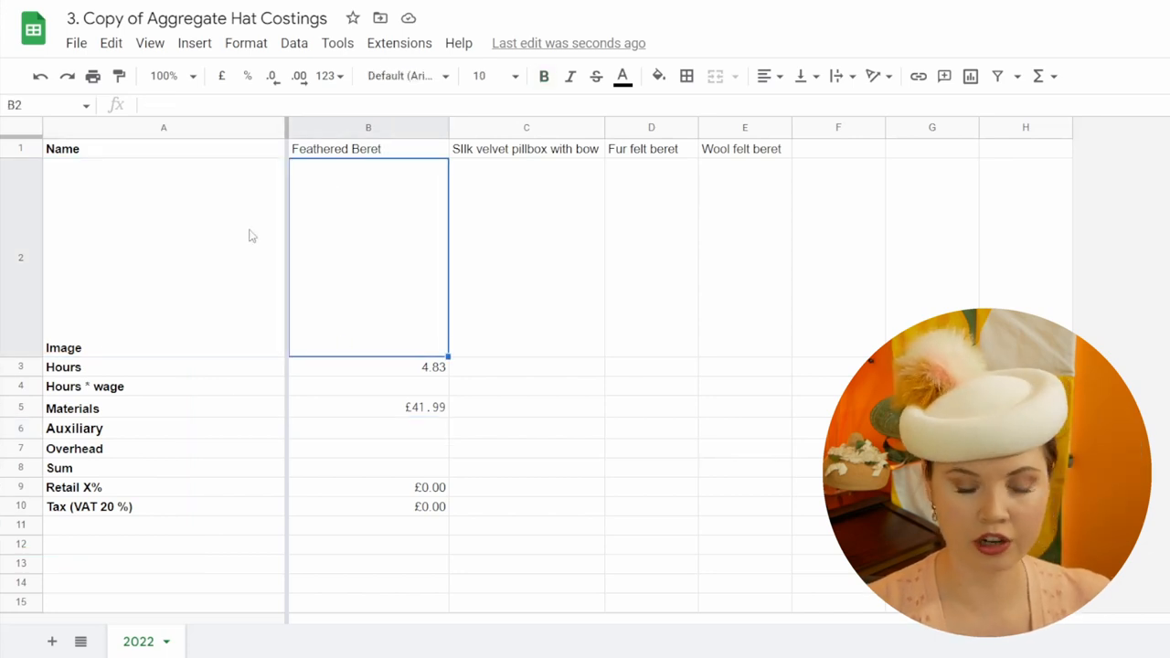
pyautogui.moveTo(334, 187)
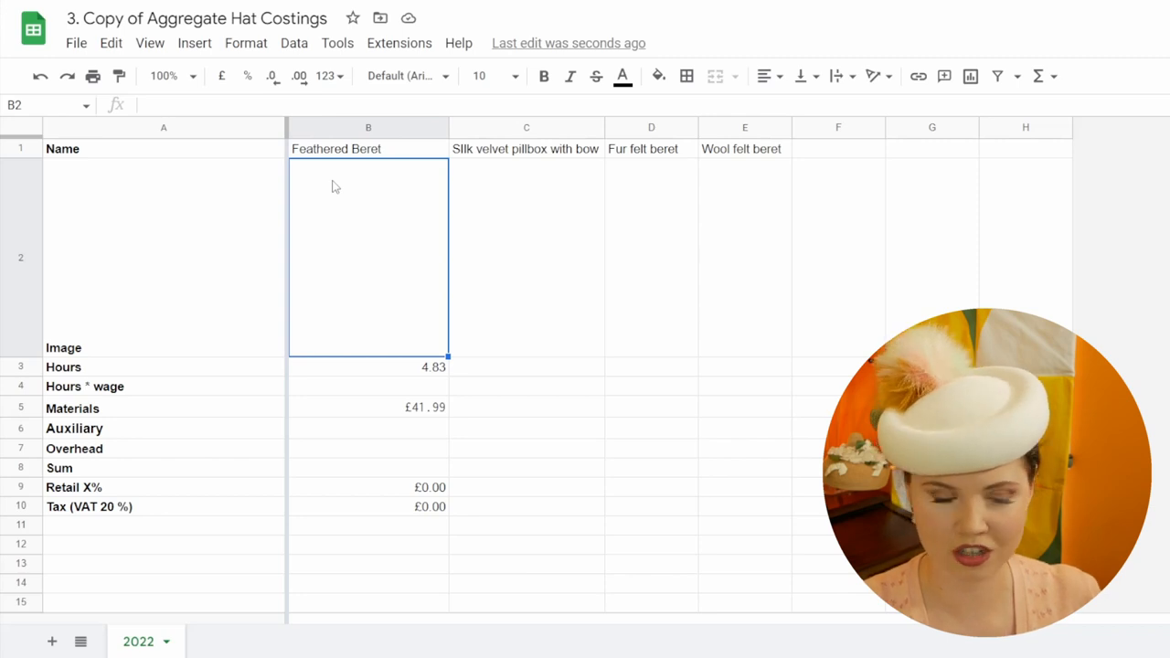
pyautogui.click(369, 367)
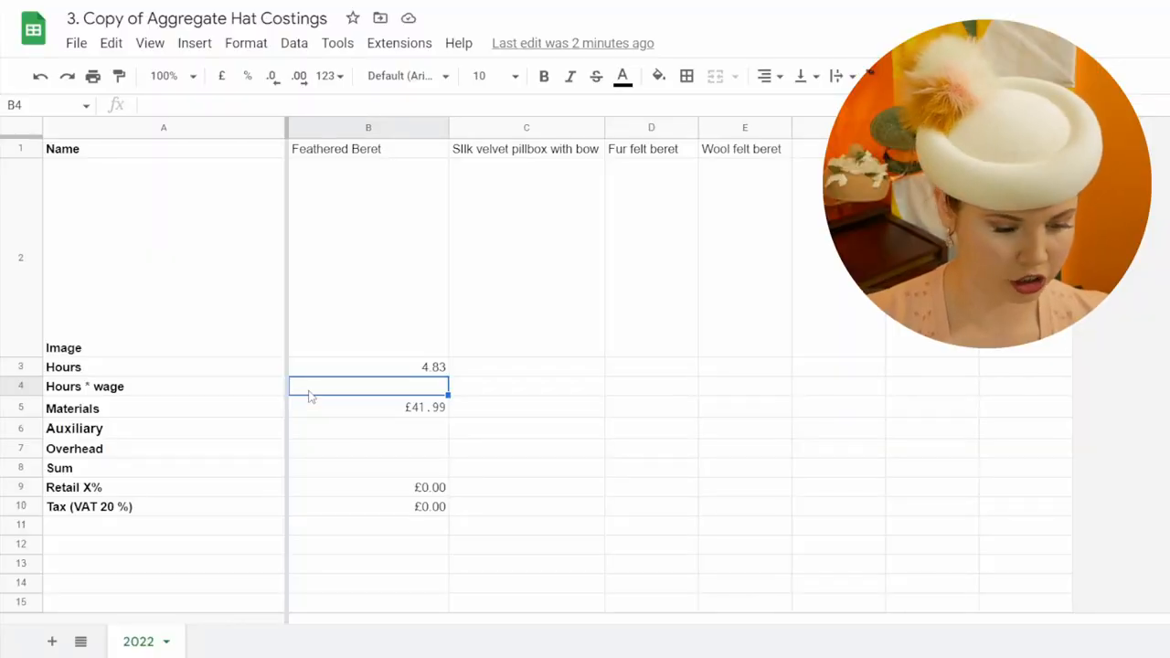
# Set the beret's wage cost in B4 to =B3*15, giving £72.50
pyautogui.write('=B3')
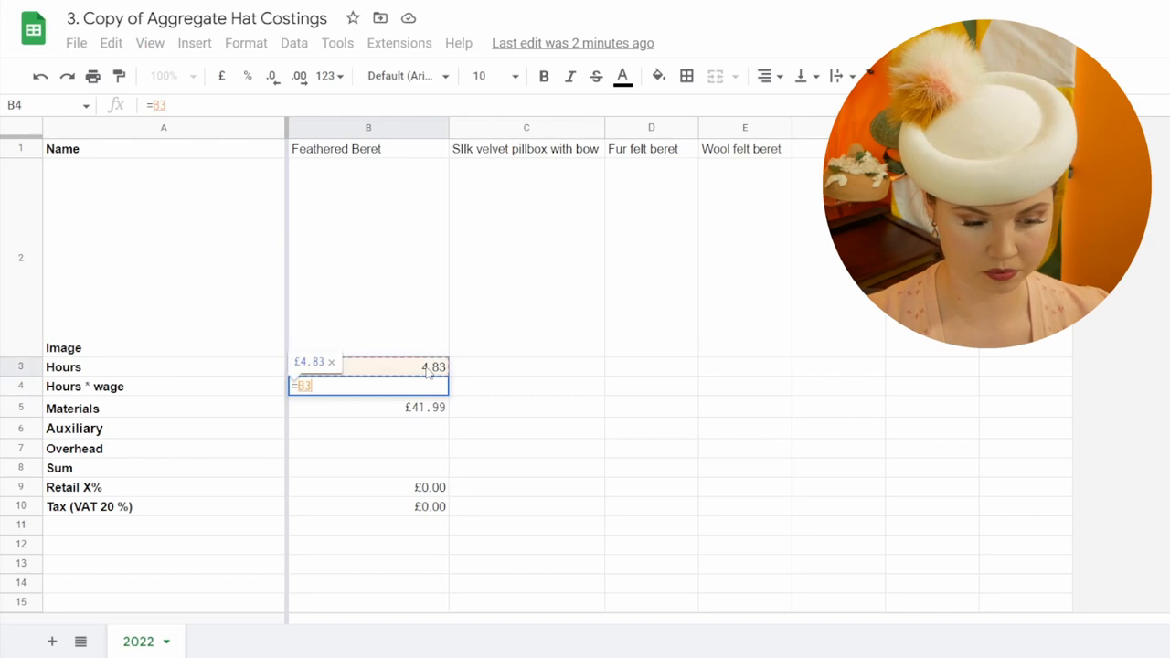
pyautogui.write('*')
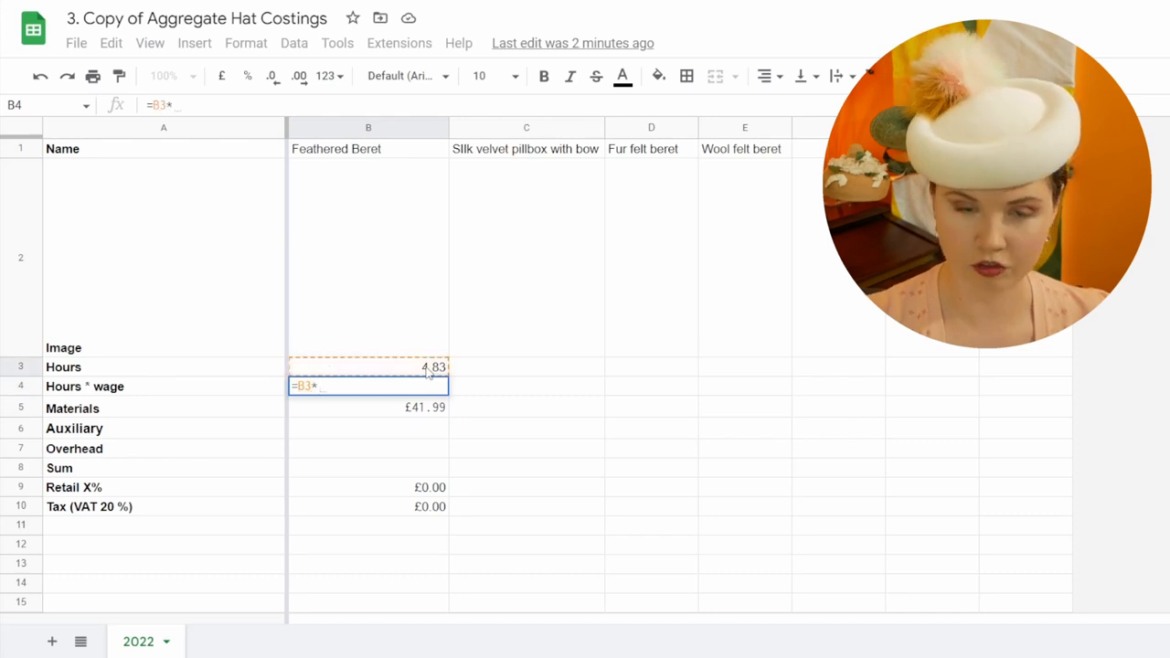
pyautogui.write('15')
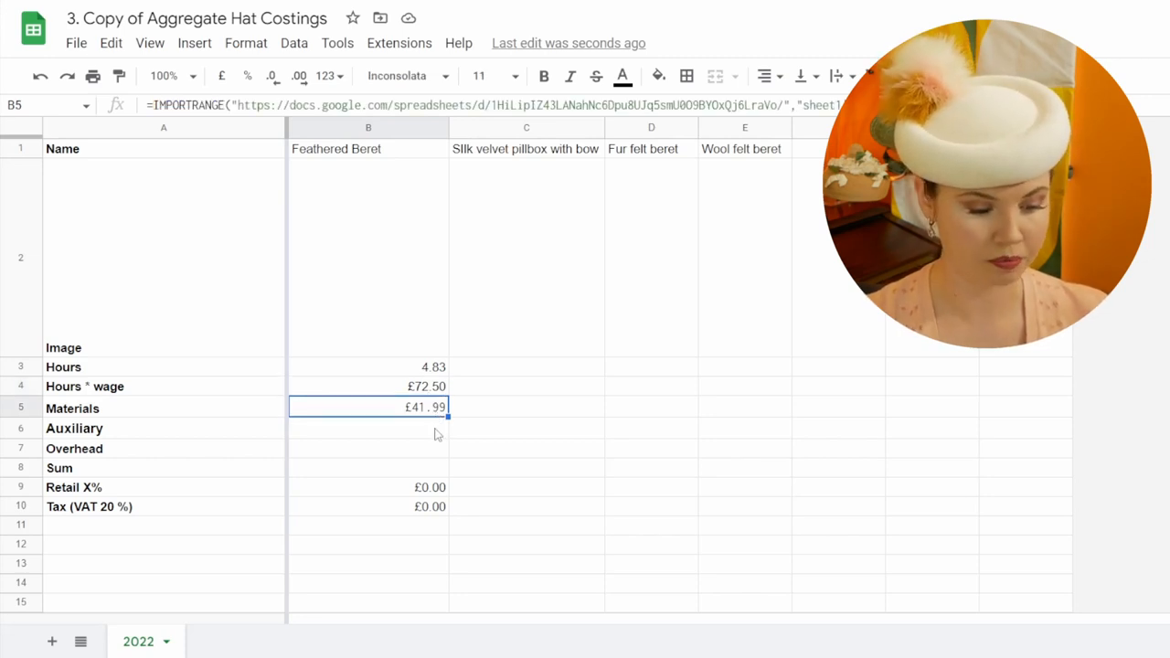
# Enter 7.50 as the beret's auxiliary cost and total B3:B7 with =SUM in B8
pyautogui.click(368, 428)
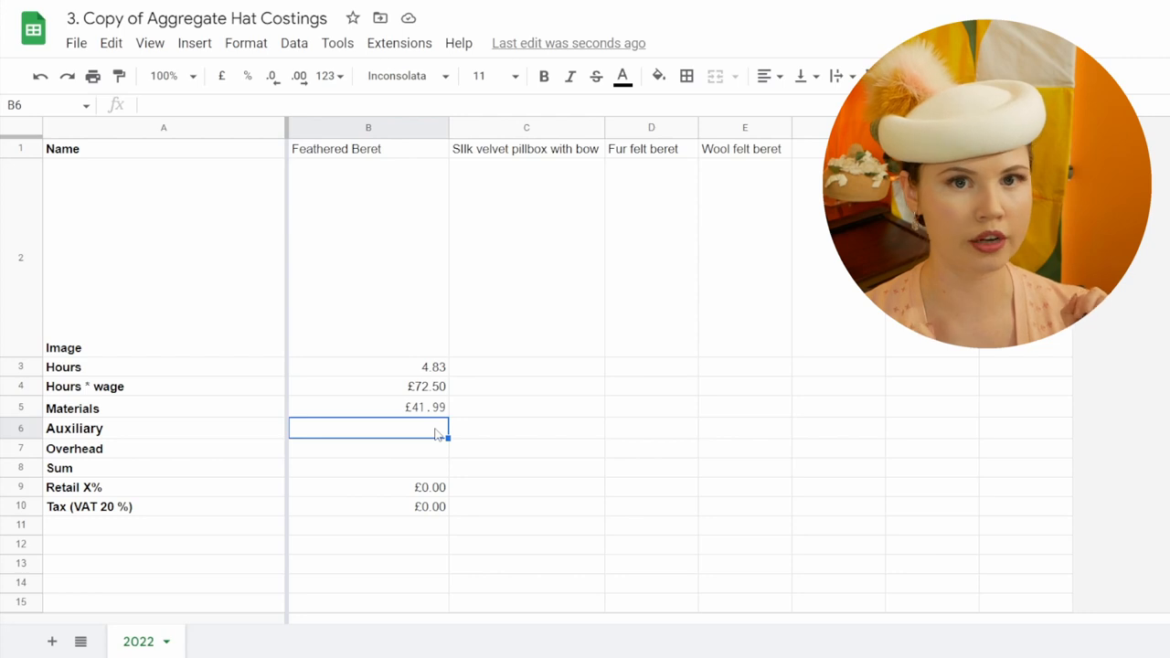
pyautogui.write('7.50')
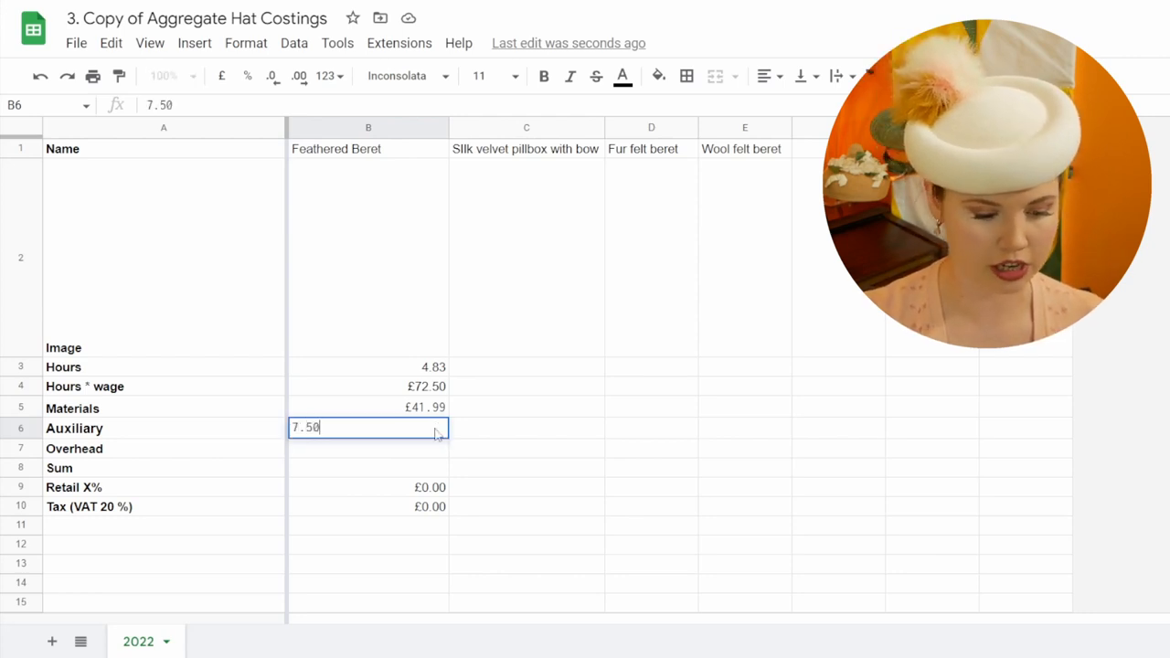
pyautogui.press('enter')
pyautogui.write('£1.00')
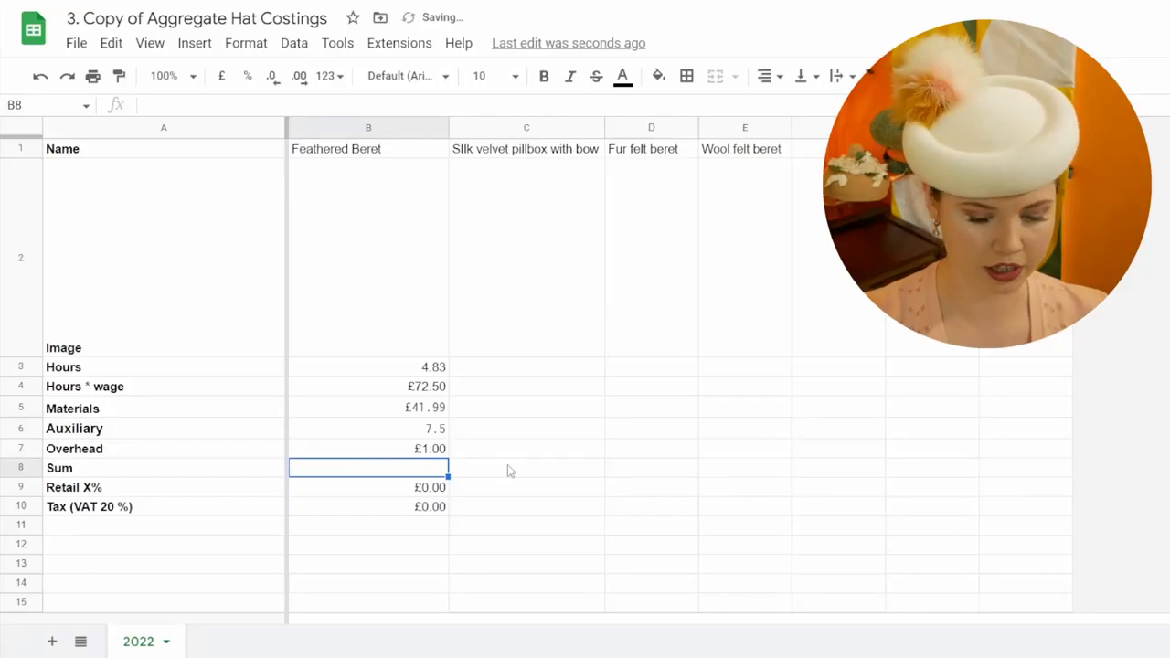
pyautogui.write('=SUM(B3:B7)')
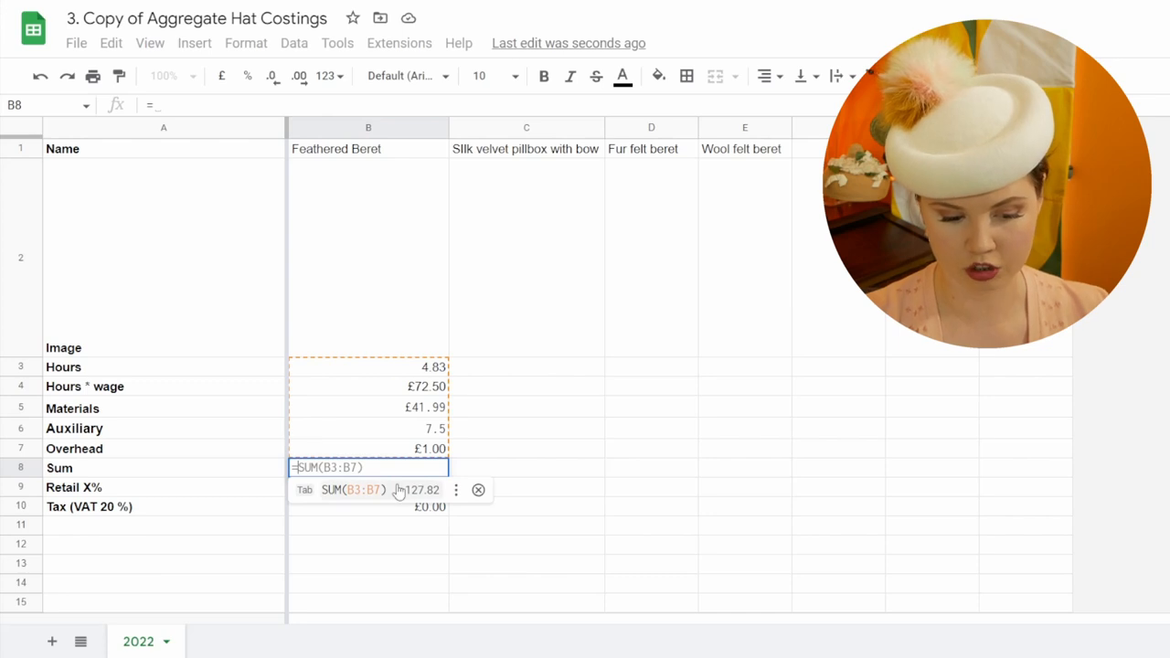
pyautogui.press('enter')
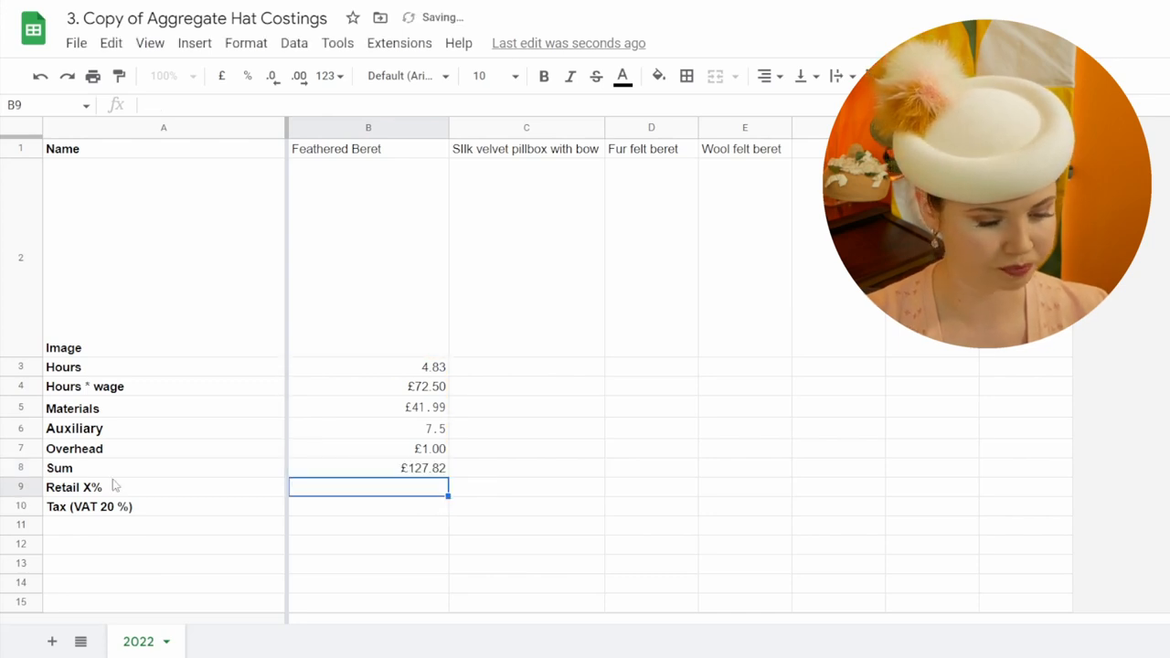
pyautogui.click(369, 467)
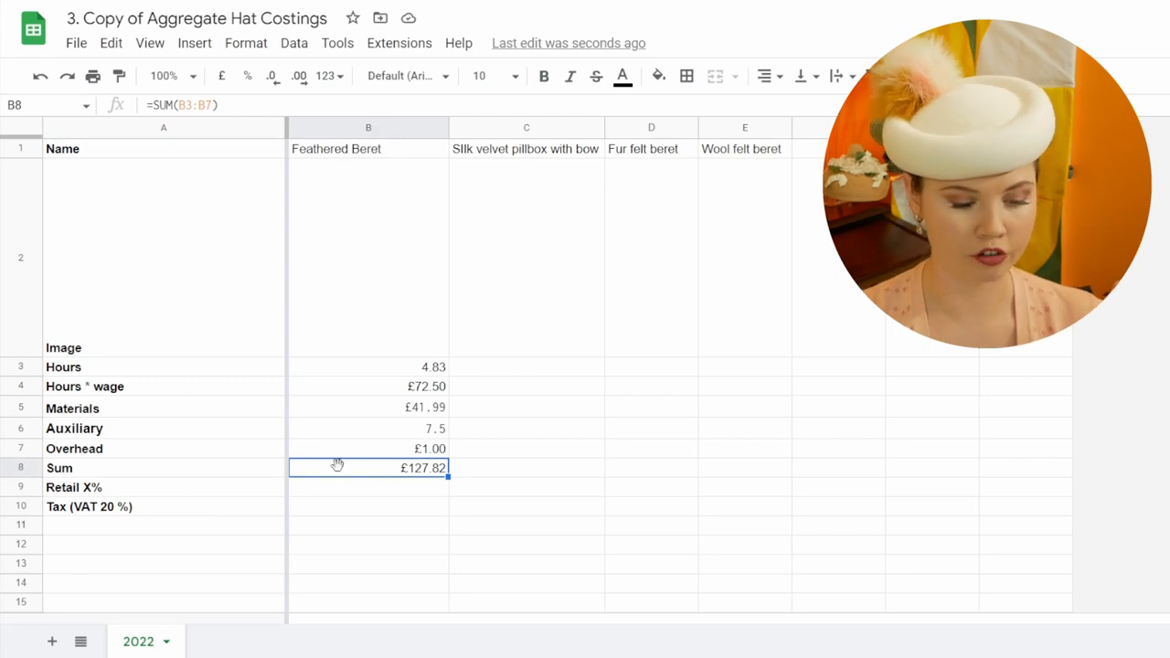
pyautogui.moveTo(393, 471)
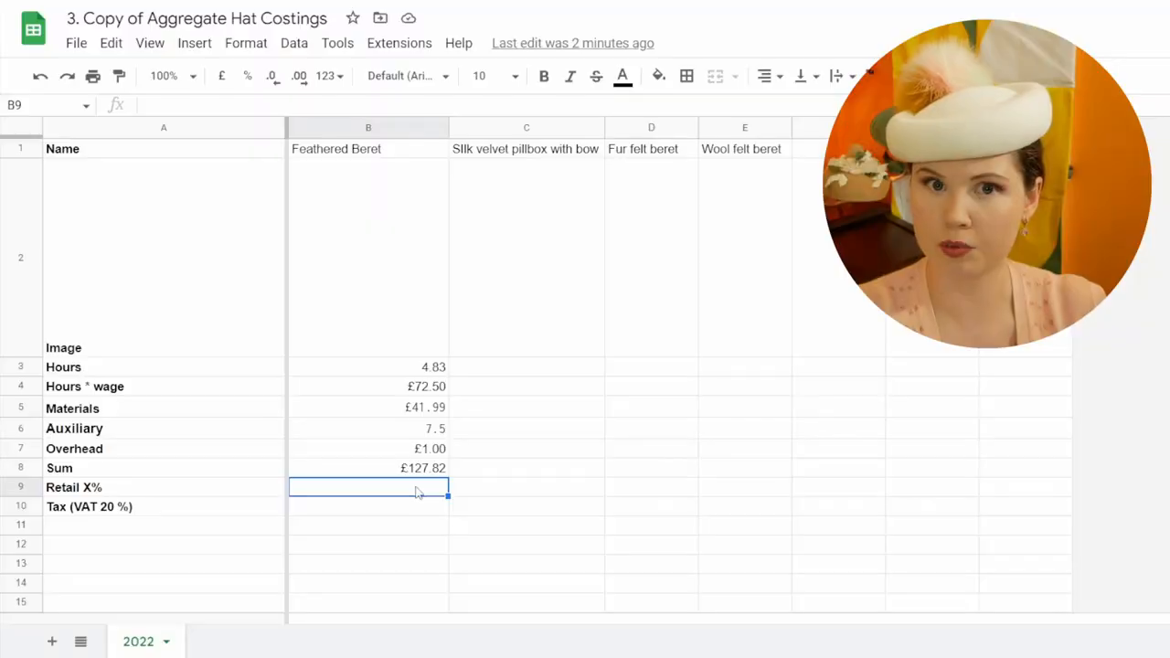
# Enter =B8*1.5 in B9 as the beret's retail markup
pyautogui.write('=B8')
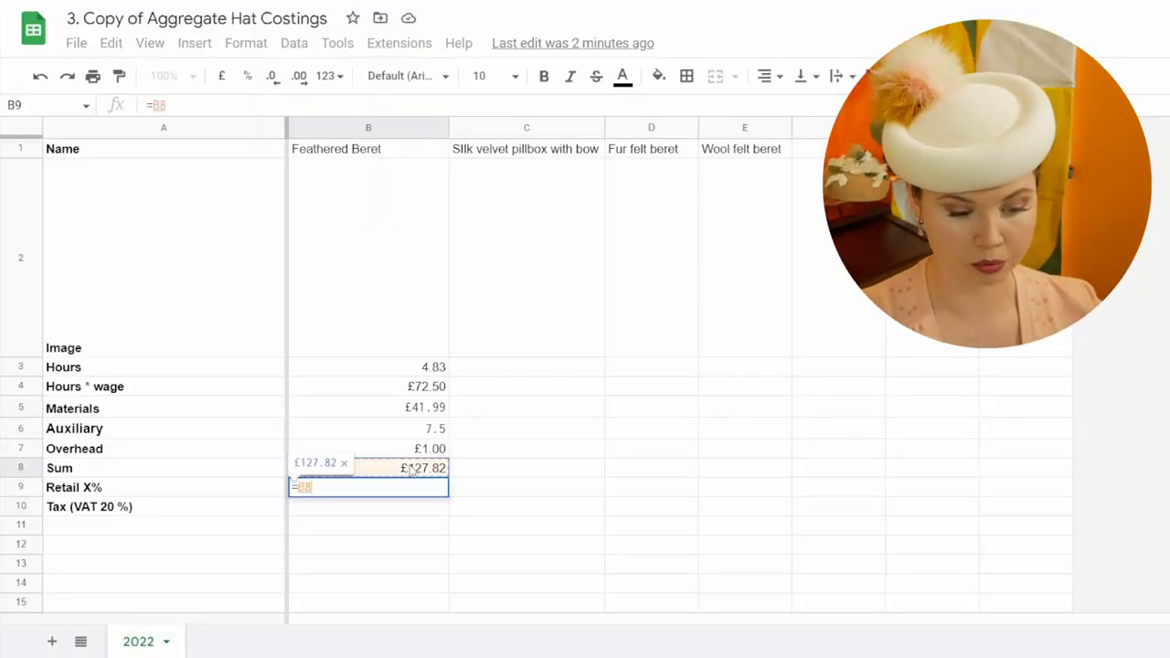
pyautogui.write('*')
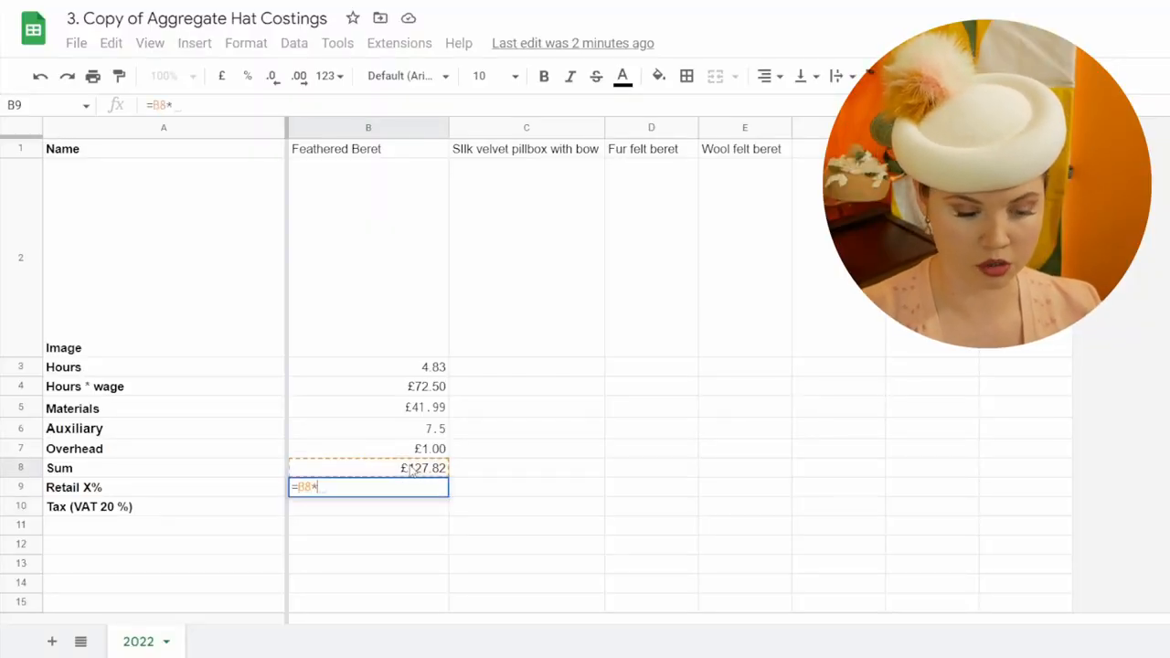
pyautogui.write('1.5')
pyautogui.click(369, 507)
pyautogui.write('=B9')
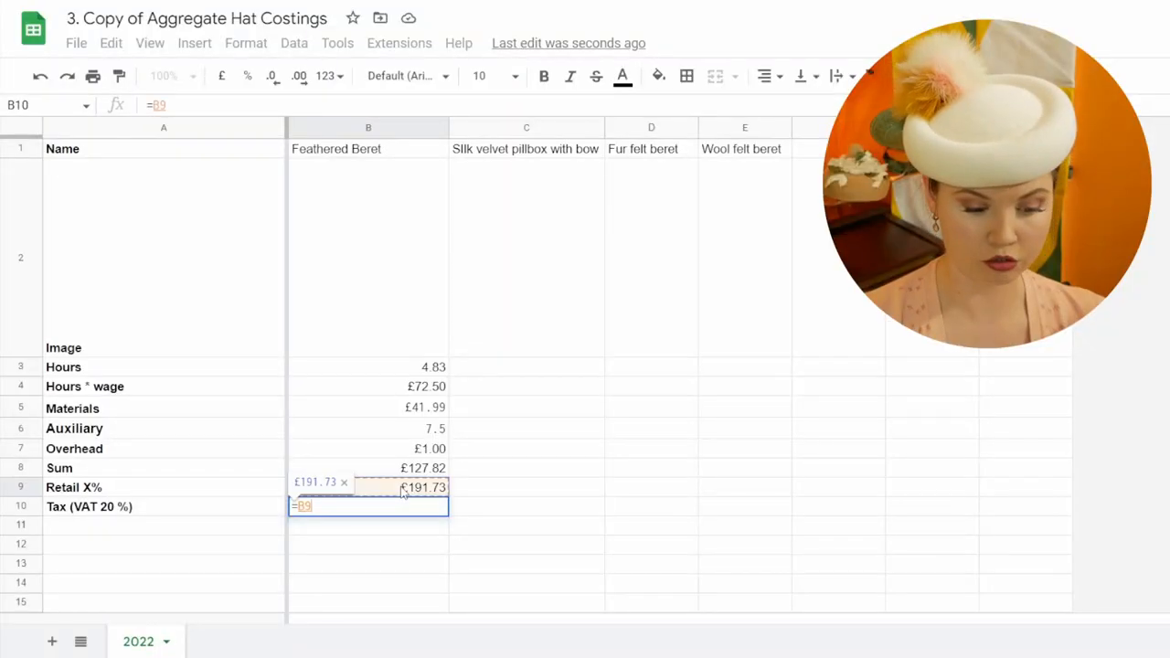
# Change the beret's tax formula in B10 to =ROUNDUP(B9*1.2), showing 231
pyautogui.write('*1')
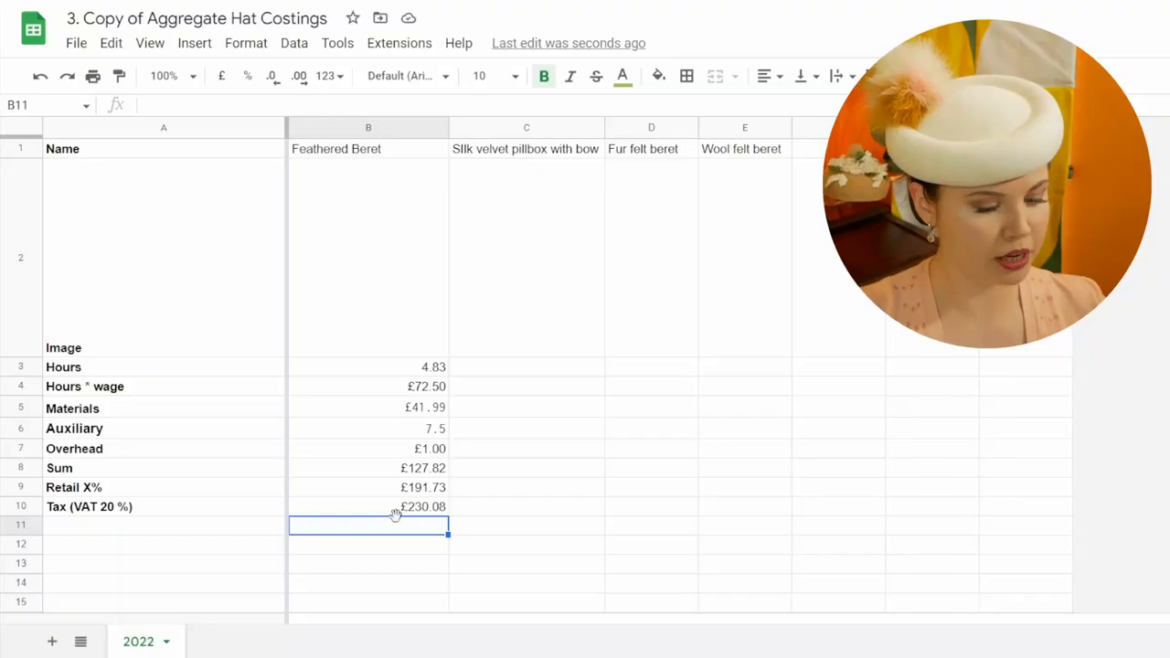
pyautogui.doubleClick(368, 506)
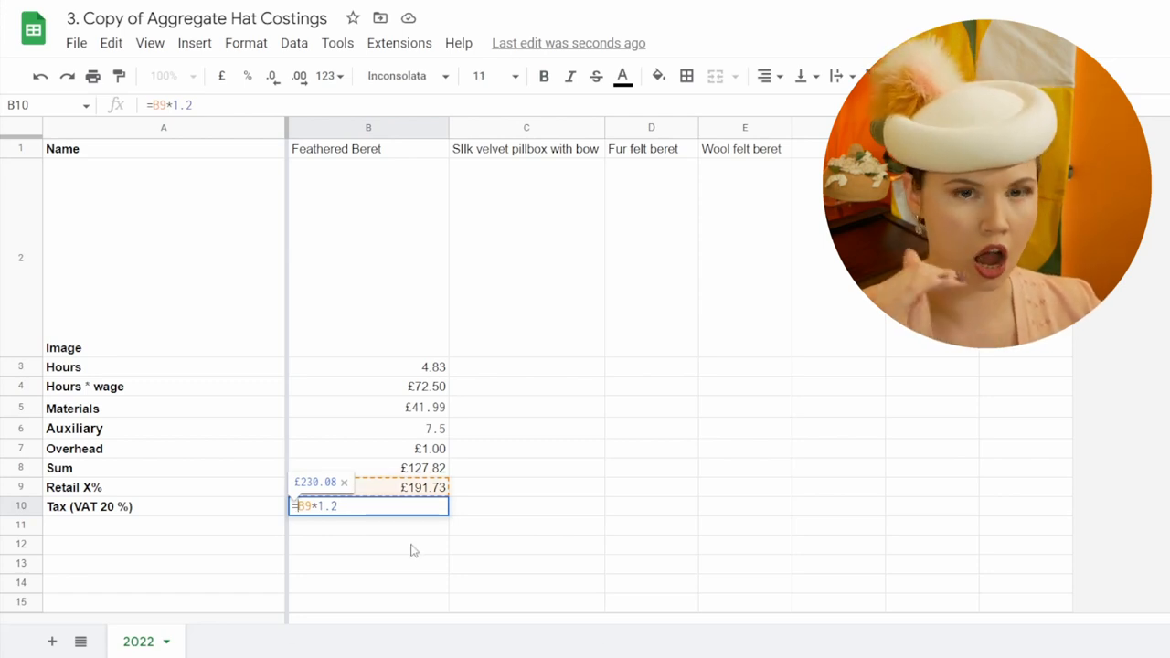
pyautogui.write('=rou')
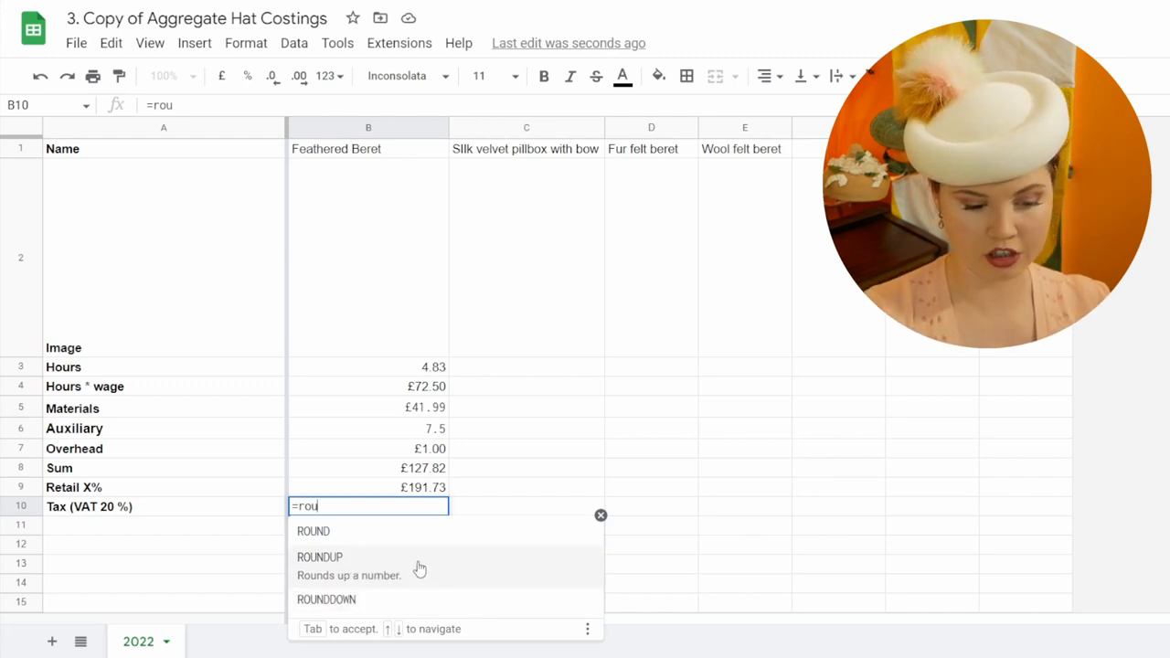
pyautogui.click(320, 557)
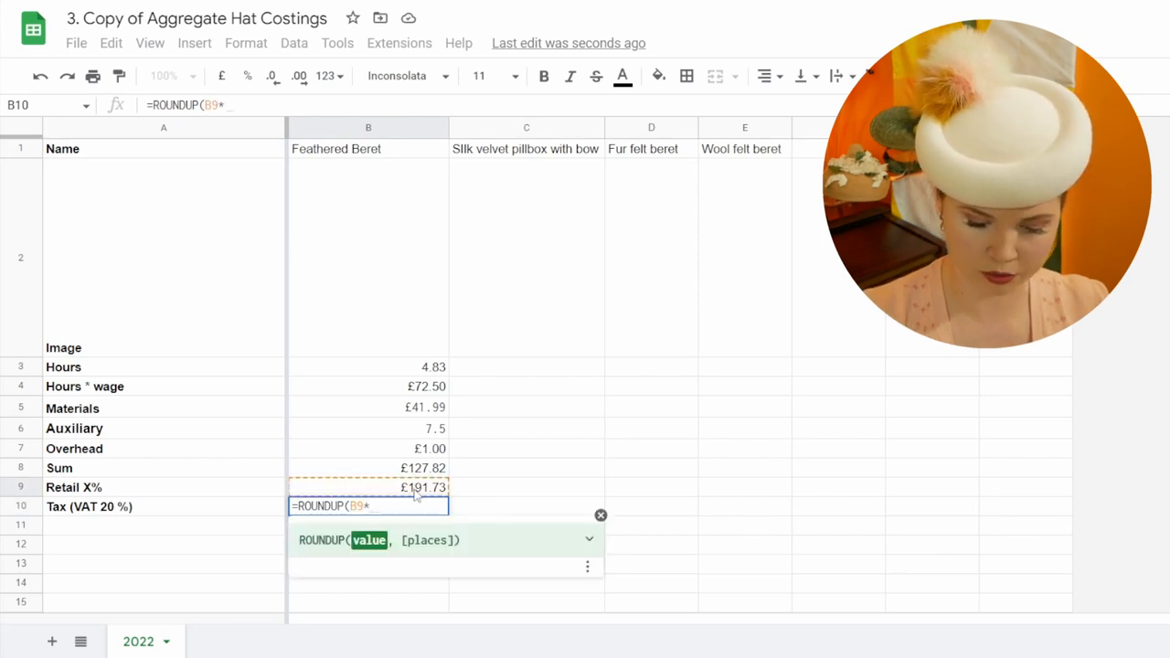
pyautogui.write('1.2)')
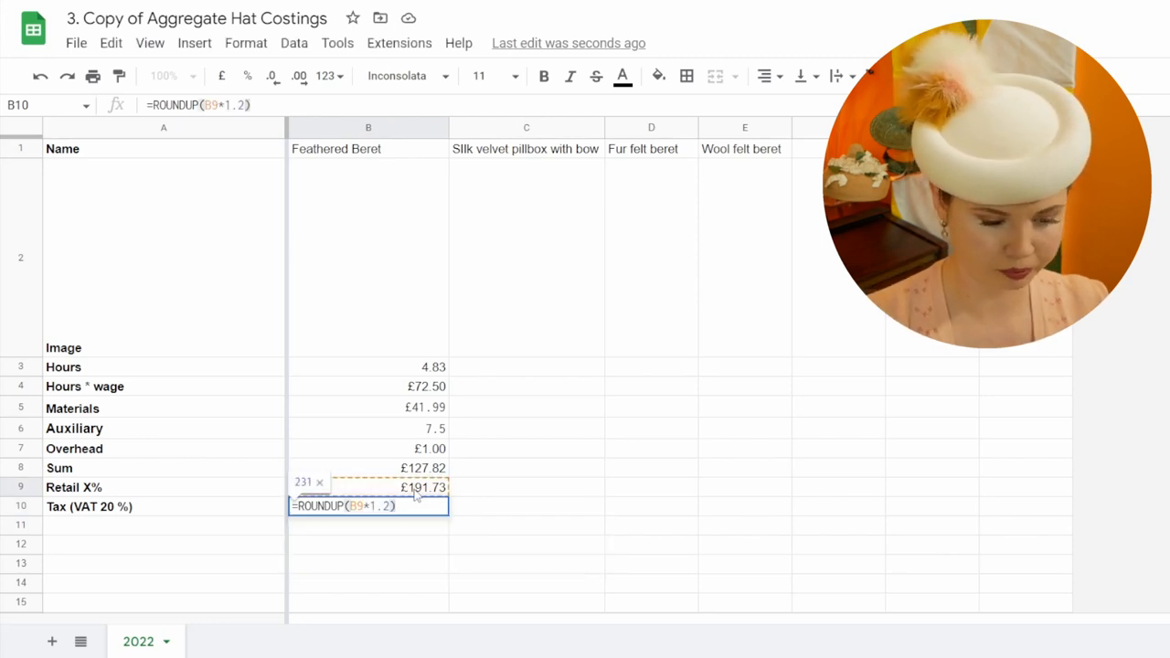
pyautogui.press('enter')
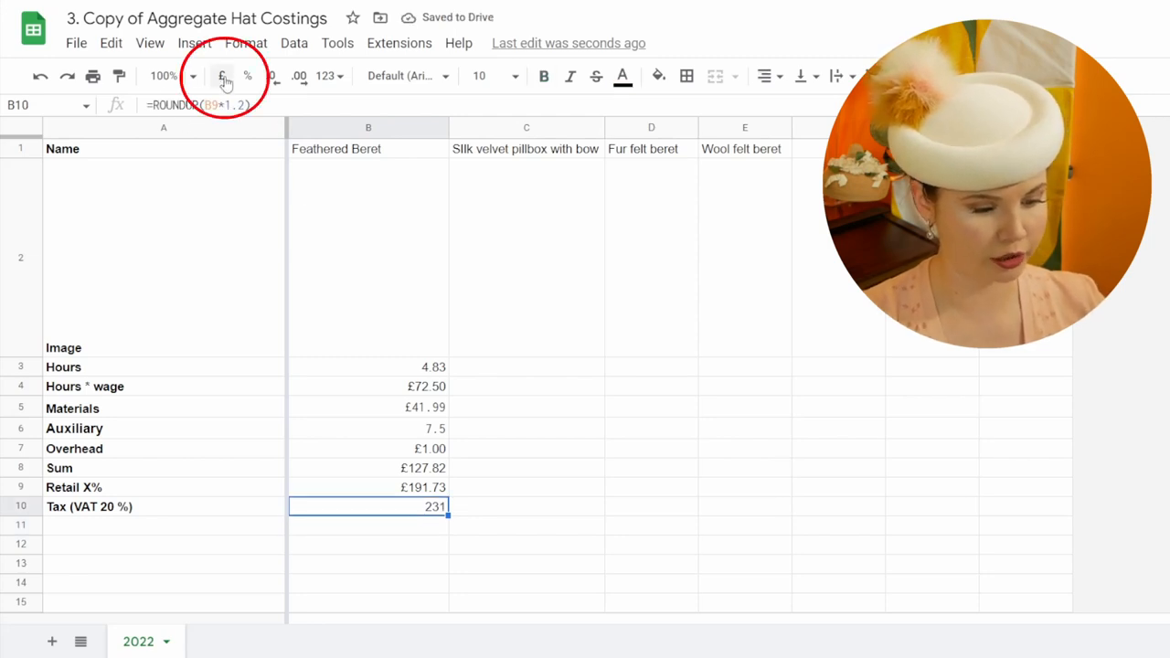
# Format the beret's tax price as £ currency and clear the copied pillbox hours in C3
pyautogui.click(220, 76)
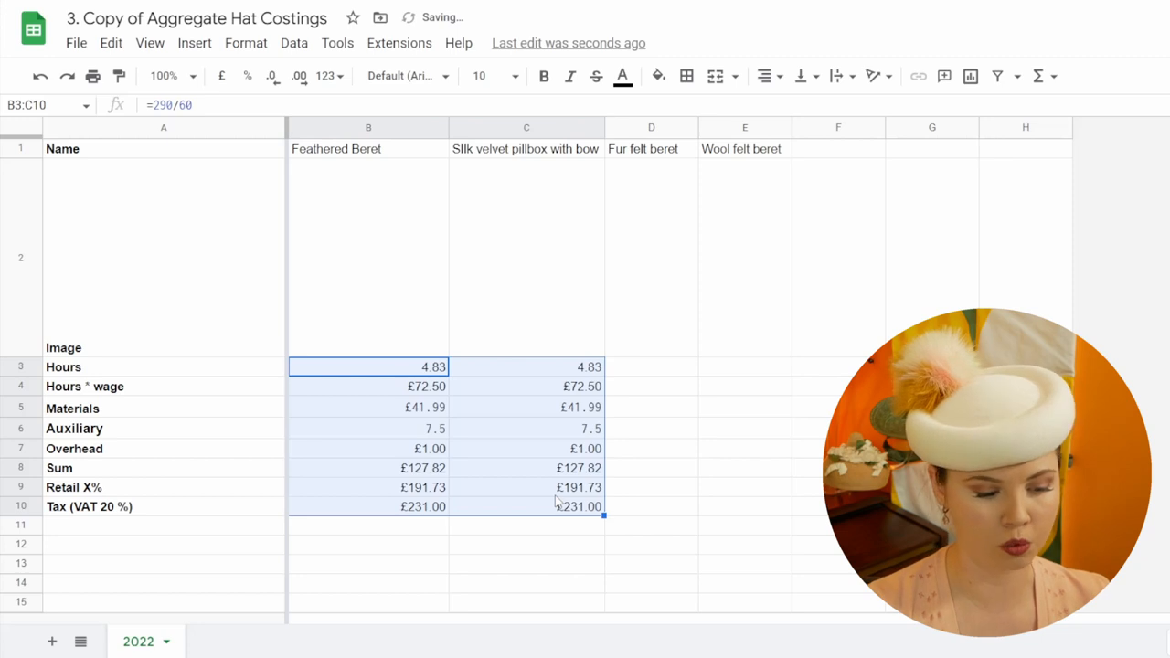
pyautogui.click(525, 367)
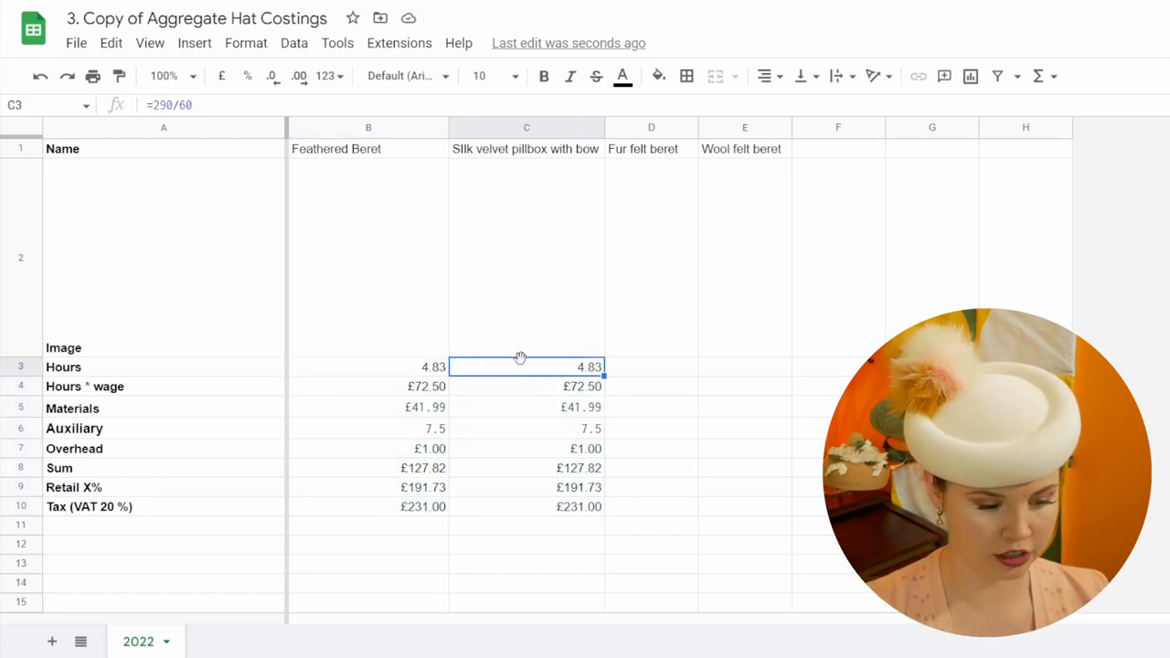
pyautogui.press('Delete')
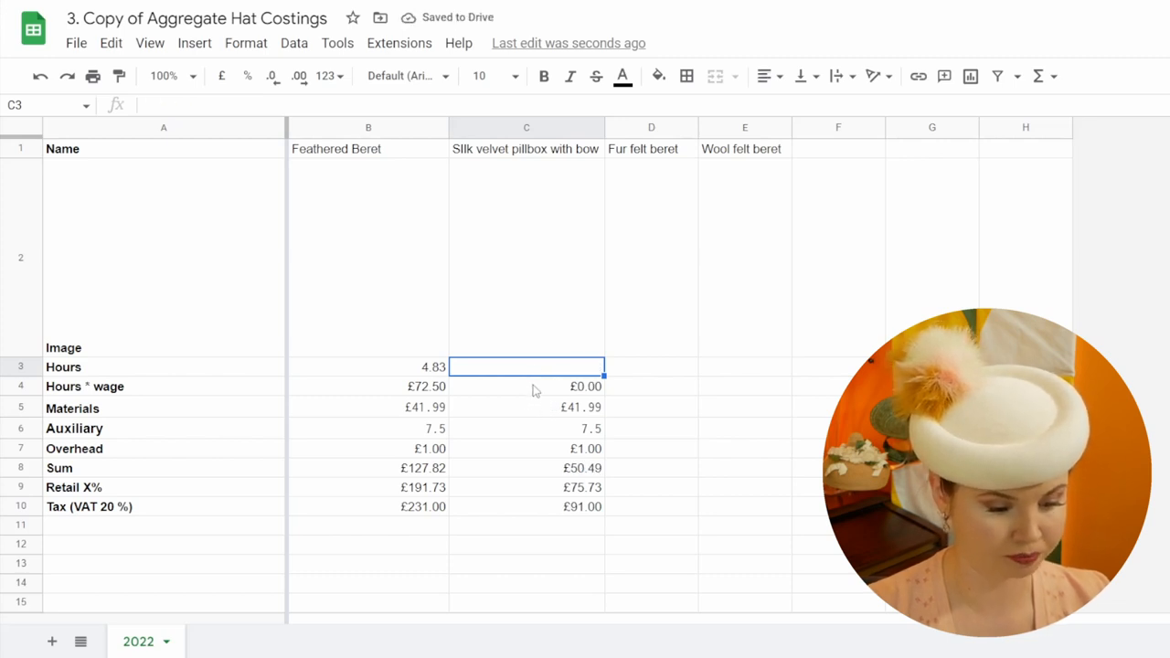
# Correct C5's IMPORTRANGE range to pull £9.85 materials, and enter =200/60 pillbox hours
pyautogui.click(526, 408)
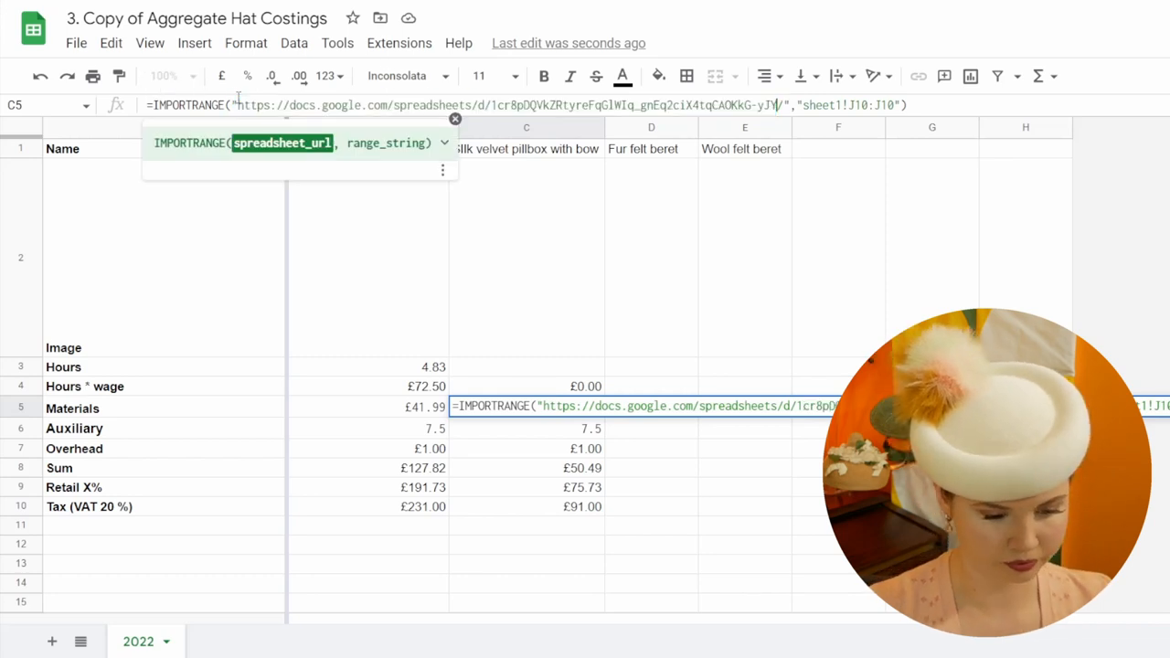
pyautogui.press('Enter')
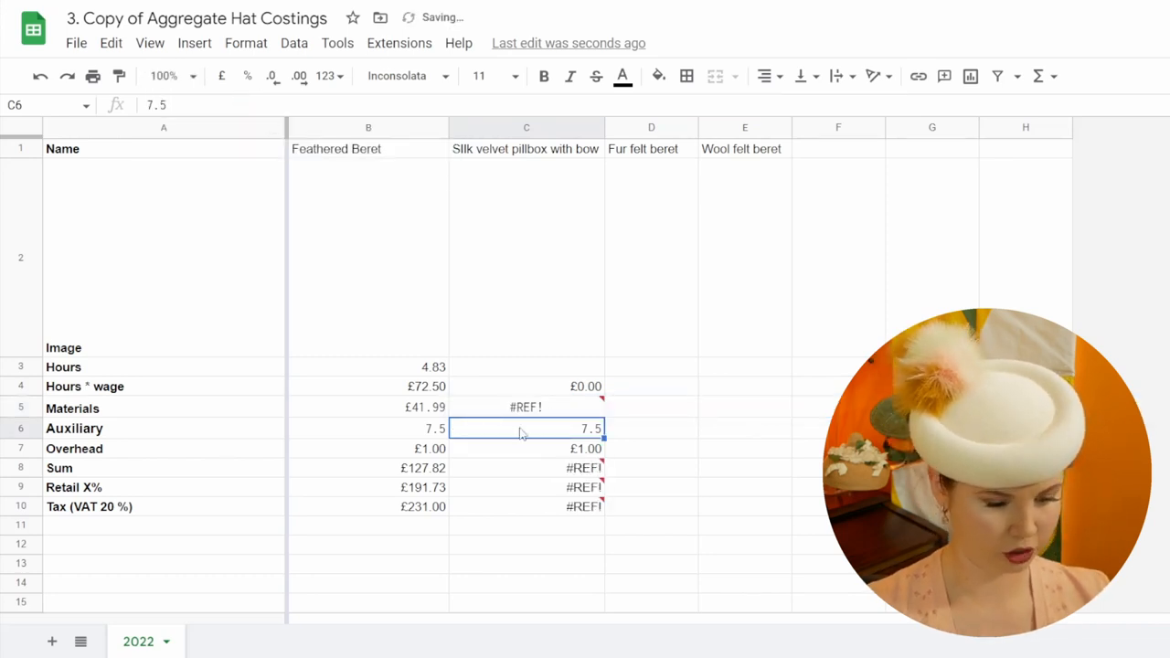
pyautogui.click(526, 406)
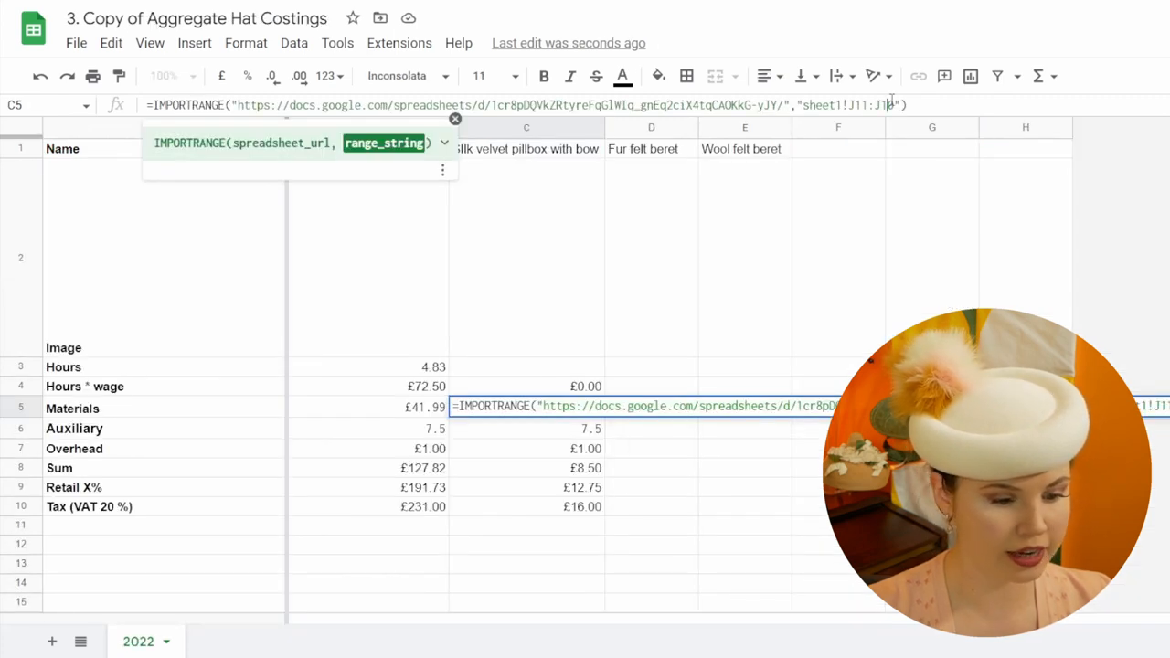
pyautogui.press('enter')
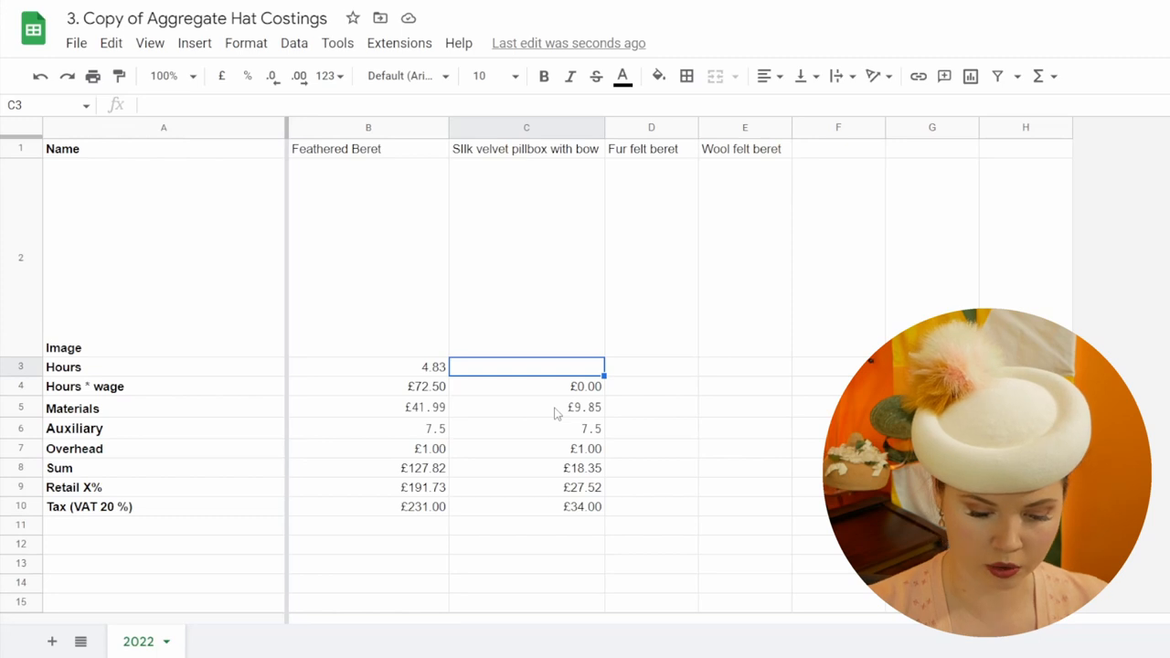
pyautogui.write('=200')
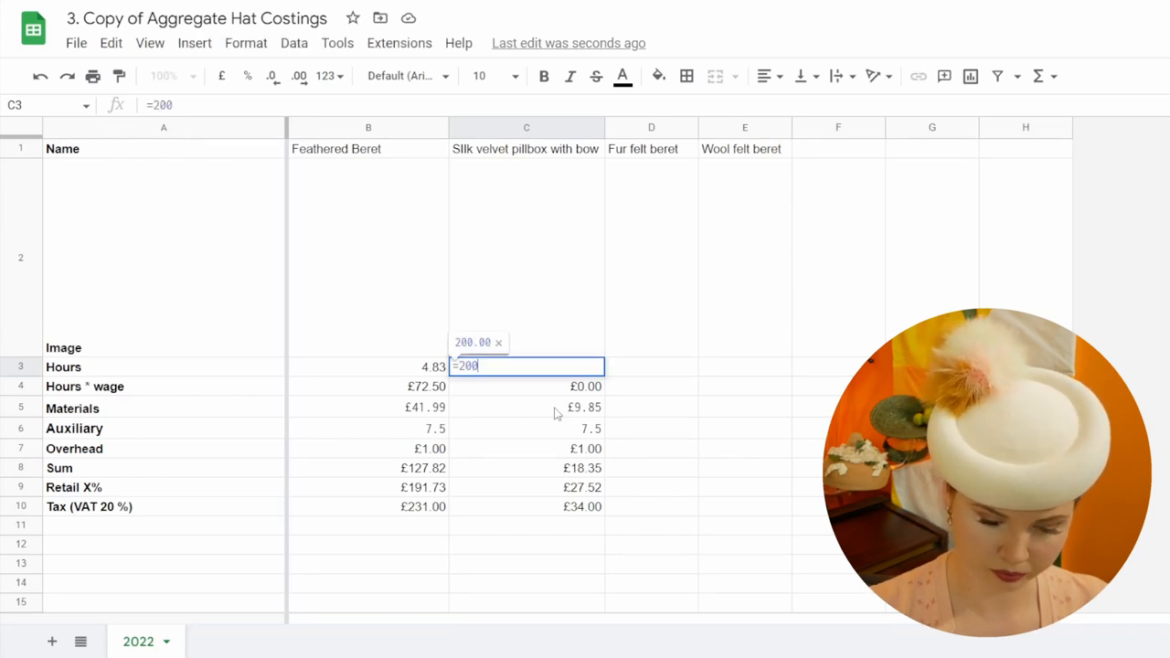
pyautogui.press('enter')
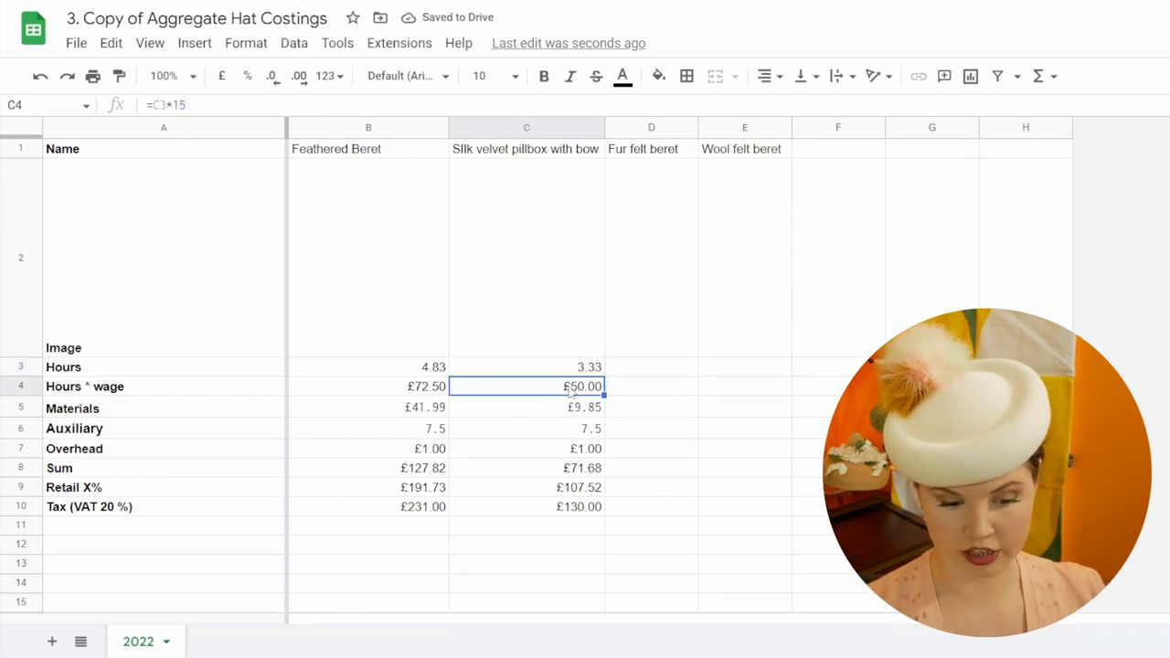
# Open the pillbox's wage cell C4 for editing
pyautogui.doubleClick(525, 385)
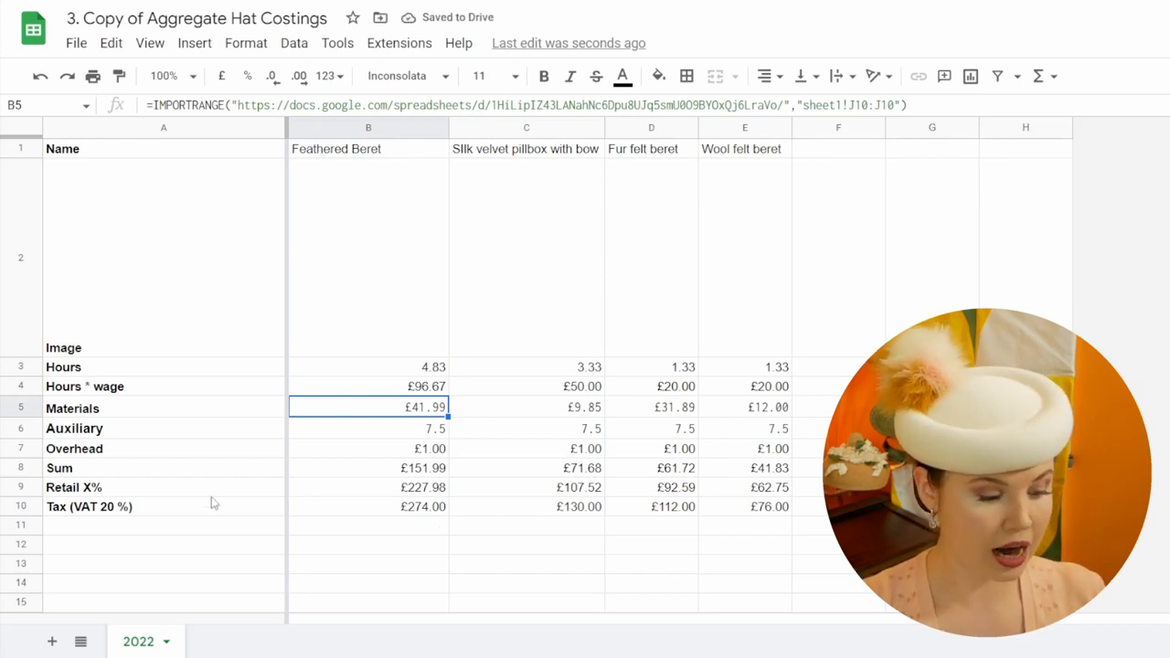
# Change the beret's retail formula in B9 to =B8*3, giving £455.96
pyautogui.click(74, 487)
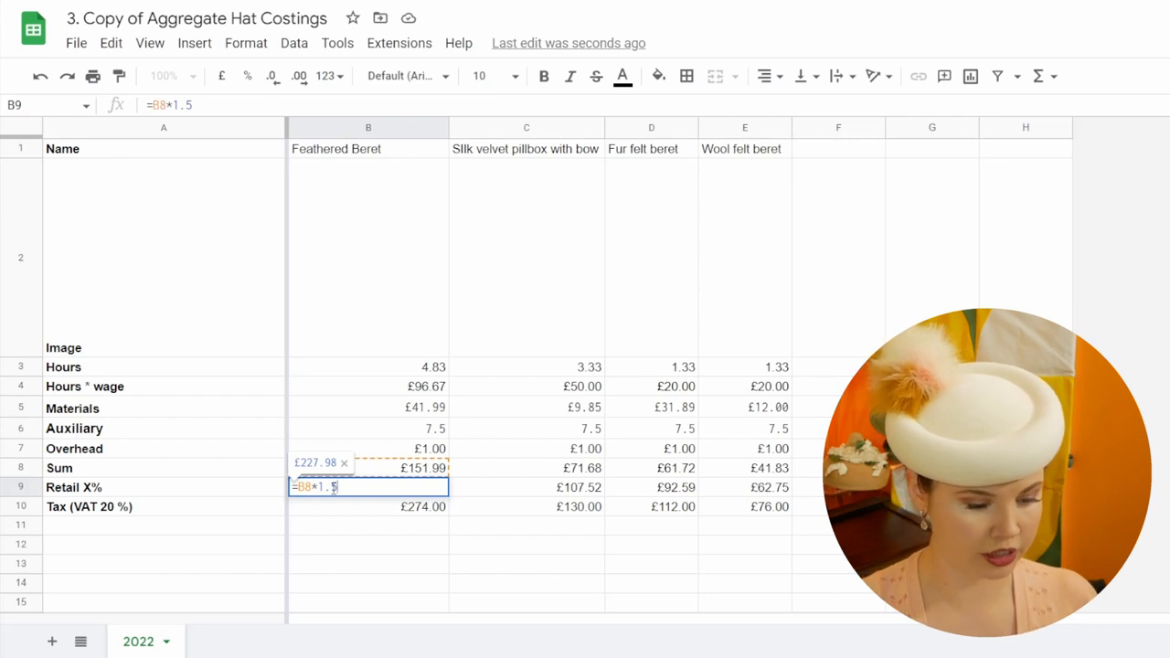
pyautogui.press('BackSpace')
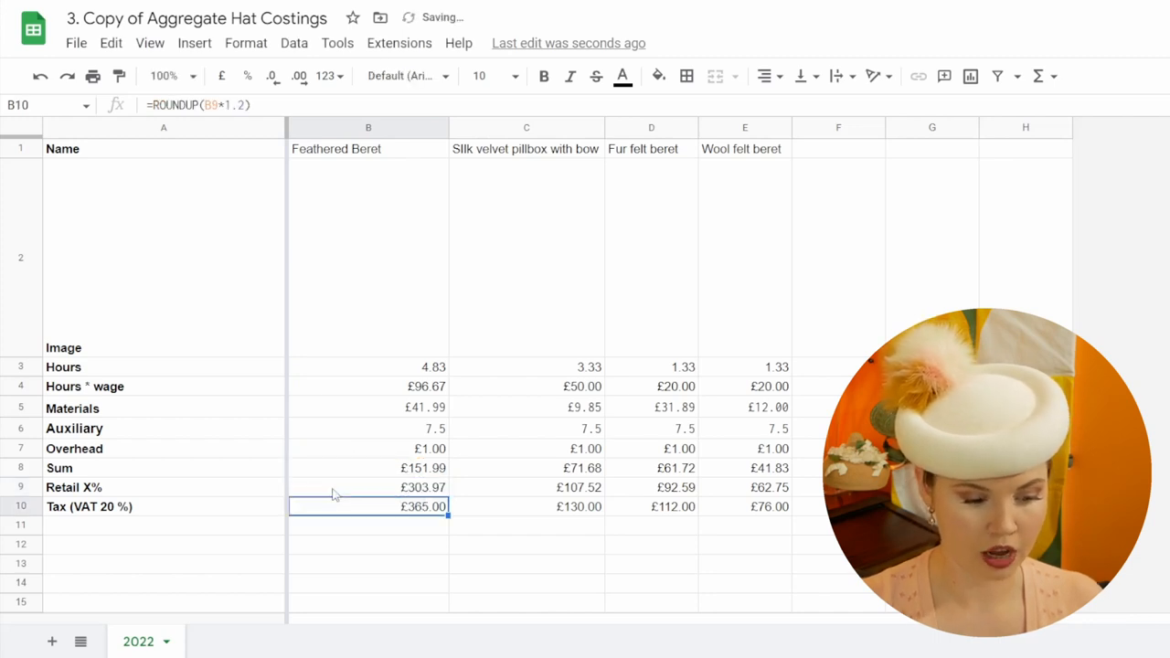
pyautogui.moveTo(409, 533)
pyautogui.write('=B8*')
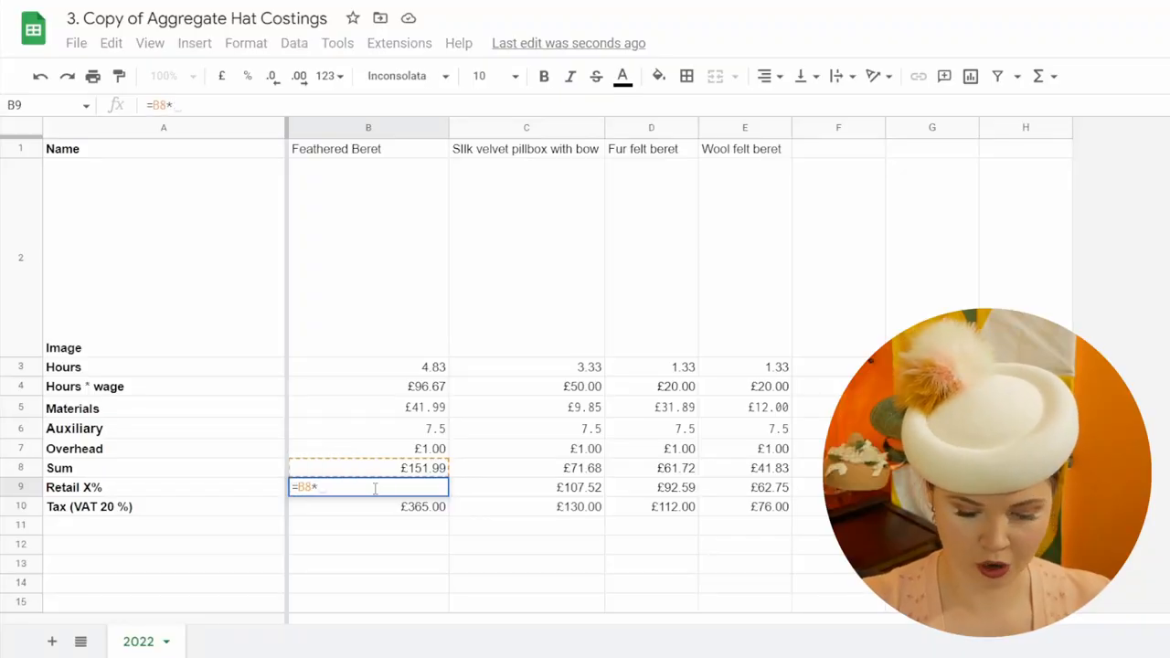
pyautogui.write('3')
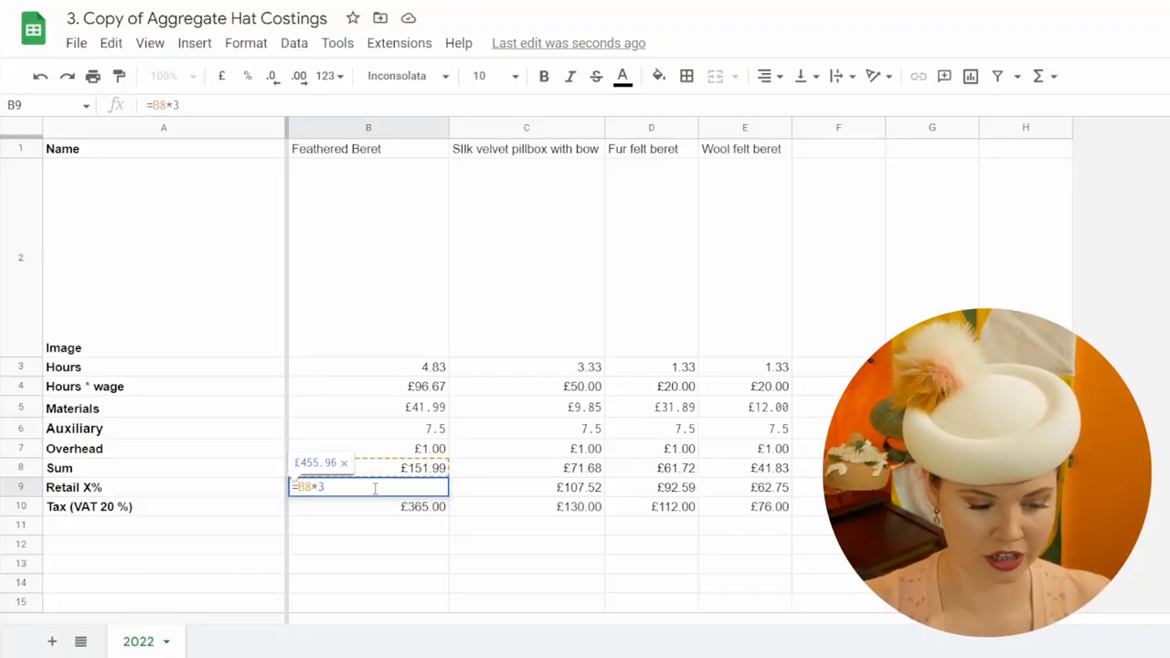
pyautogui.press('enter')
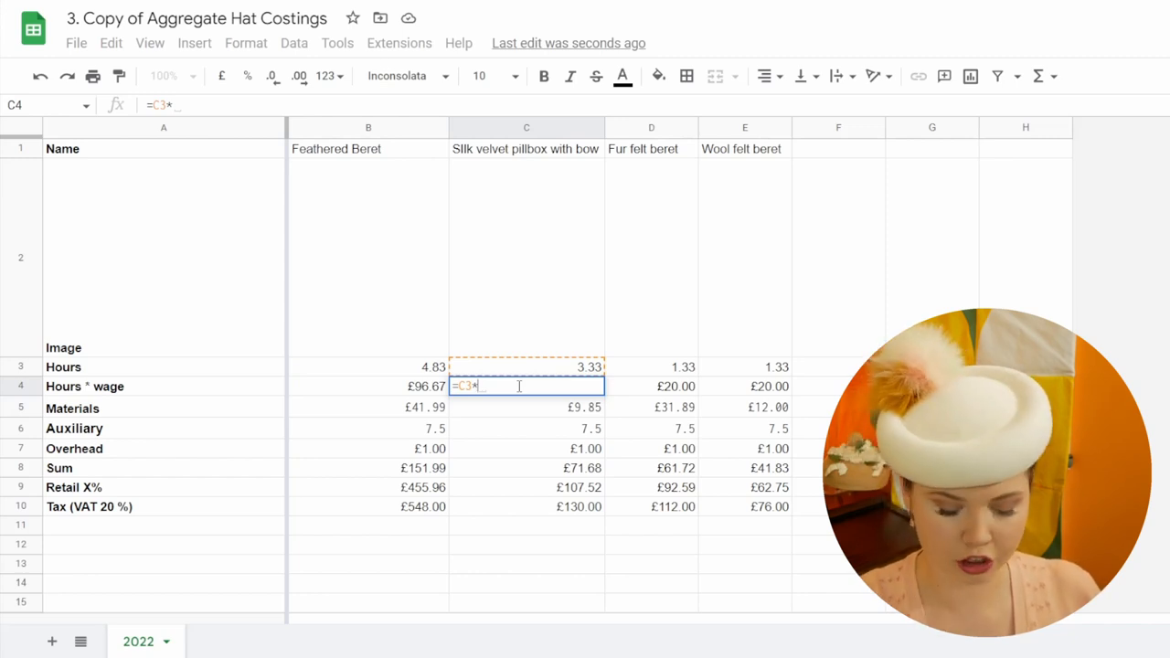
# Compute 11.50*1.1 and set the pillbox wage to =C3*12.65, then check its taxed price
pyautogui.write('11.50')
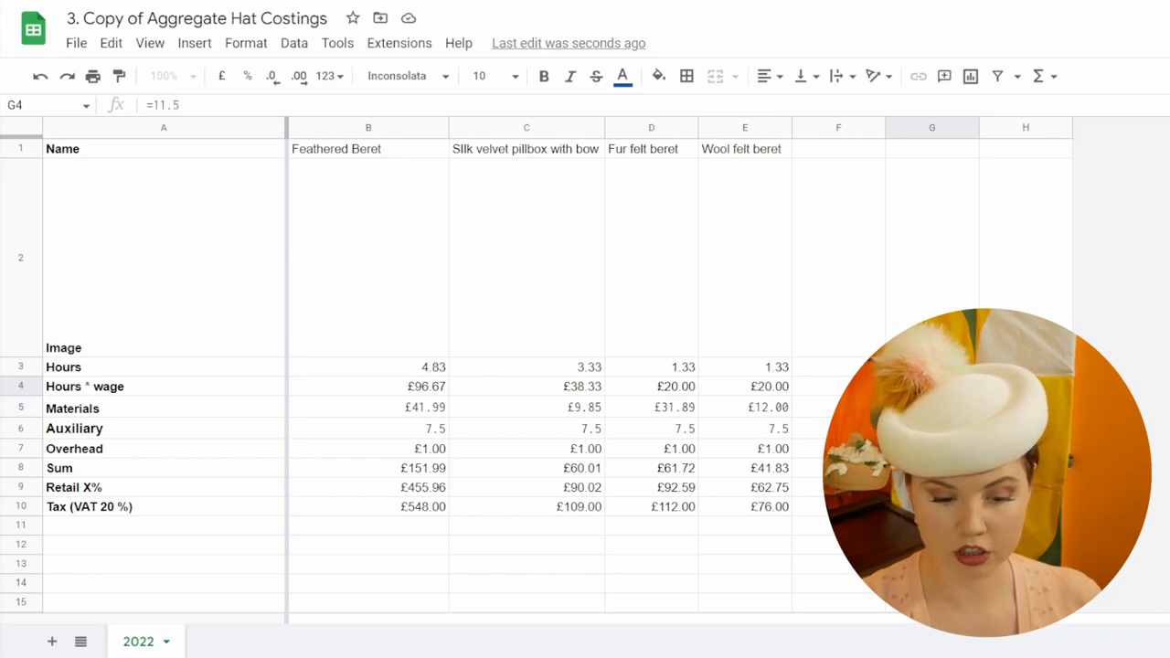
pyautogui.write('*')
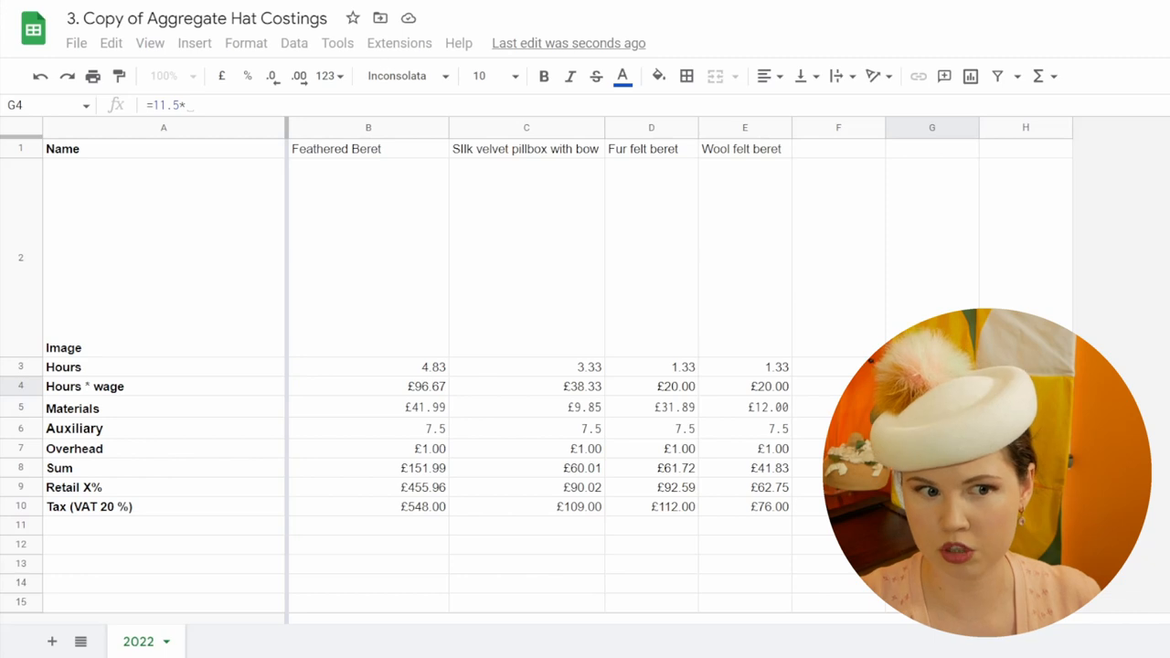
pyautogui.write('1')
pyautogui.click(526, 386)
pyautogui.write('=C3*')
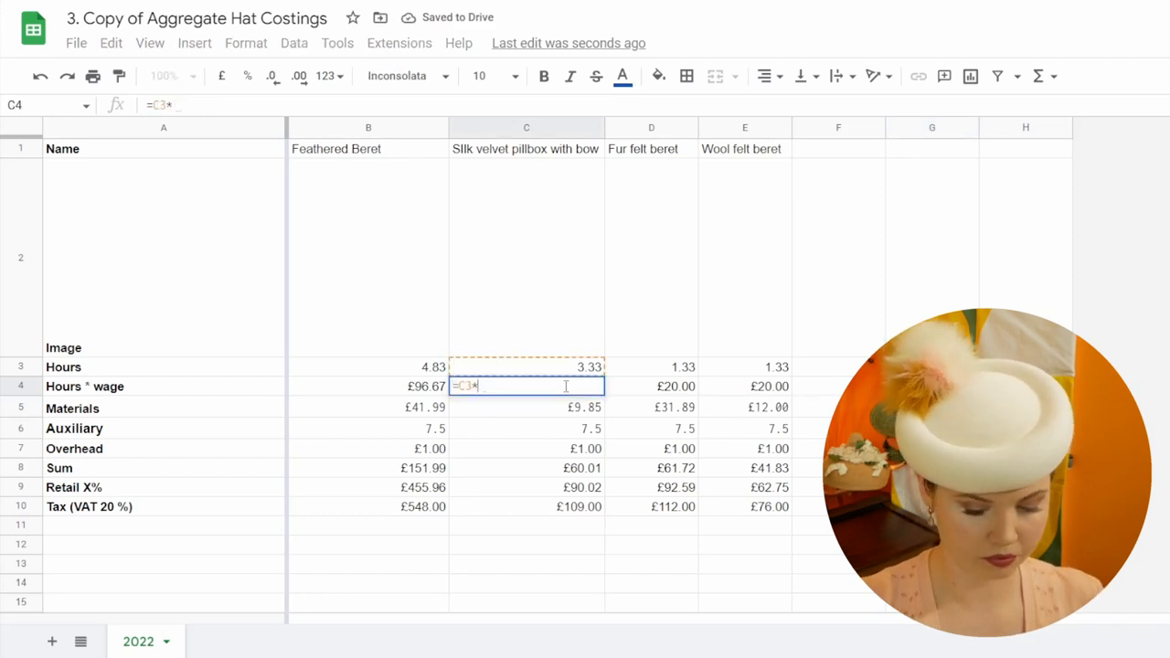
pyautogui.write('12.65')
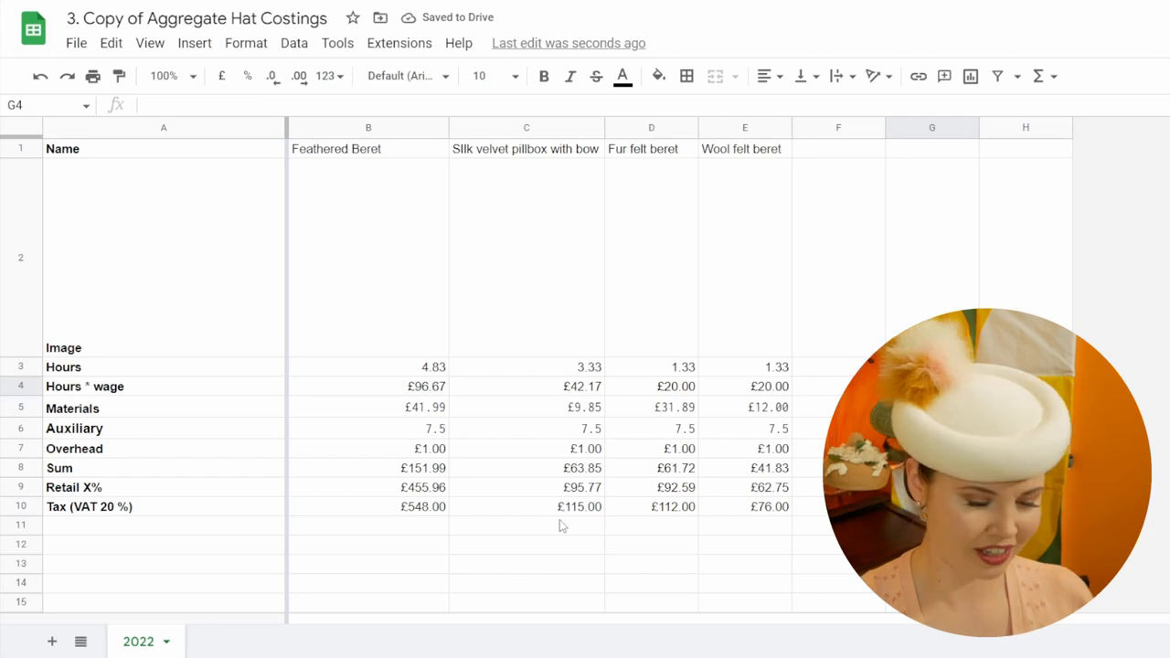
pyautogui.click(526, 506)
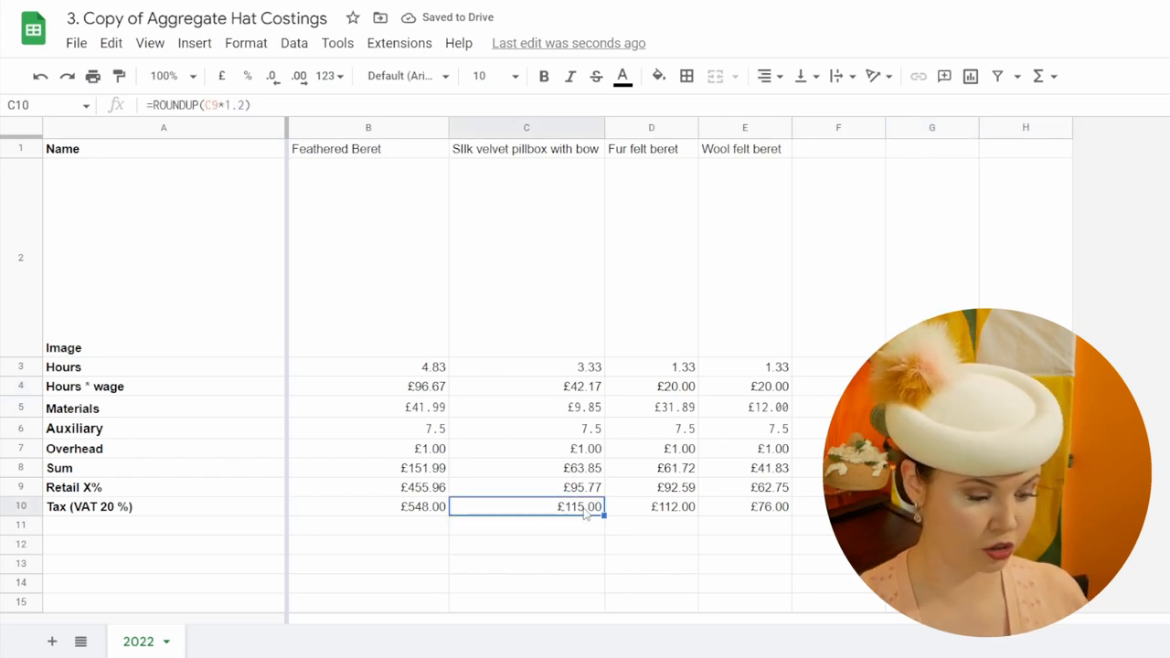